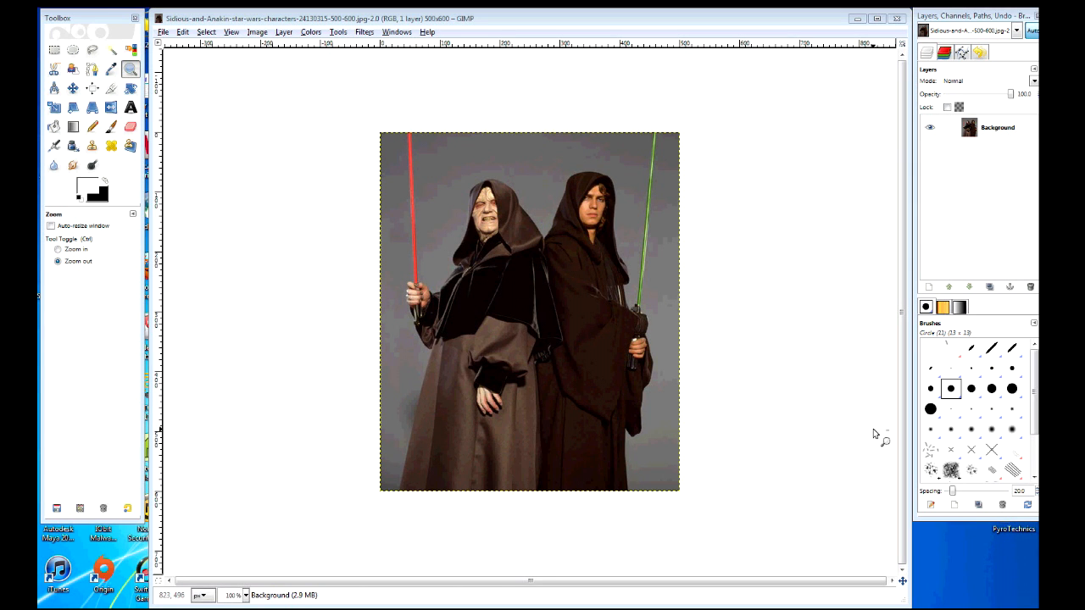
- Check GIMP's version information from the Help menu and dismiss it
{"action": "left_click", "coordinate": [427, 30]}
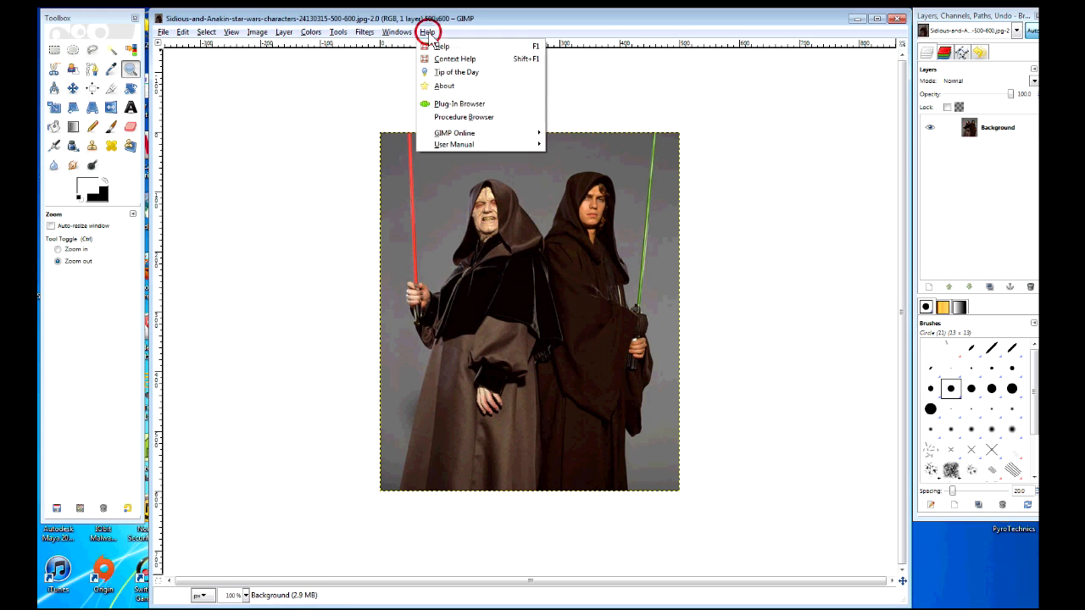
{"action": "mouse_move", "coordinate": [461, 104]}
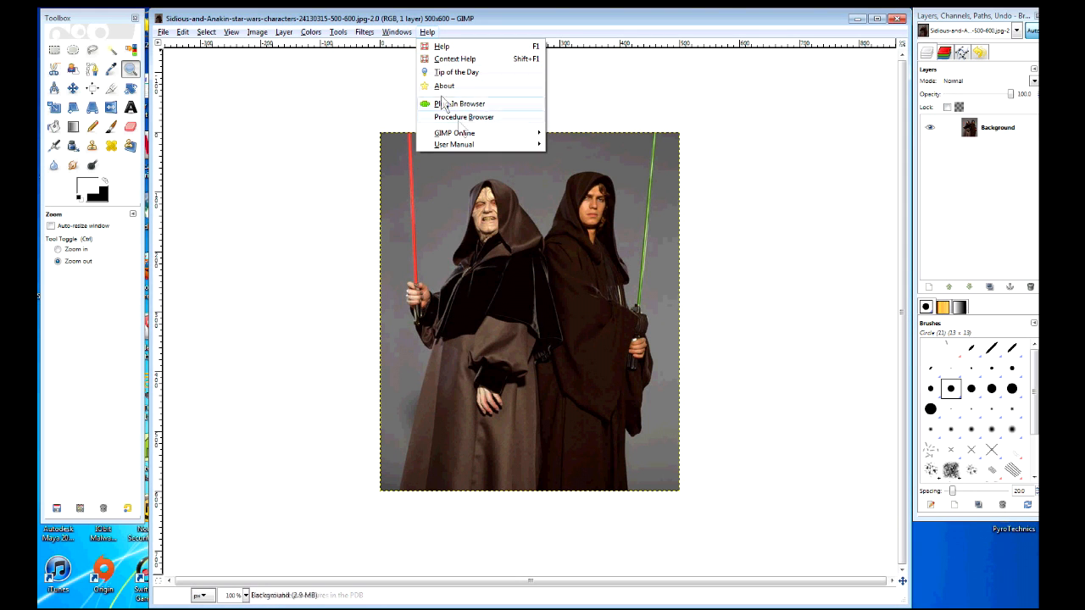
{"action": "left_click", "coordinate": [445, 84]}
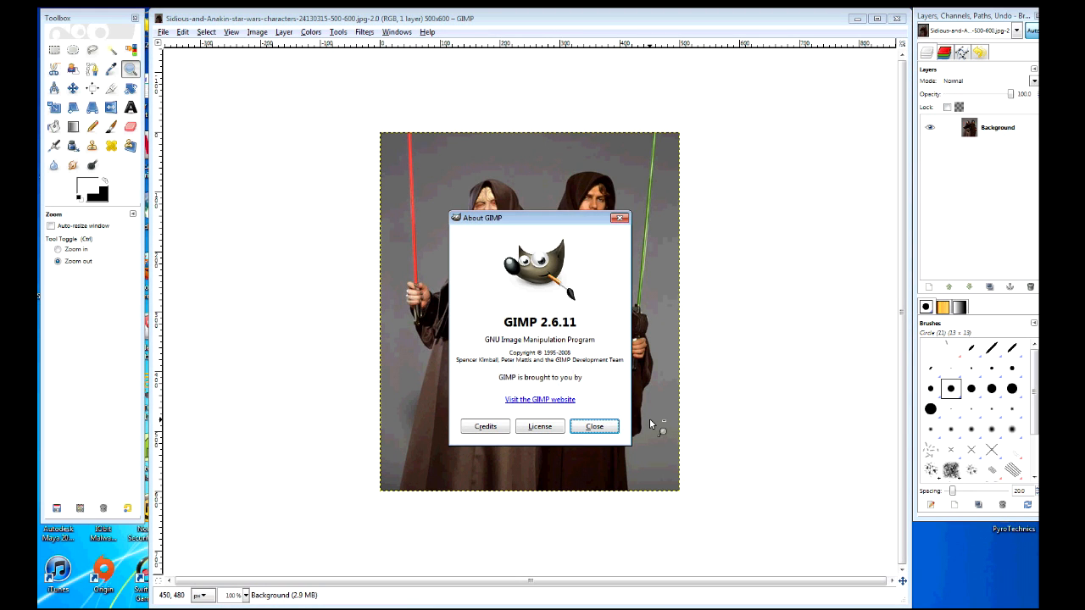
{"action": "left_click", "coordinate": [593, 427]}
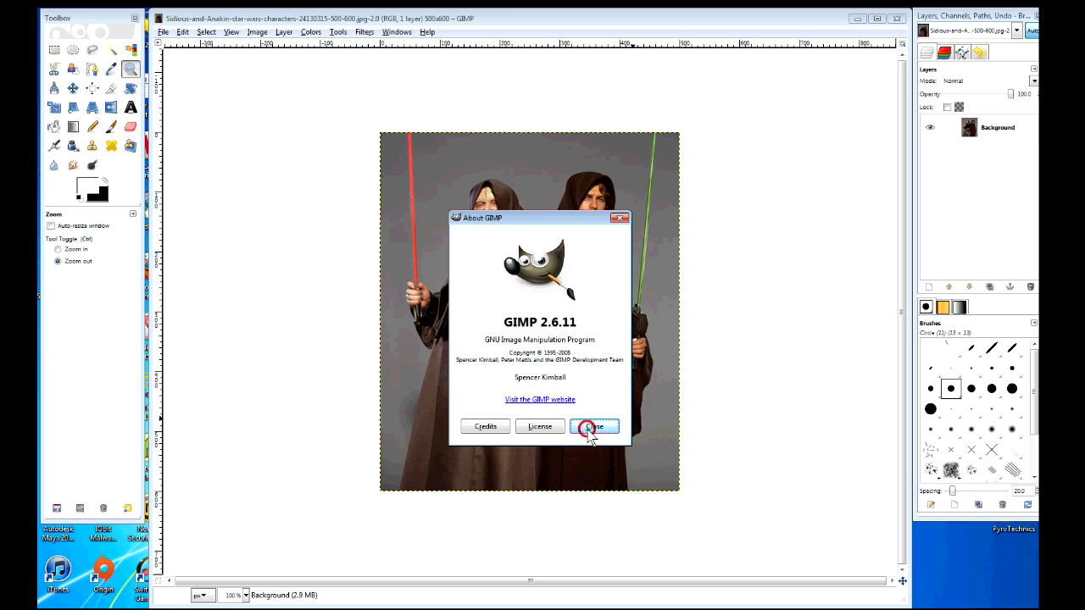
{"action": "left_click", "coordinate": [595, 427]}
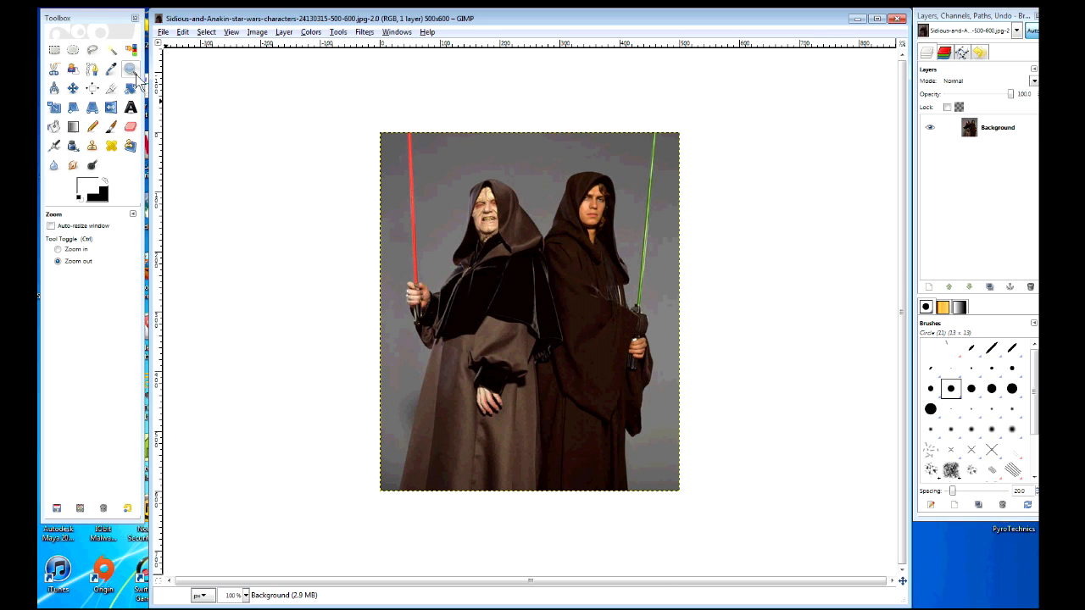
{"action": "left_click", "coordinate": [77, 249]}
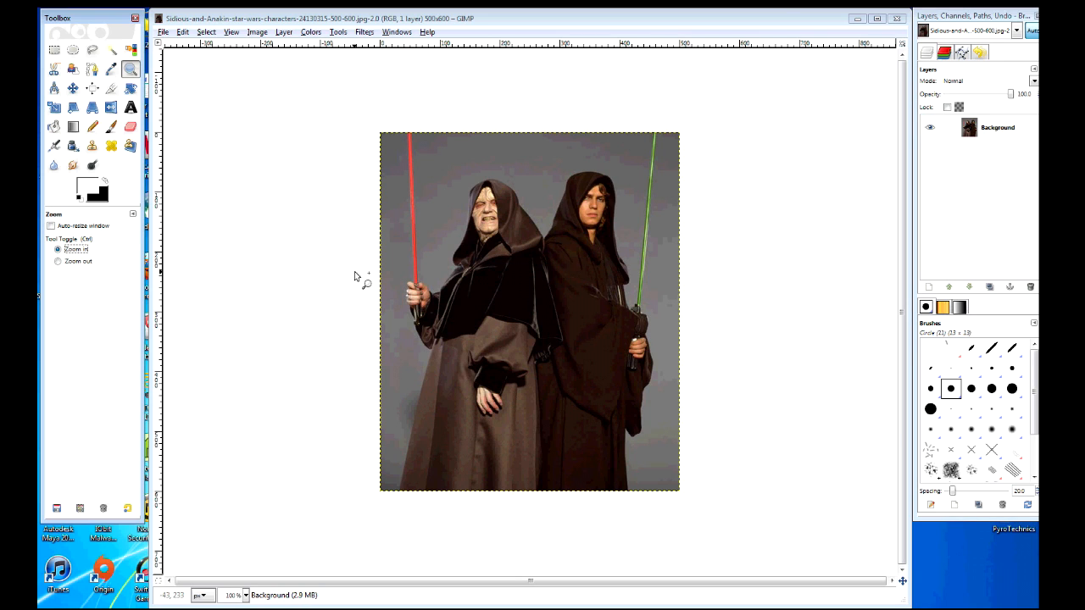
{"action": "mouse_move", "coordinate": [510, 156]}
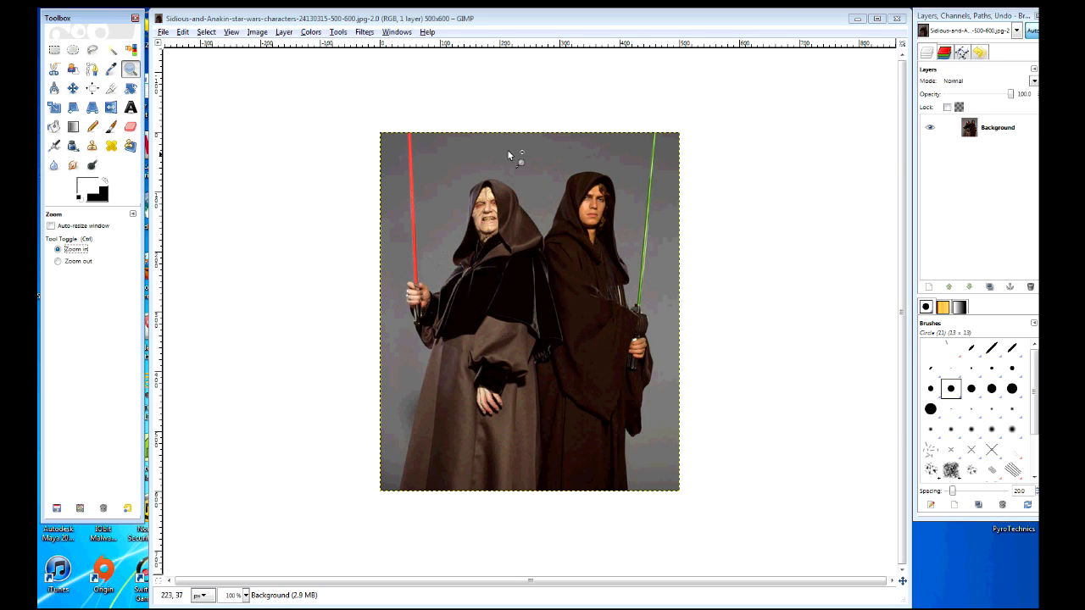
{"action": "mouse_move", "coordinate": [563, 322]}
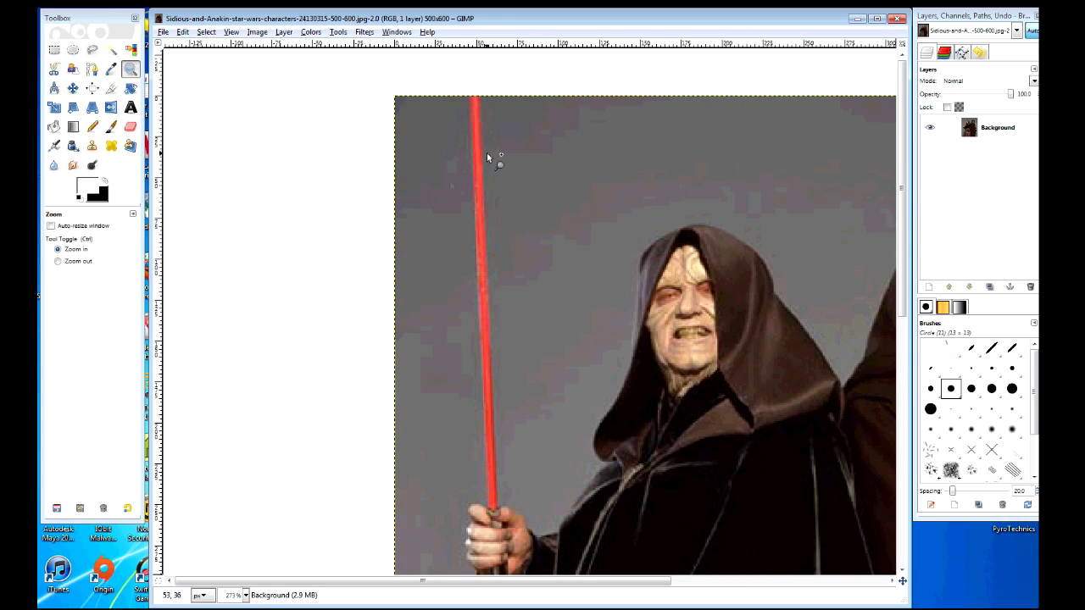
{"action": "mouse_move", "coordinate": [475, 168]}
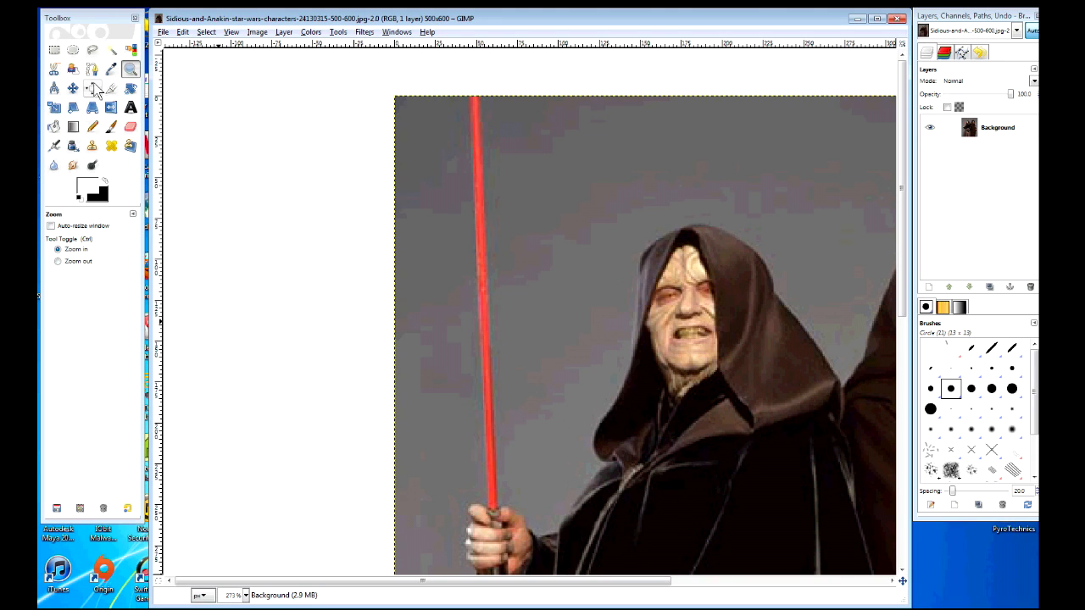
- Add a new transparent blade layer above the photo and make it active
{"action": "left_click", "coordinate": [285, 31]}
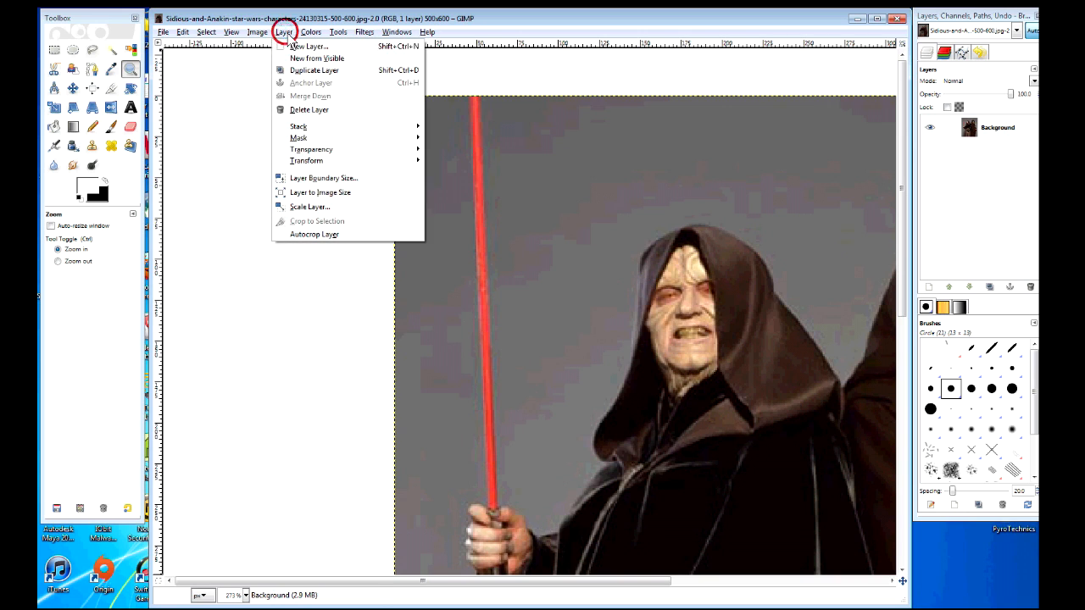
{"action": "left_click", "coordinate": [308, 46]}
{"action": "type", "text": "Blade1"}
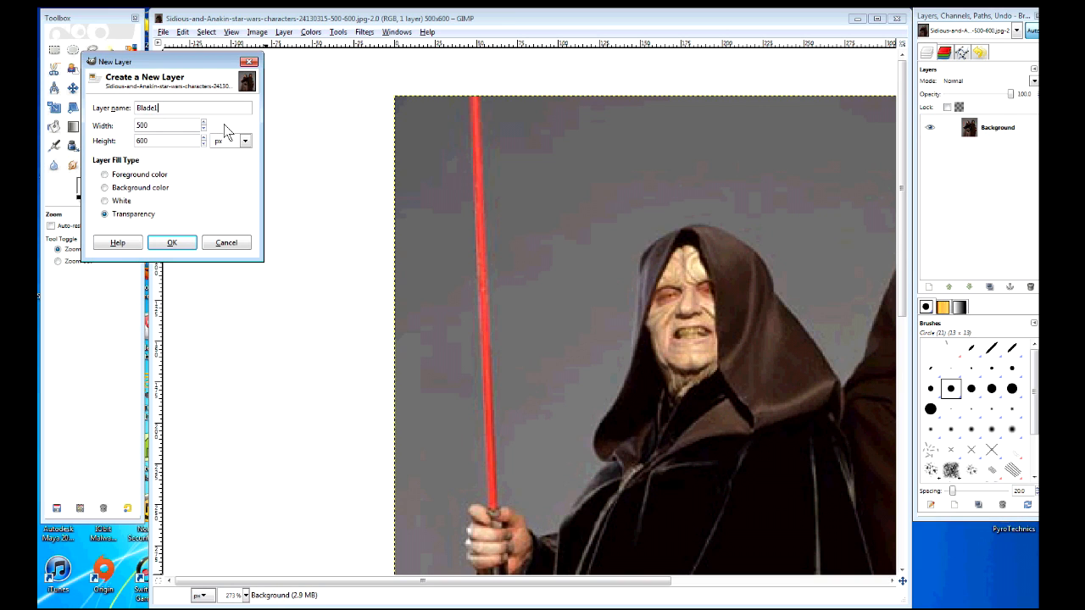
{"action": "mouse_move", "coordinate": [224, 135]}
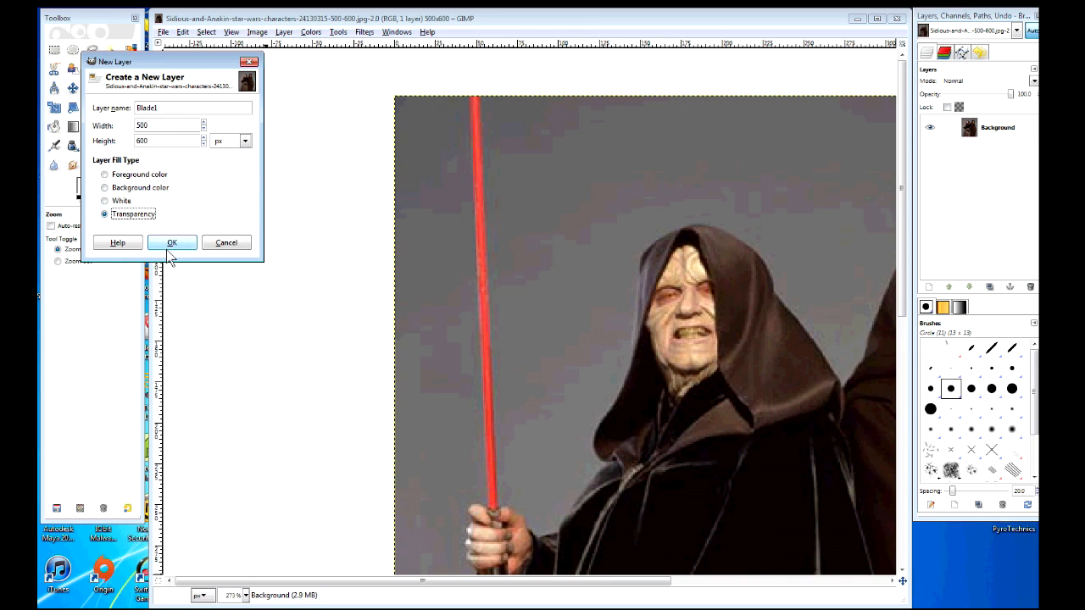
{"action": "left_click", "coordinate": [172, 243]}
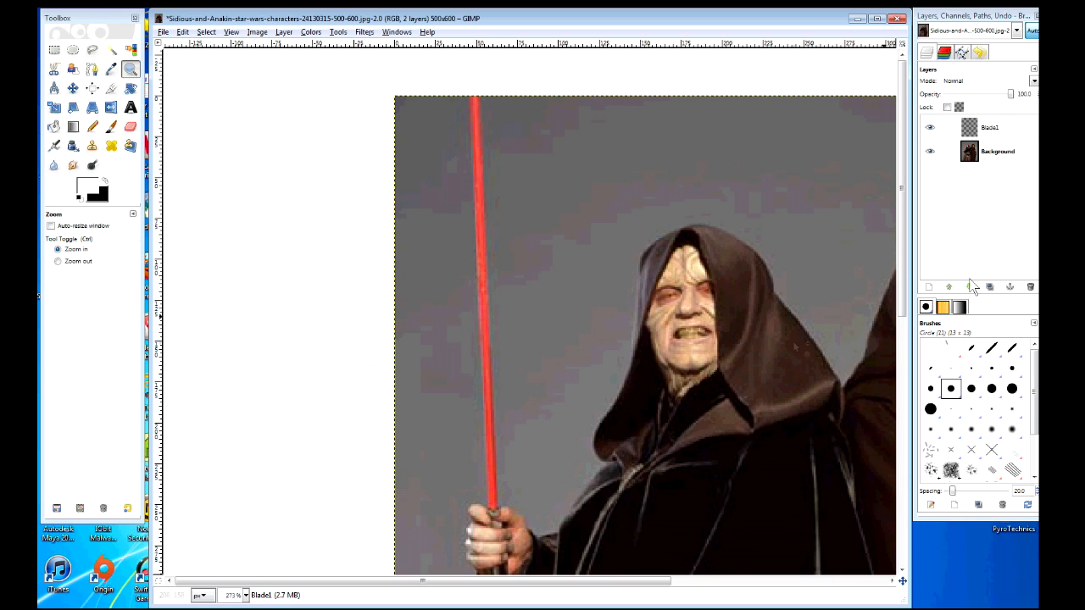
{"action": "left_click", "coordinate": [990, 127]}
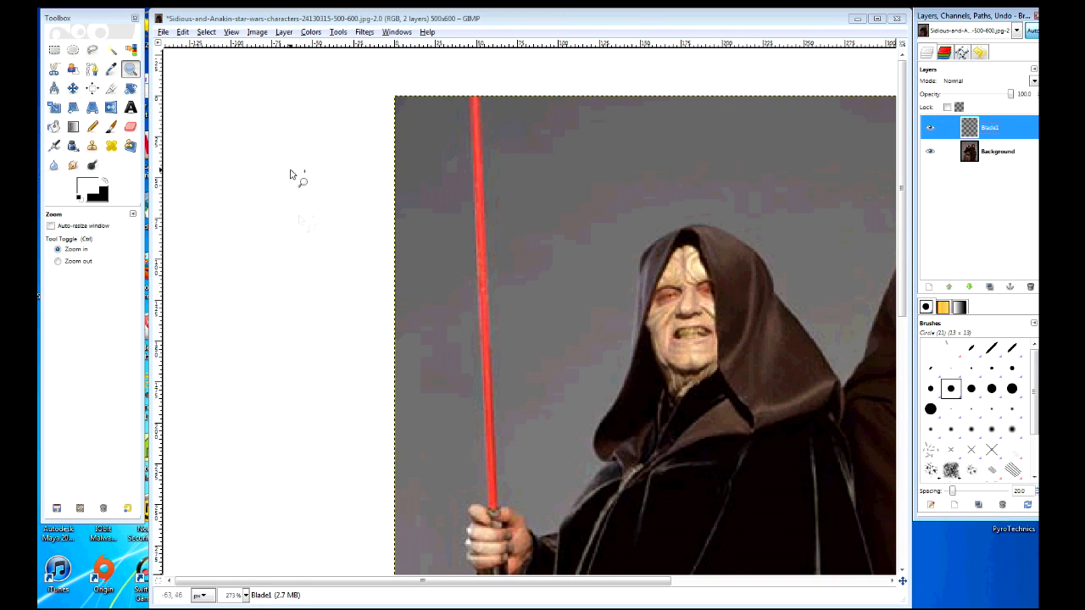
- Bucket-fill the blade layer with black and set its mode to Screen
{"action": "left_click", "coordinate": [207, 32]}
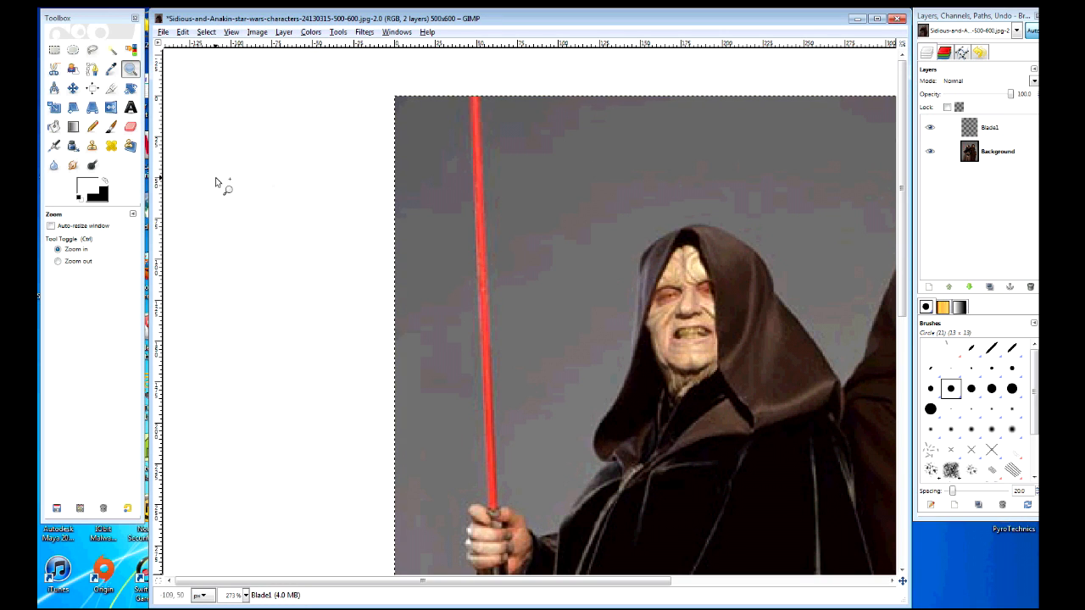
{"action": "left_click", "coordinate": [54, 126]}
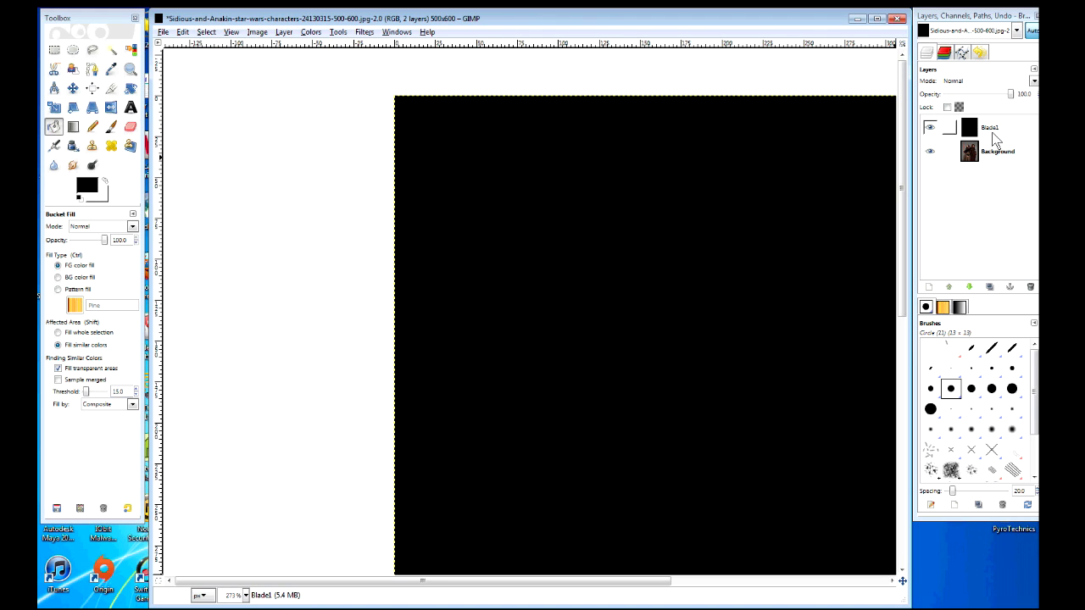
{"action": "left_click", "coordinate": [990, 127]}
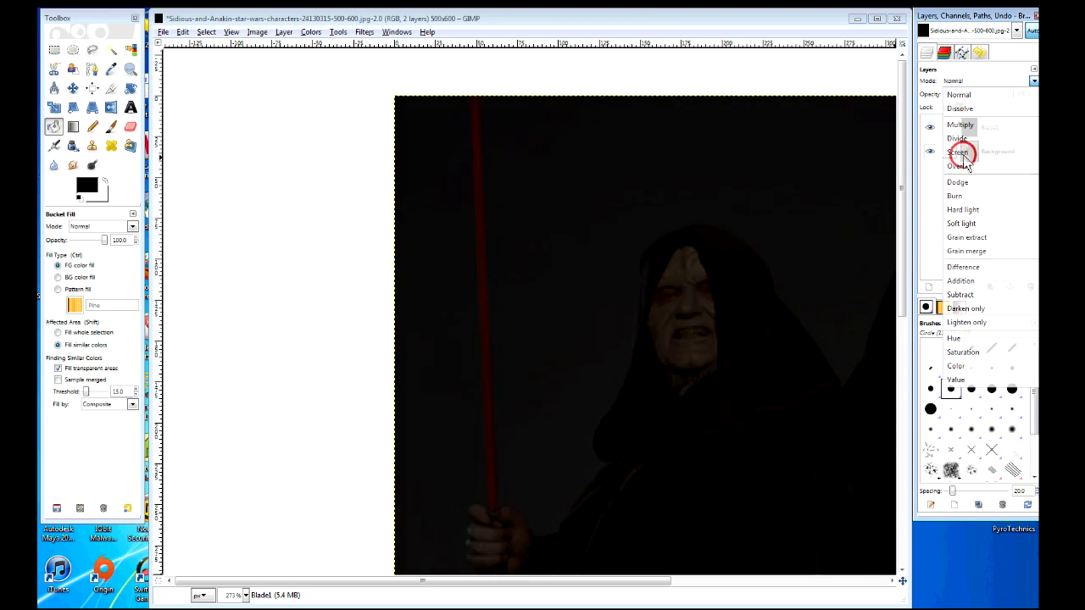
{"action": "left_click", "coordinate": [958, 153]}
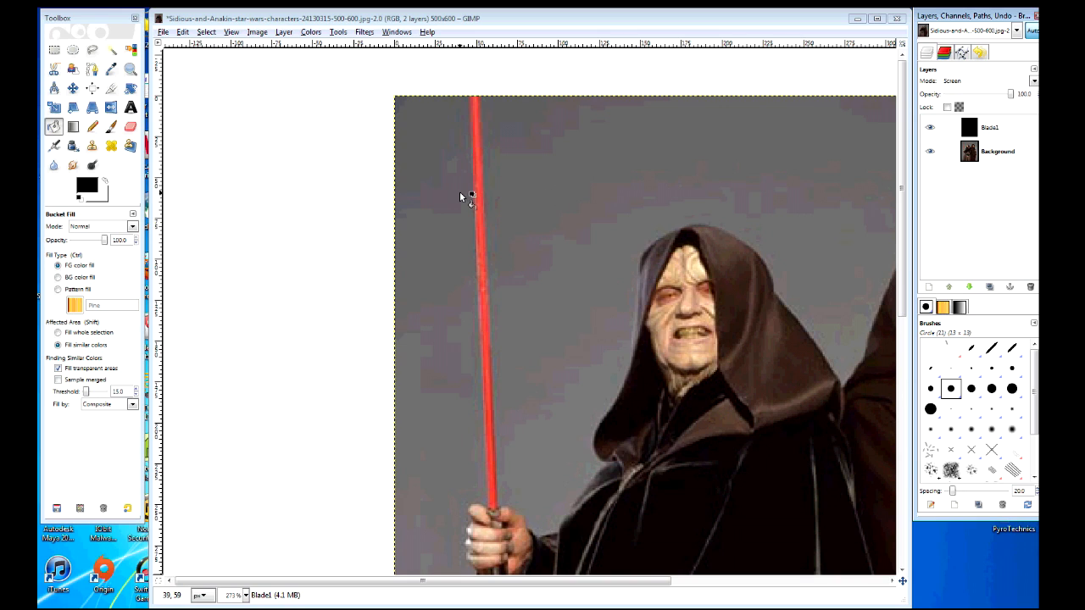
{"action": "mouse_move", "coordinate": [465, 193]}
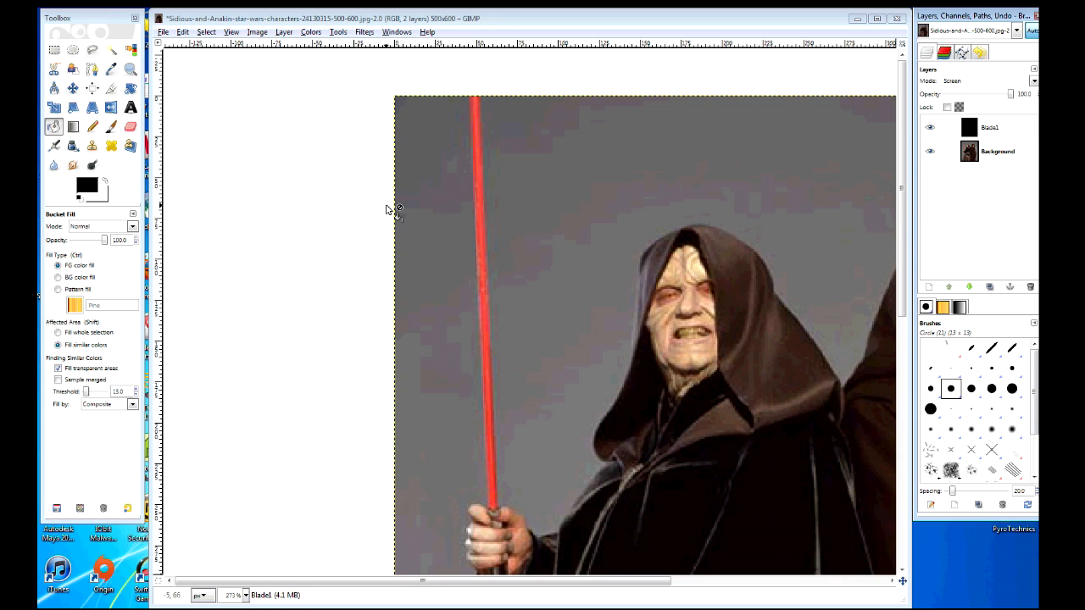
{"action": "mouse_move", "coordinate": [143, 420]}
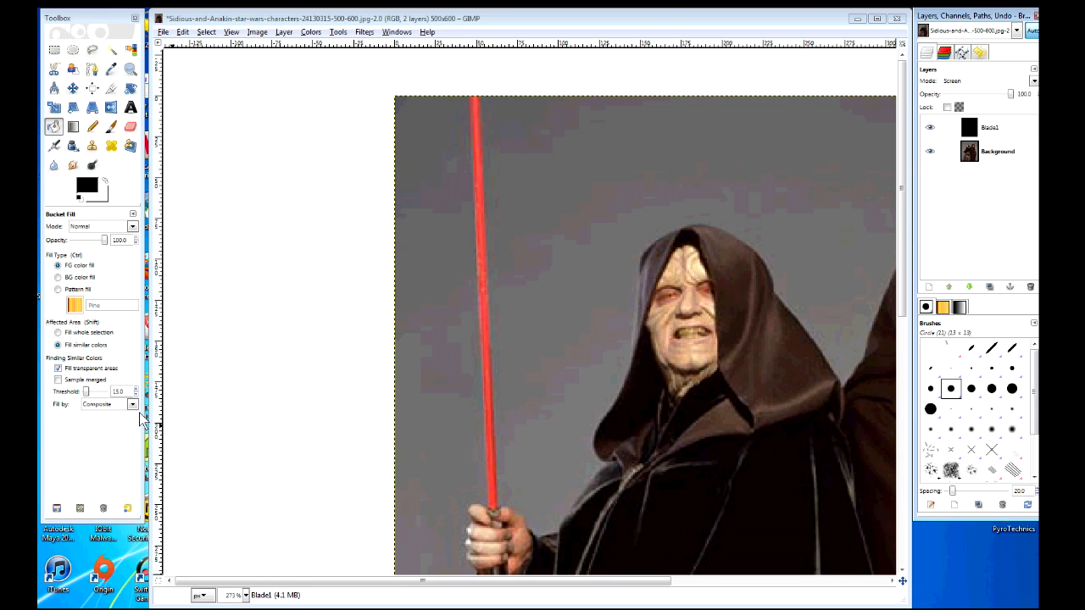
- Outline Sidious's red blade with Free Select and bucket-fill it white
{"action": "left_click", "coordinate": [92, 51]}
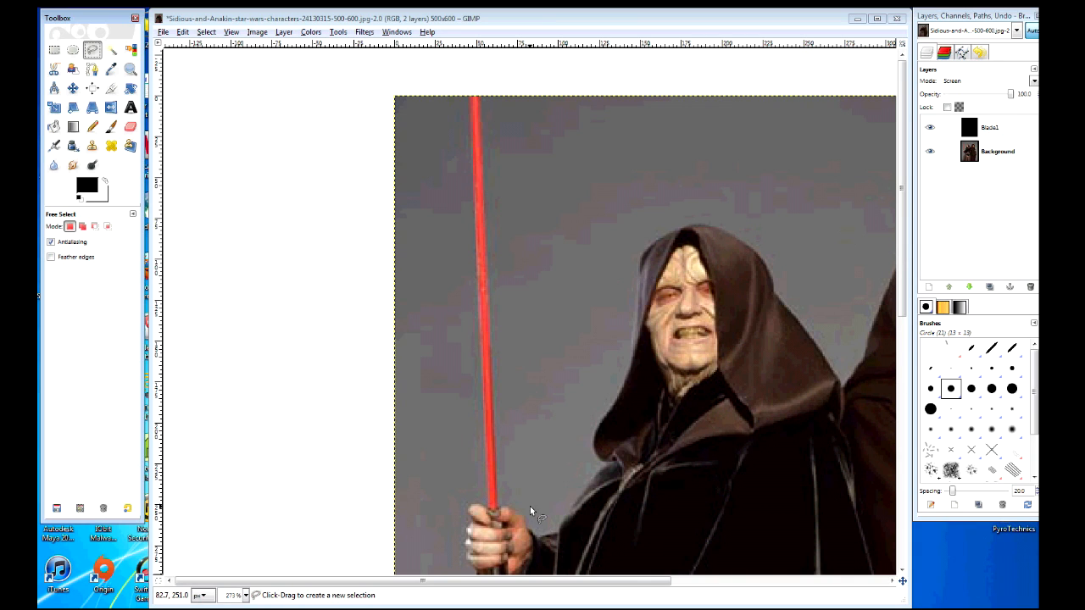
{"action": "left_click", "coordinate": [91, 49]}
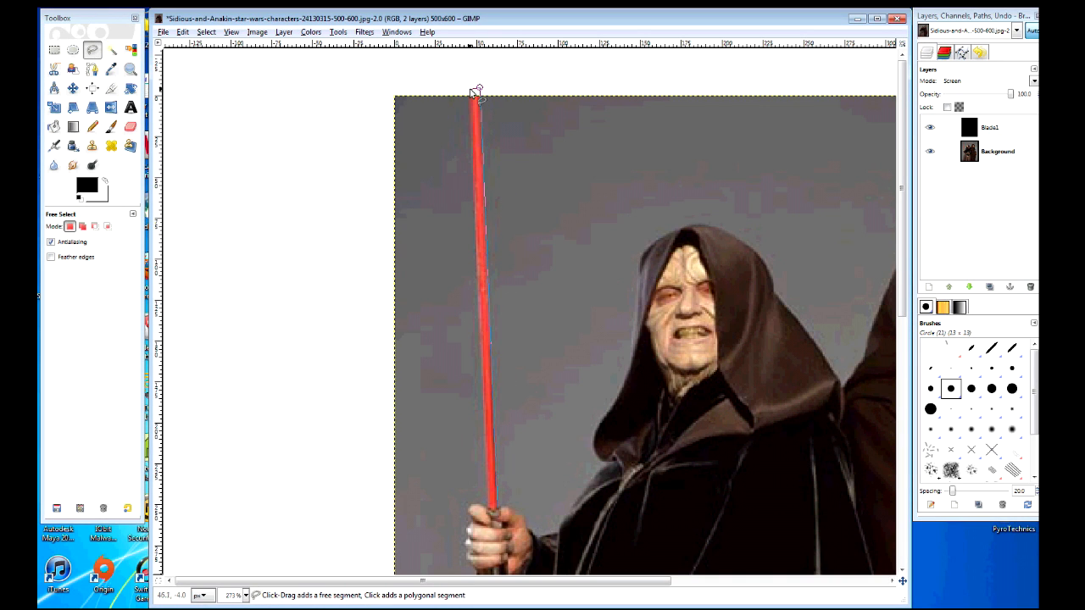
{"action": "left_click", "coordinate": [491, 475]}
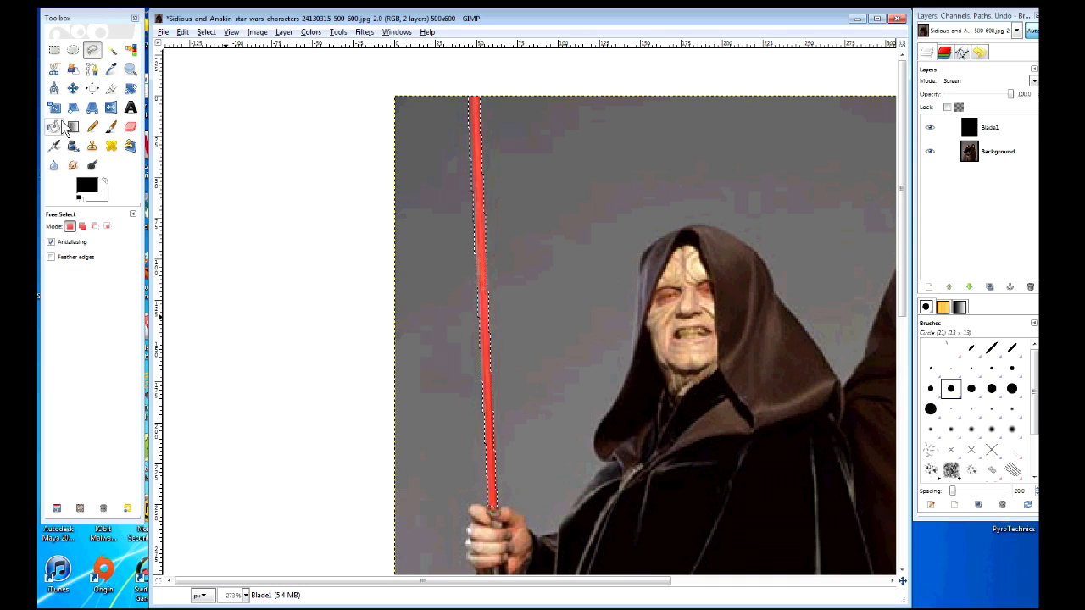
{"action": "left_click", "coordinate": [54, 125]}
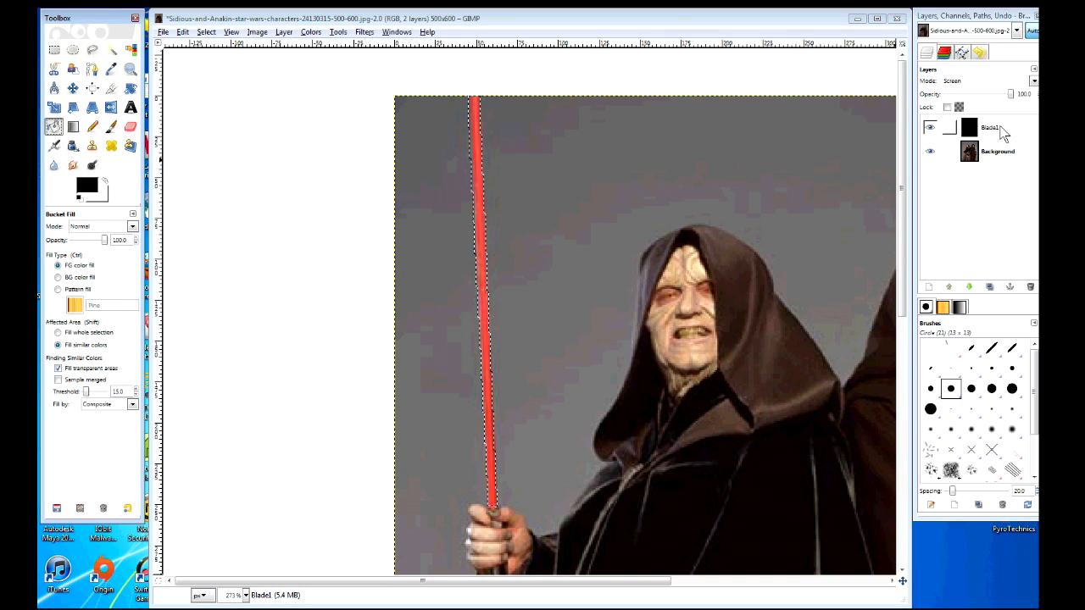
{"action": "left_click", "coordinate": [990, 127]}
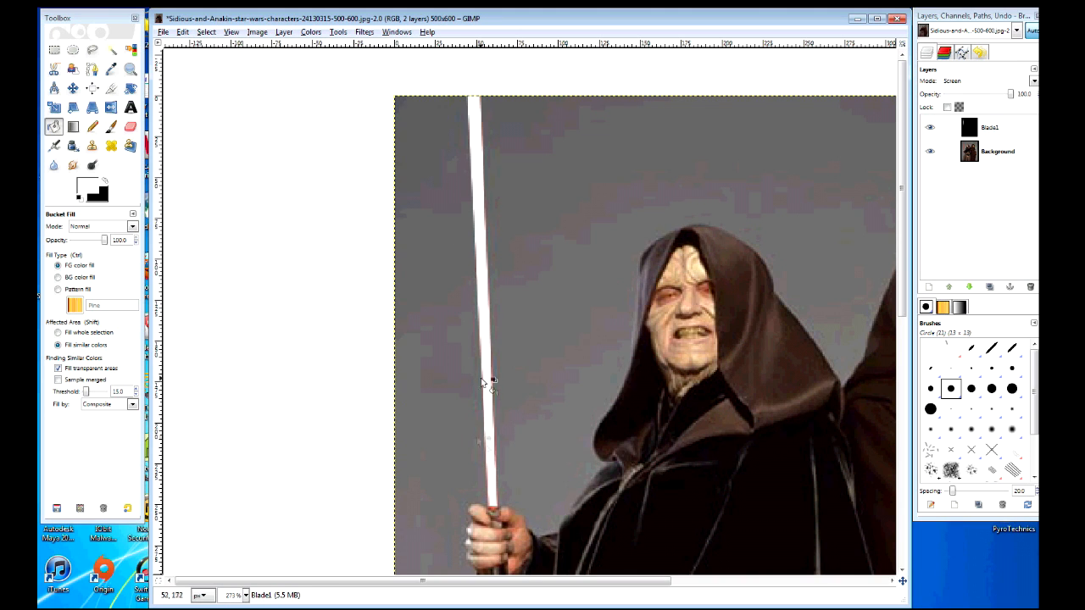
{"action": "mouse_move", "coordinate": [533, 149]}
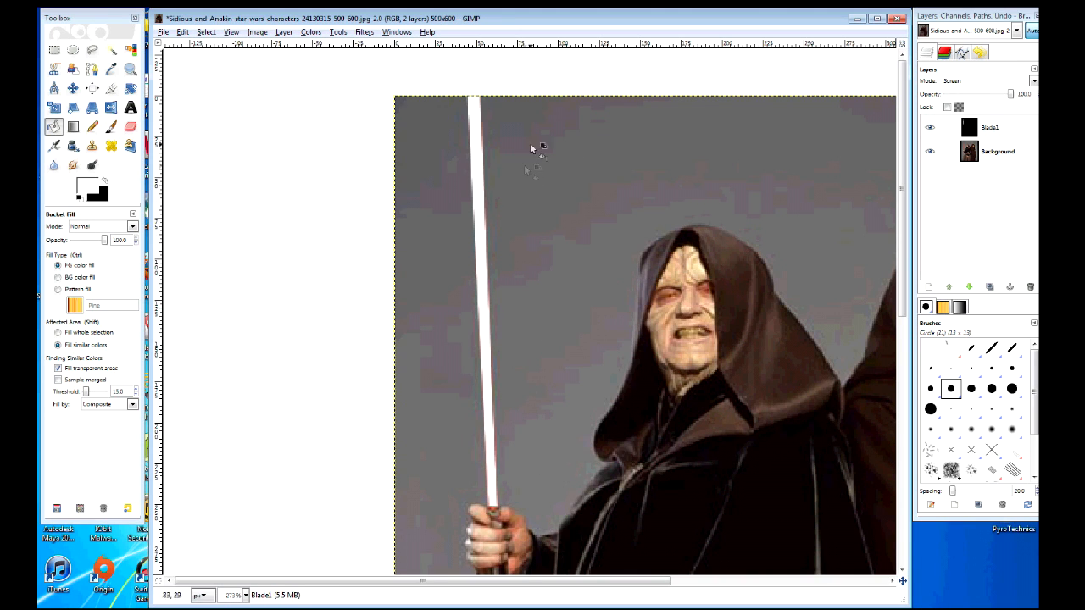
{"action": "mouse_move", "coordinate": [895, 138]}
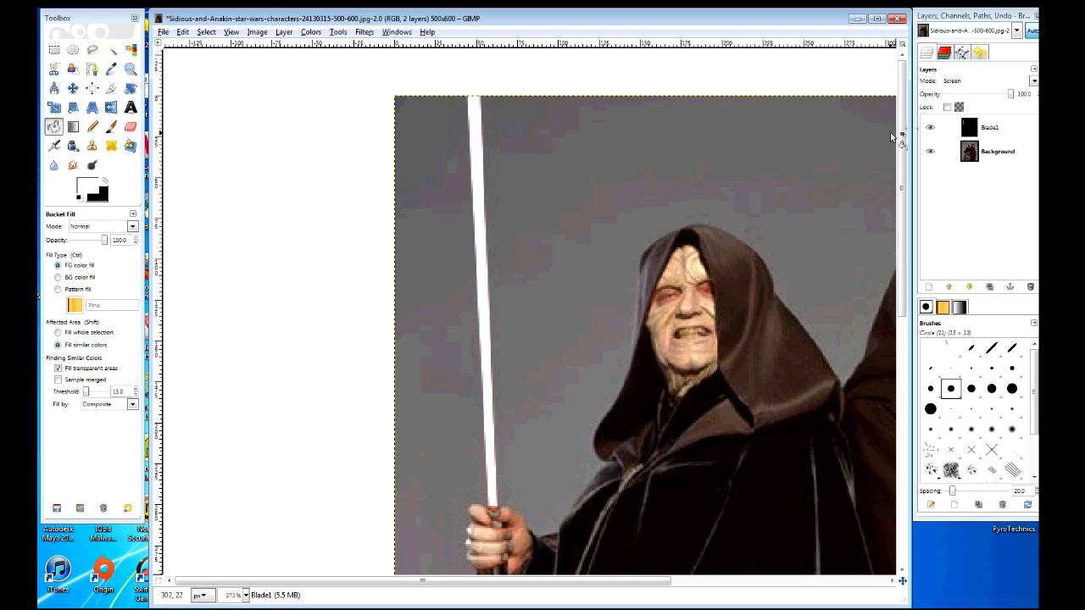
- Bring up Gaussian Blur for the white blade layer with a radius around 40
{"action": "left_click", "coordinate": [990, 126]}
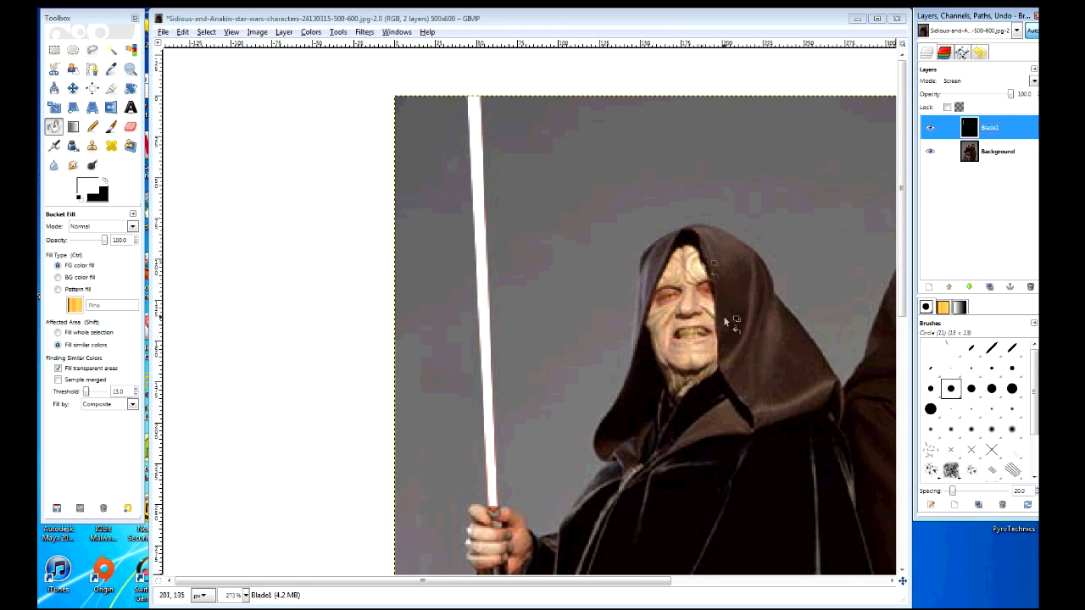
{"action": "mouse_move", "coordinate": [363, 81]}
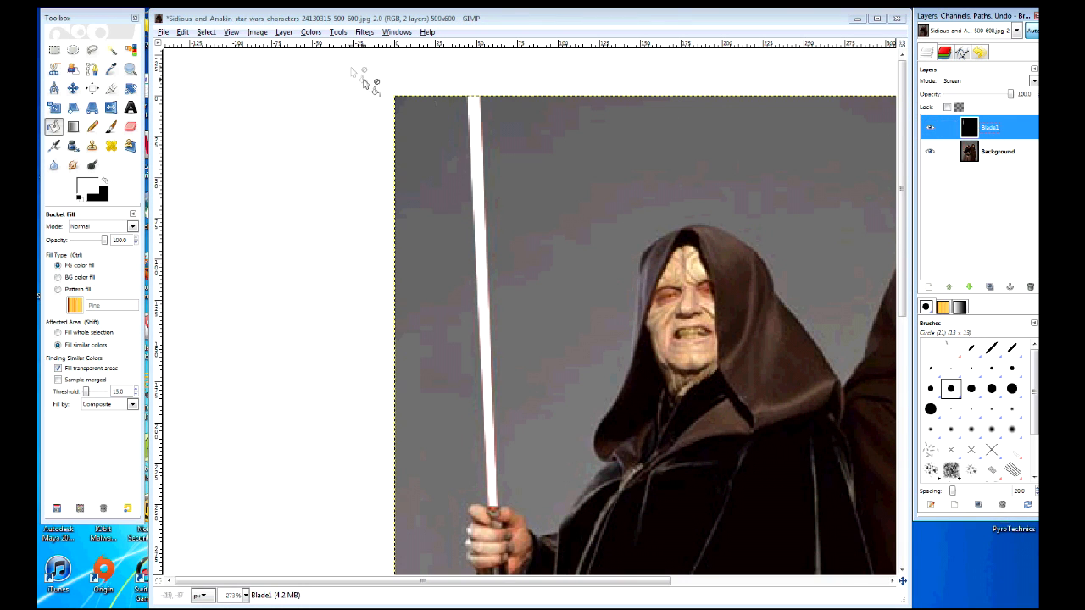
{"action": "left_click", "coordinate": [363, 30]}
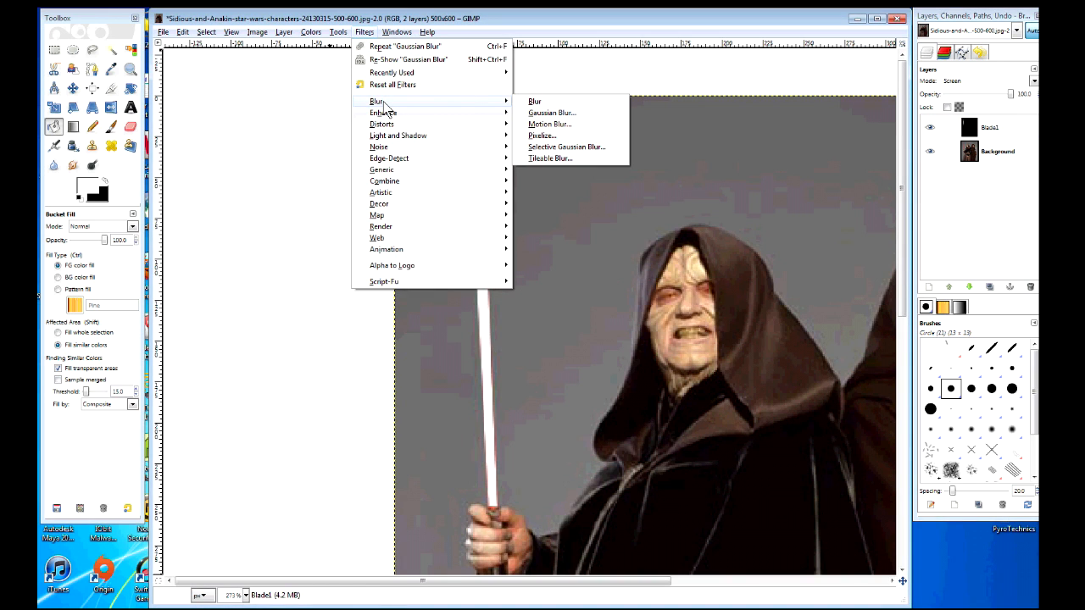
{"action": "left_click", "coordinate": [553, 112]}
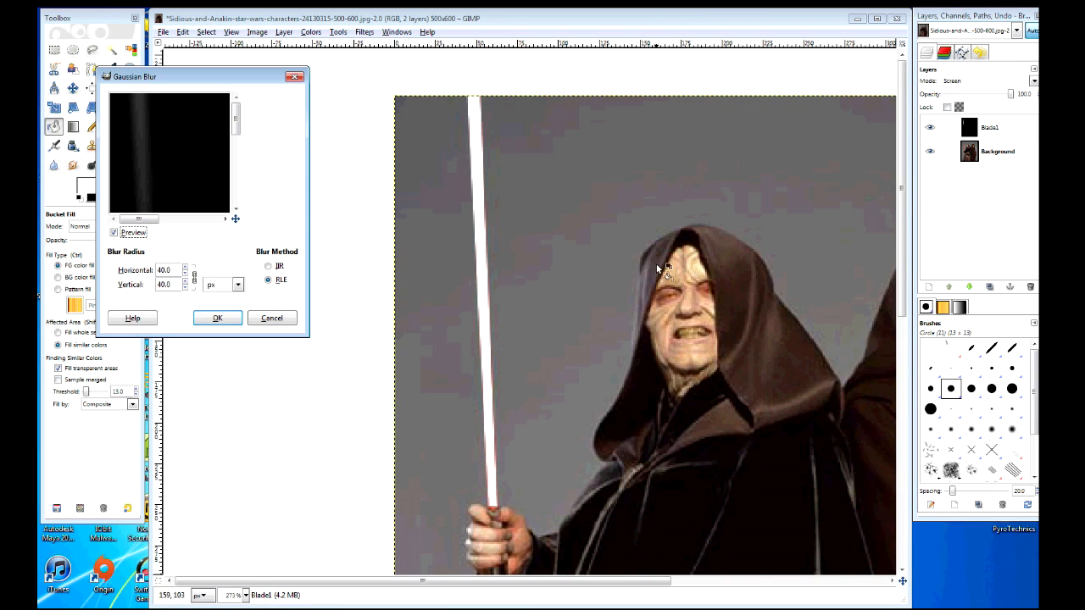
{"action": "mouse_move", "coordinate": [169, 241]}
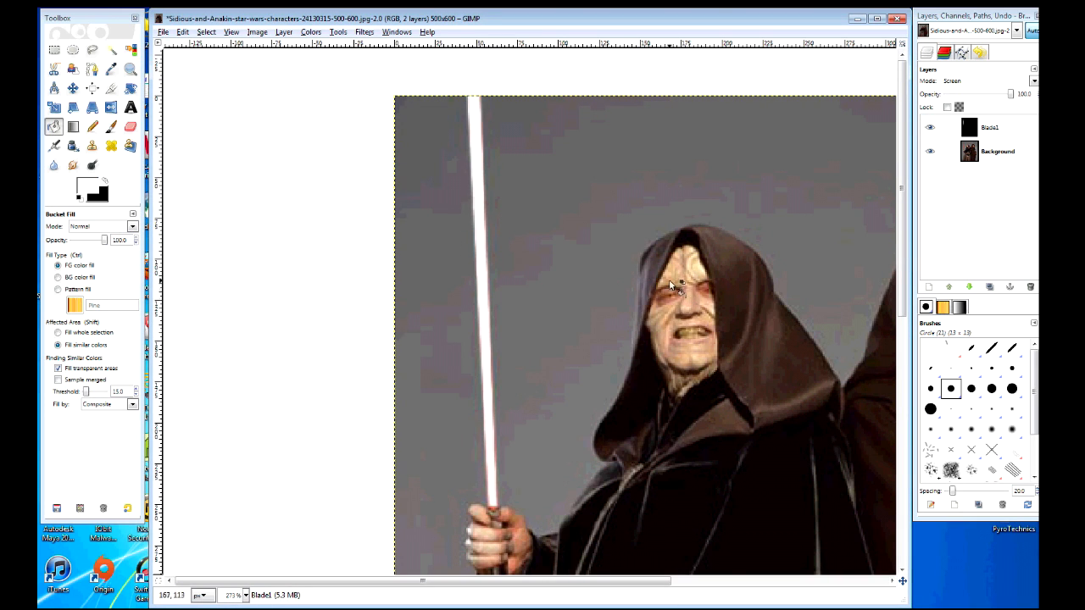
{"action": "mouse_move", "coordinate": [548, 397]}
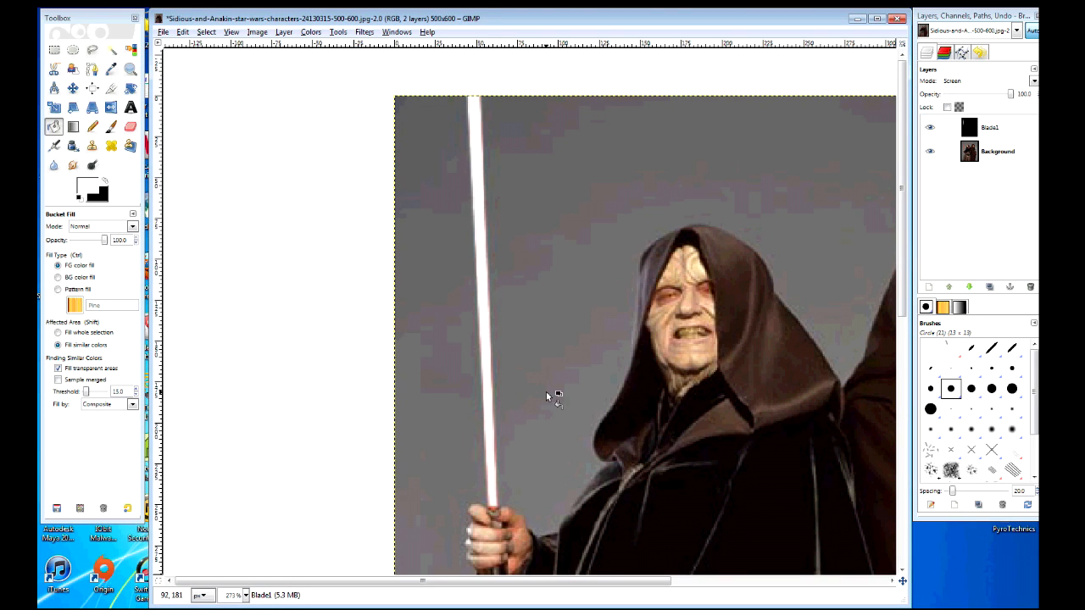
{"action": "mouse_move", "coordinate": [556, 417]}
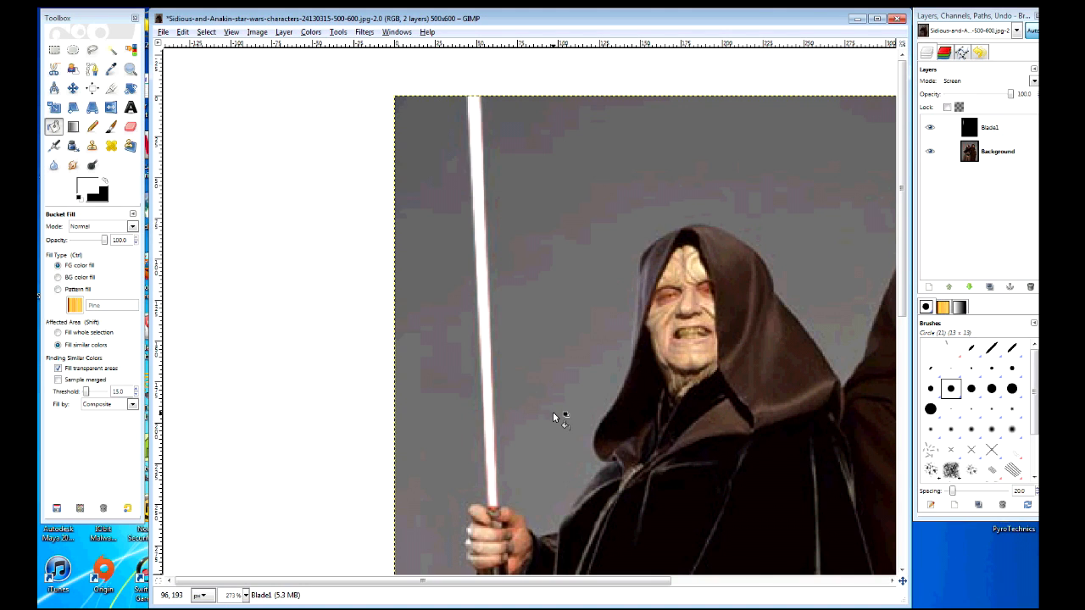
{"action": "mouse_move", "coordinate": [855, 190]}
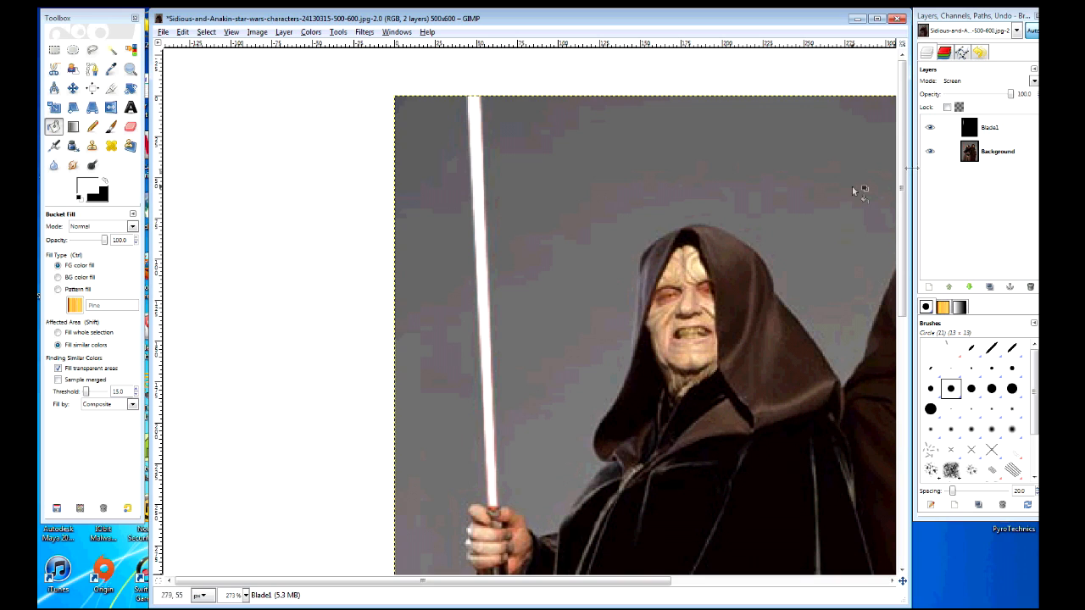
- Duplicate the blade layer and give the copy a light Gaussian blur as a bright core
{"action": "right_click", "coordinate": [990, 127]}
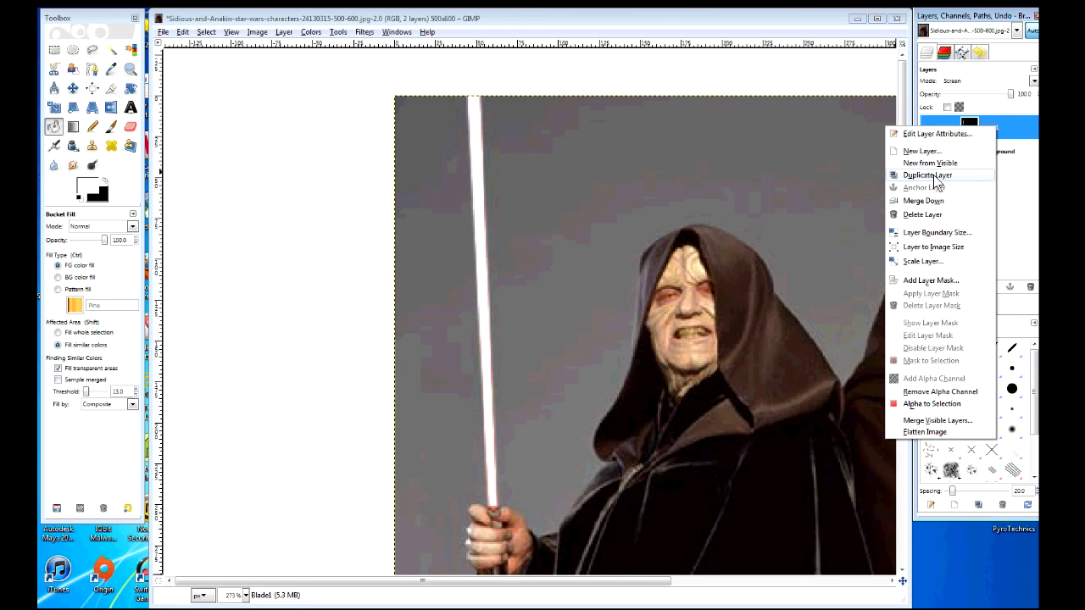
{"action": "left_click", "coordinate": [926, 175]}
{"action": "type", "text": "Glow1"}
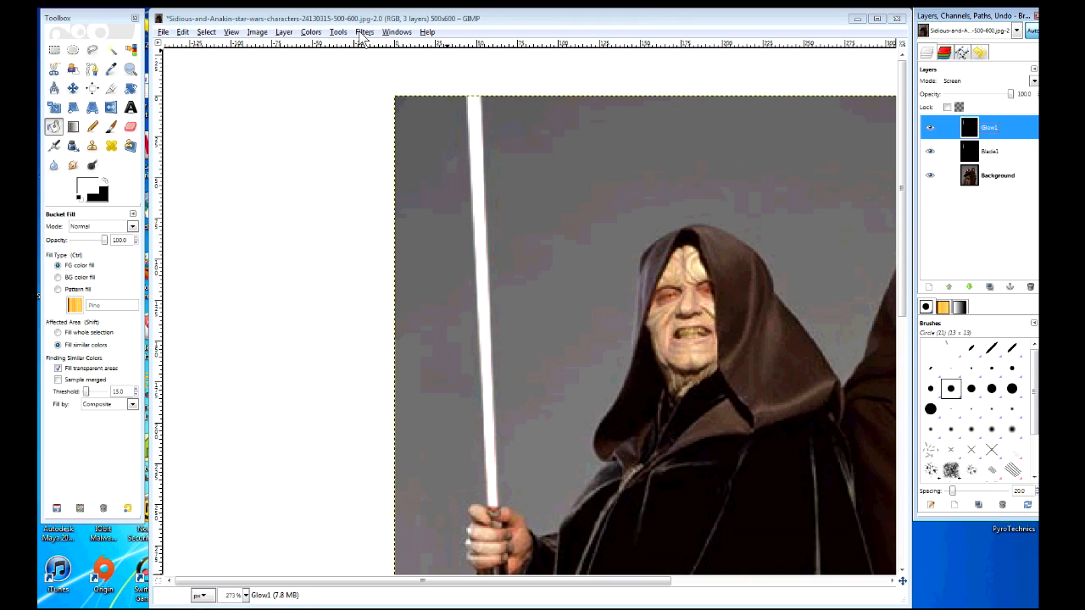
{"action": "left_click", "coordinate": [363, 31]}
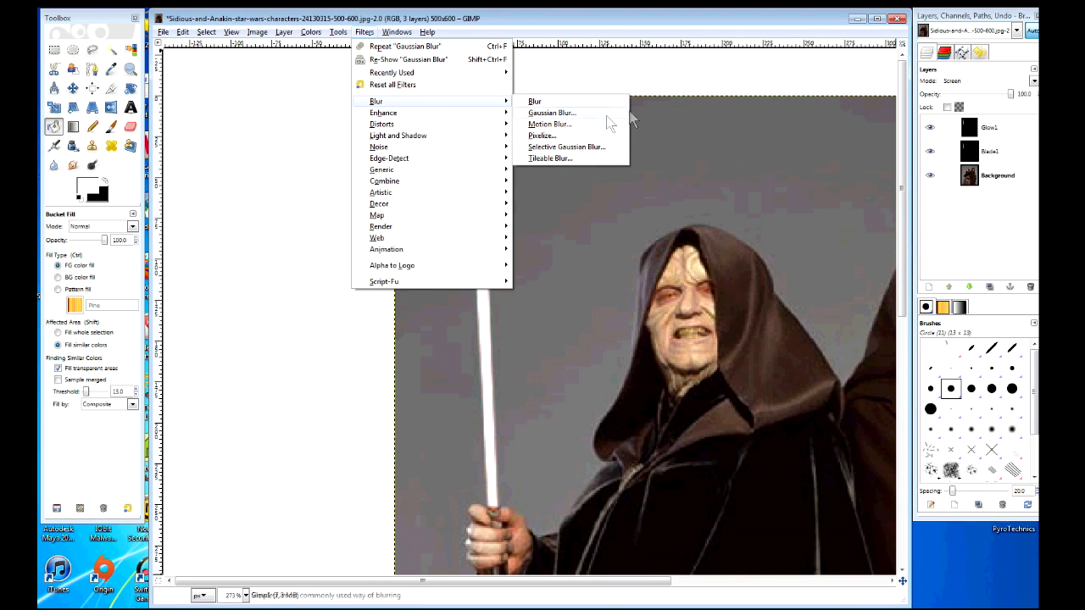
{"action": "left_click", "coordinate": [553, 112]}
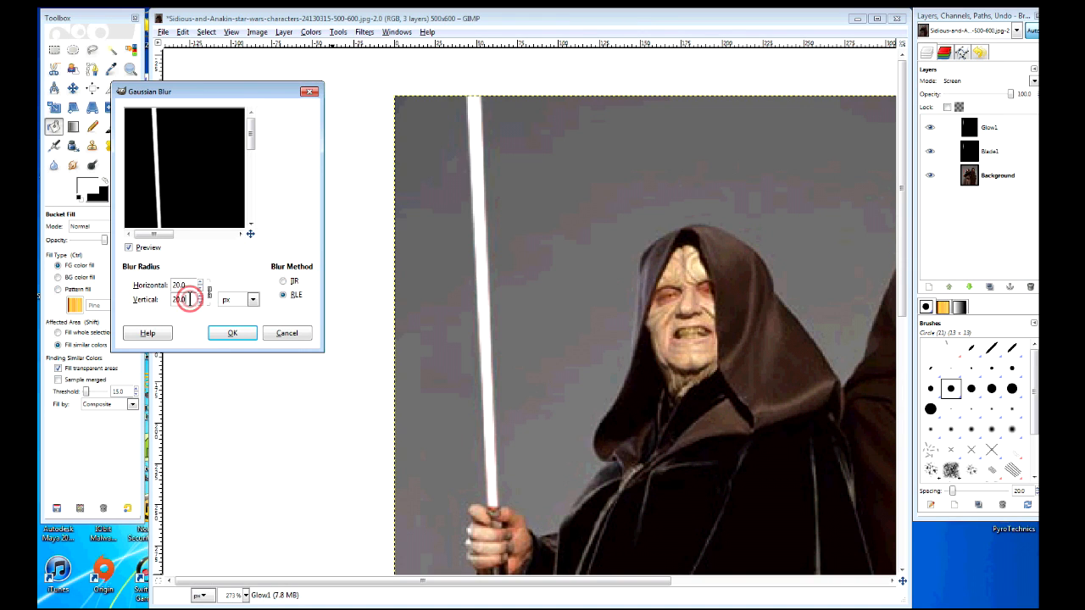
{"action": "left_click", "coordinate": [232, 332]}
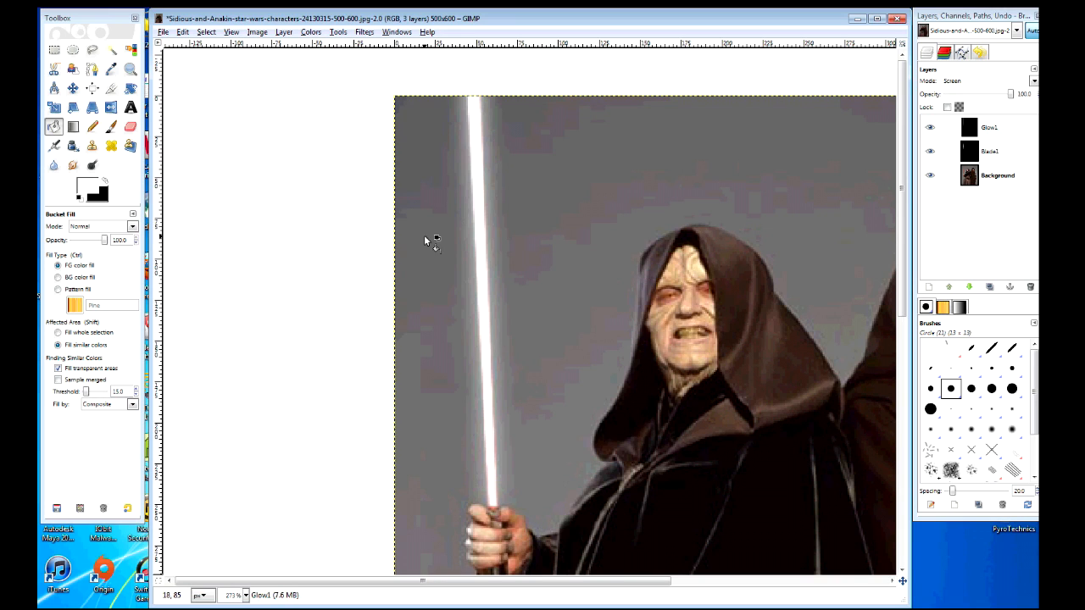
{"action": "mouse_move", "coordinate": [495, 139]}
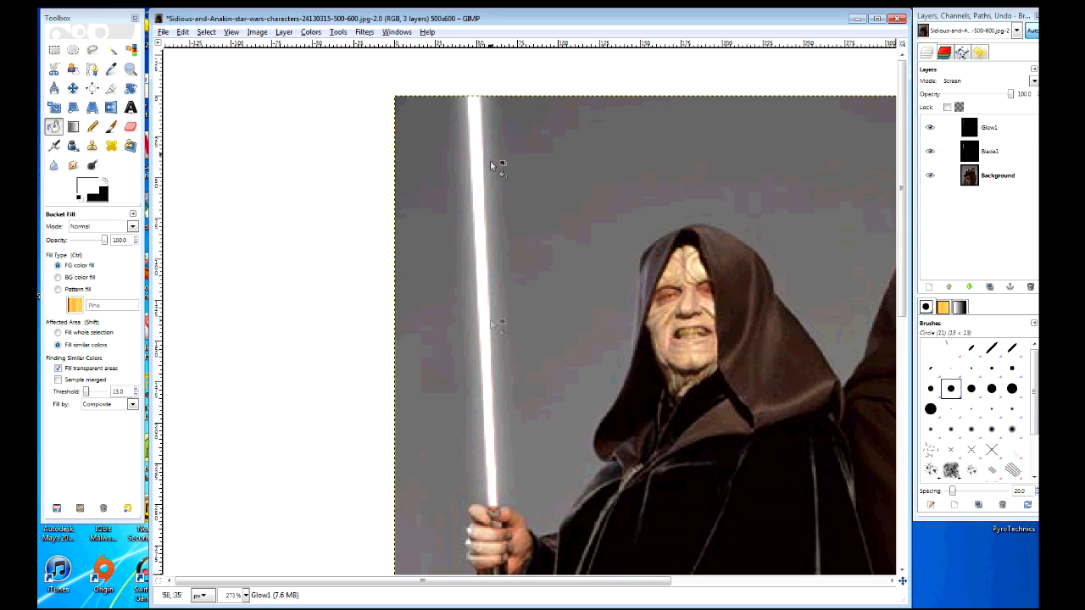
{"action": "mouse_move", "coordinate": [539, 534]}
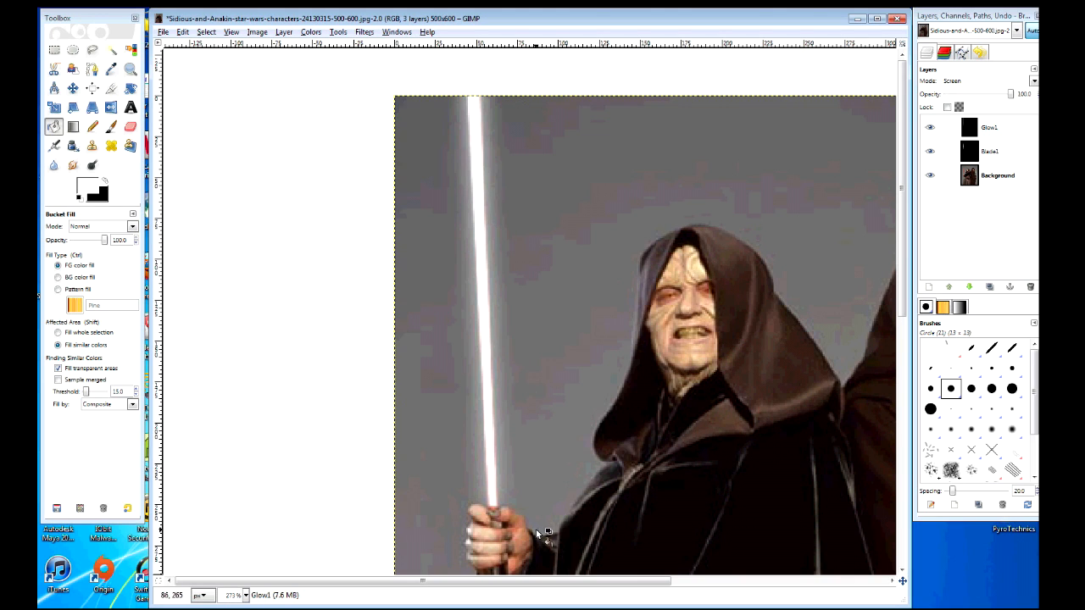
{"action": "mouse_move", "coordinate": [691, 282]}
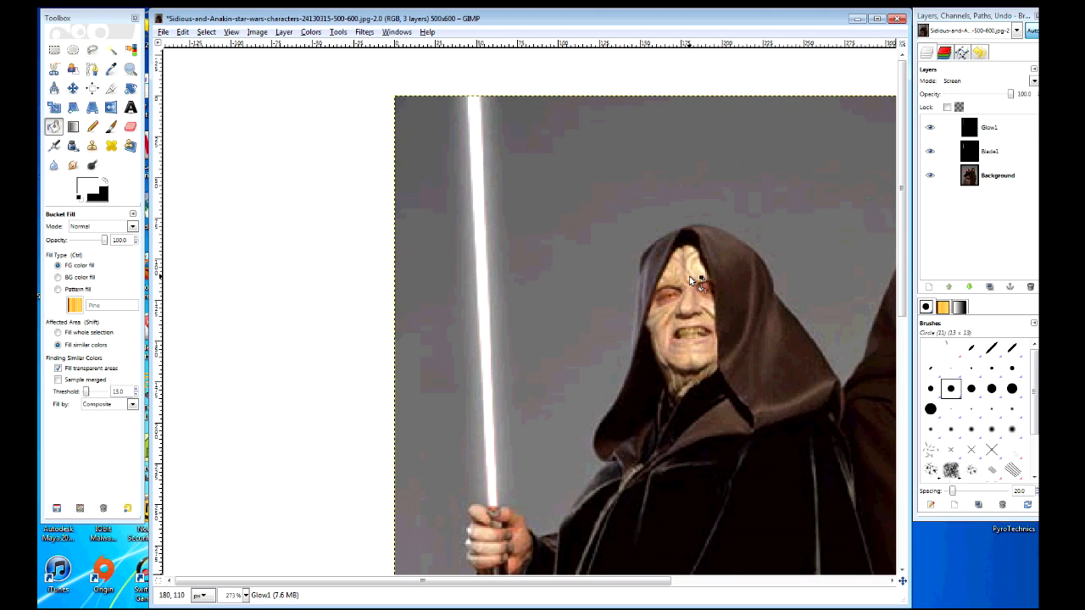
{"action": "mouse_move", "coordinate": [681, 270]}
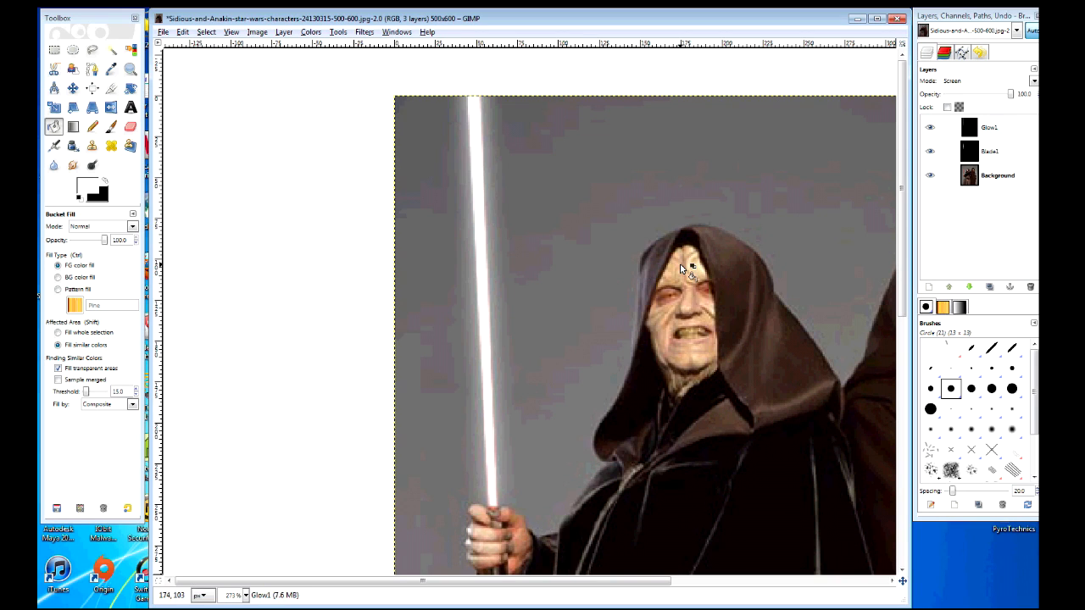
{"action": "mouse_move", "coordinate": [627, 280]}
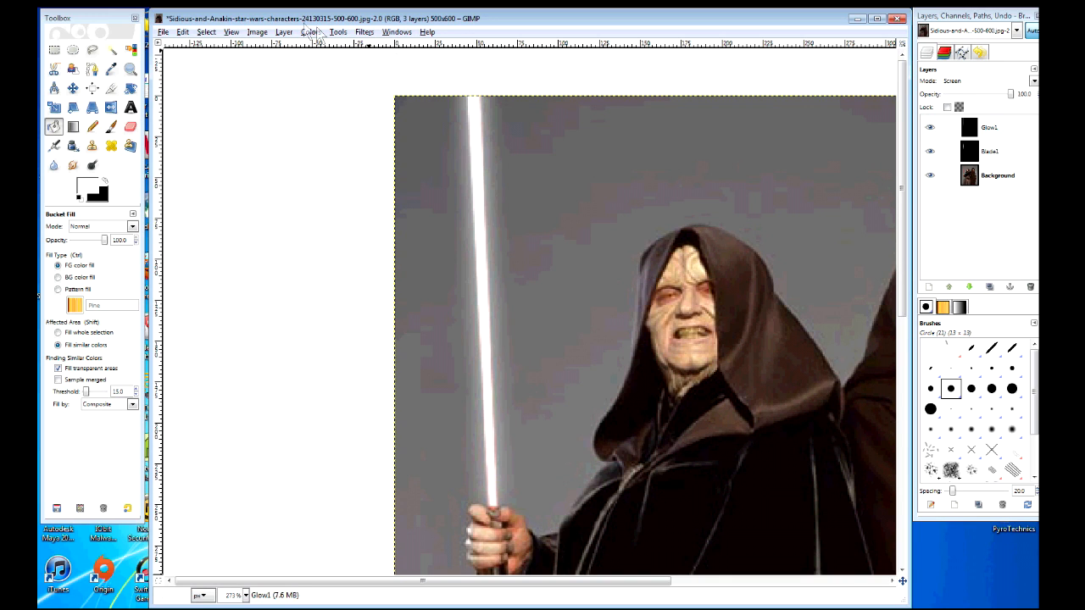
- Use Color Balance to push midtones, shadows and highlights toward red and magenta
{"action": "left_click", "coordinate": [311, 30]}
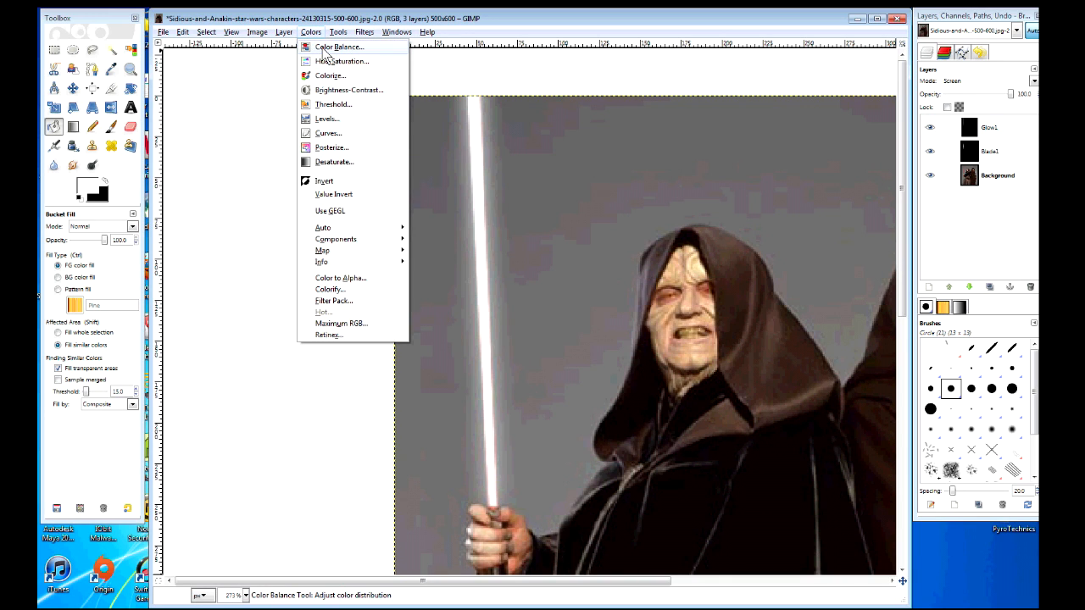
{"action": "left_click", "coordinate": [340, 47]}
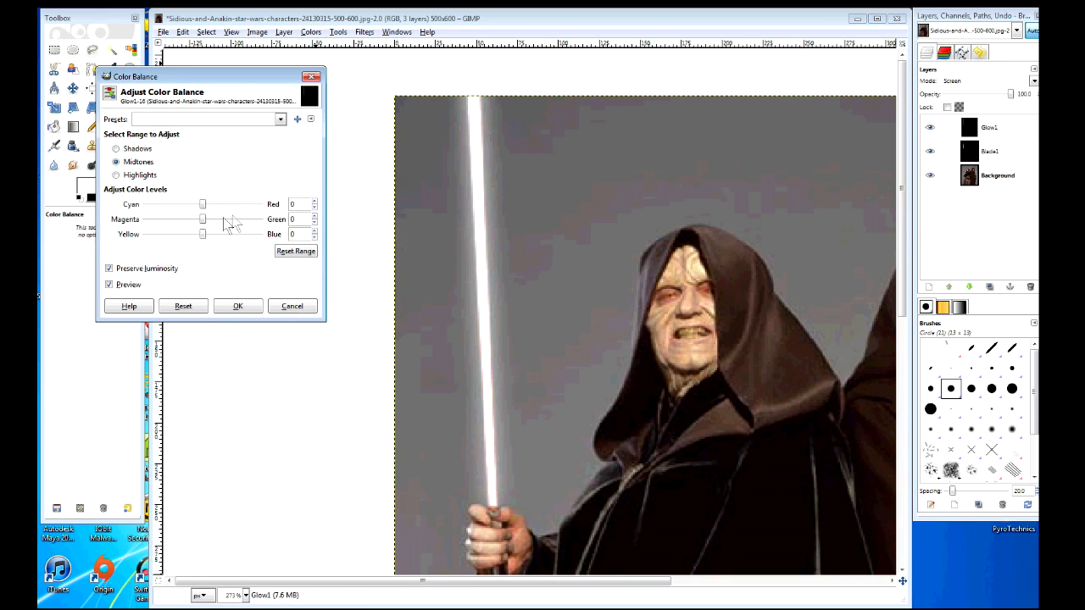
{"action": "left_click_drag", "start_coordinate": [202, 204], "coordinate": [219, 204]}
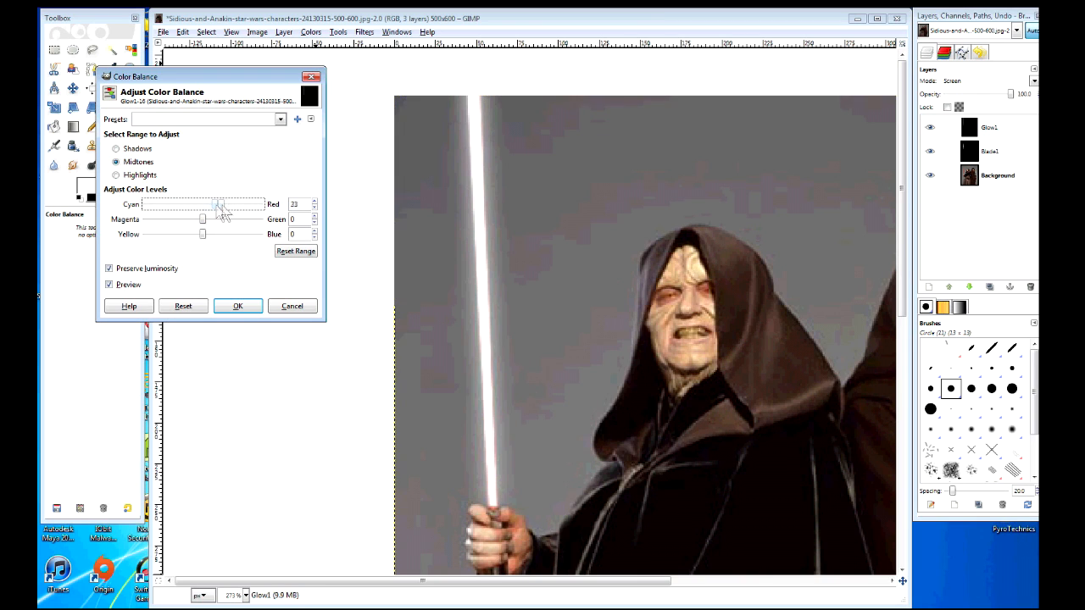
{"action": "left_click_drag", "start_coordinate": [217, 204], "coordinate": [236, 204]}
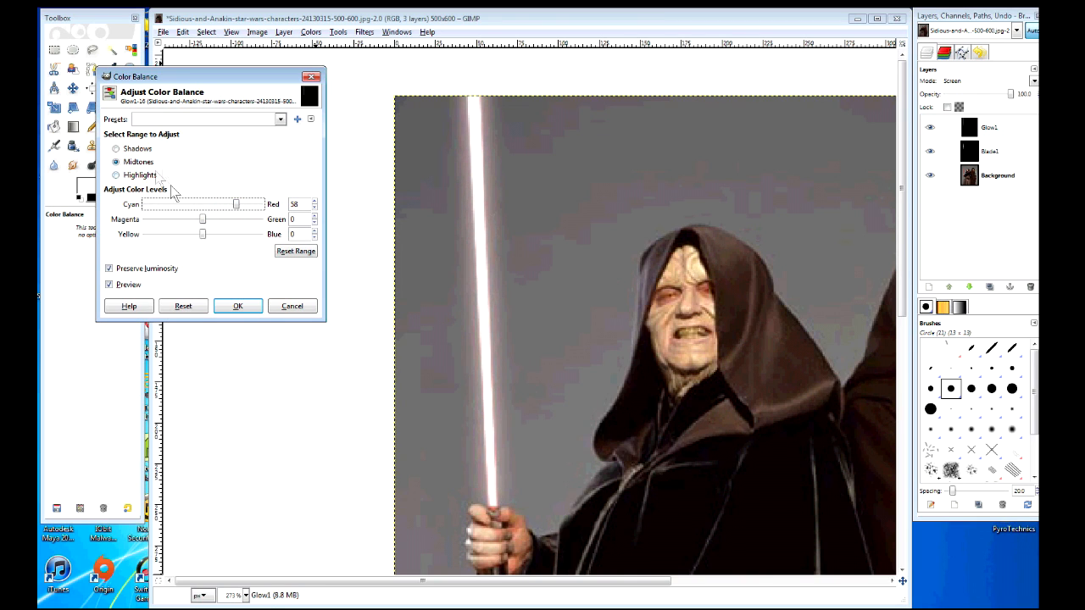
{"action": "left_click_drag", "start_coordinate": [200, 219], "coordinate": [179, 219]}
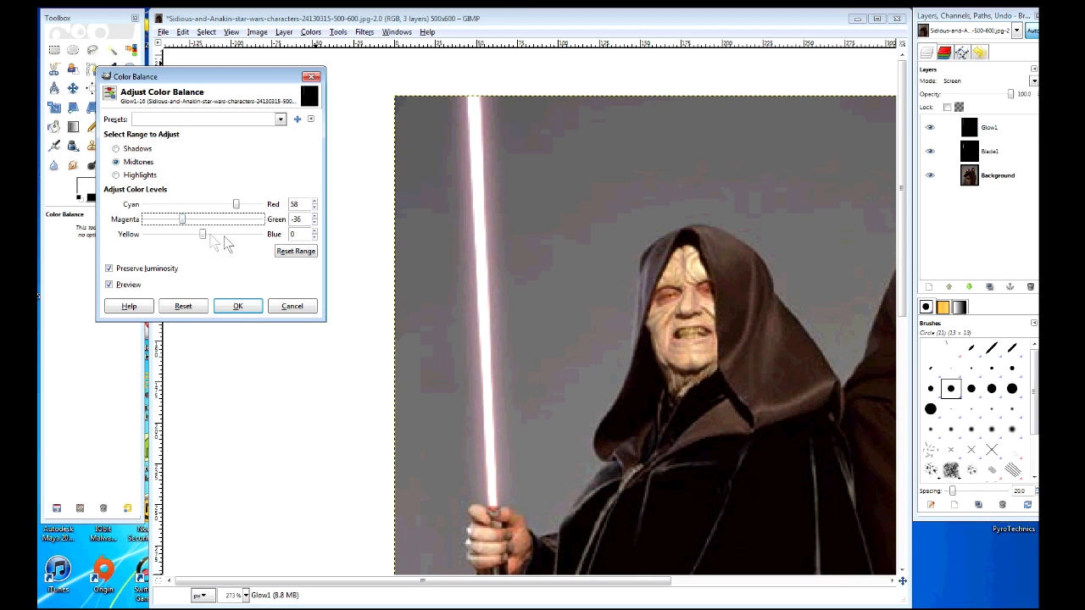
{"action": "left_click", "coordinate": [117, 150]}
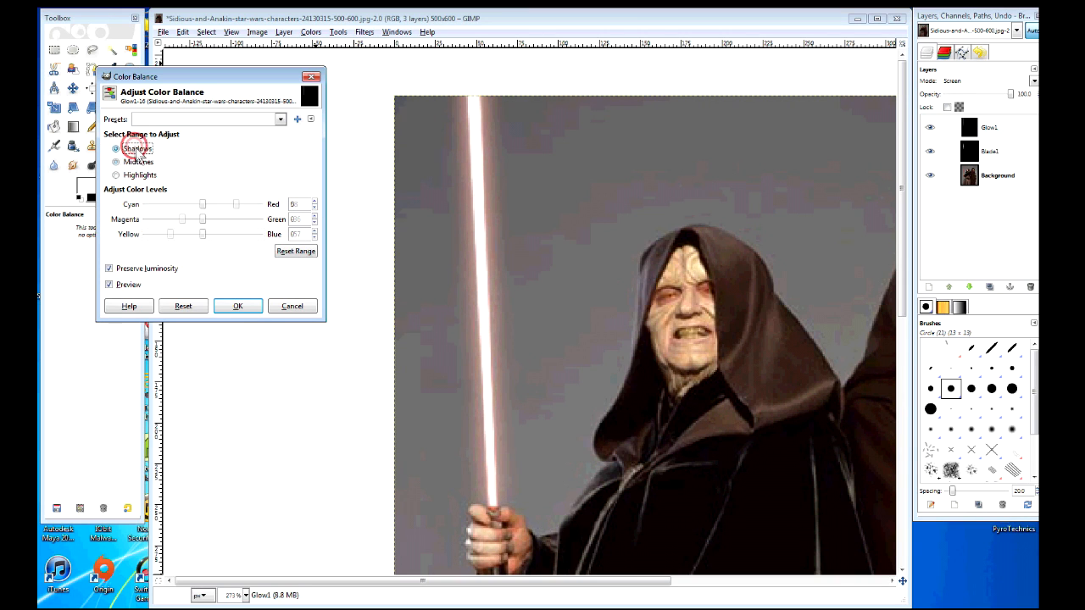
{"action": "left_click_drag", "start_coordinate": [169, 234], "coordinate": [185, 234]}
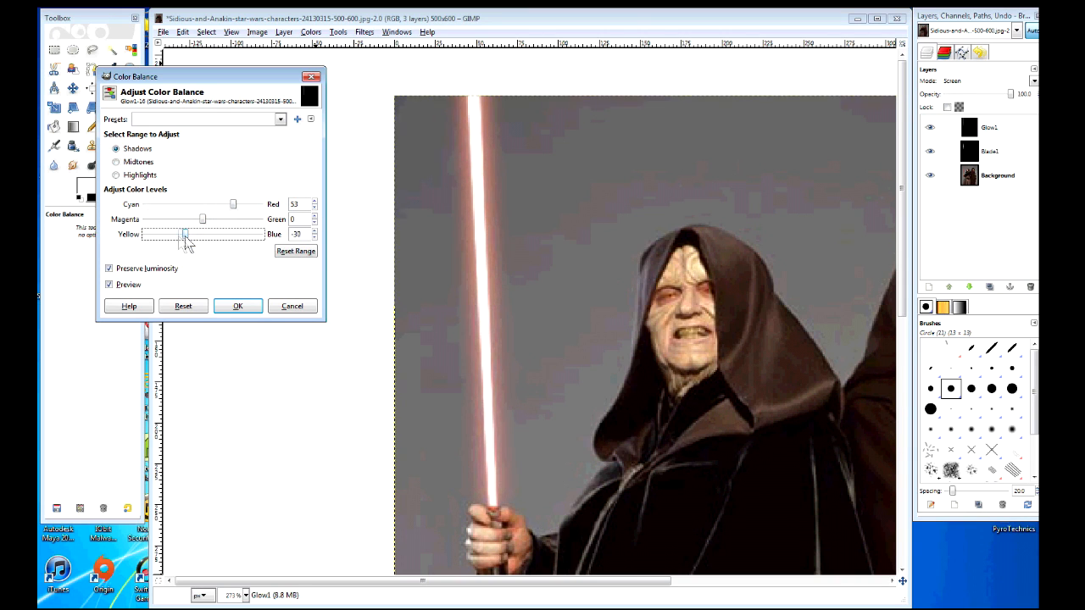
{"action": "left_click", "coordinate": [117, 175]}
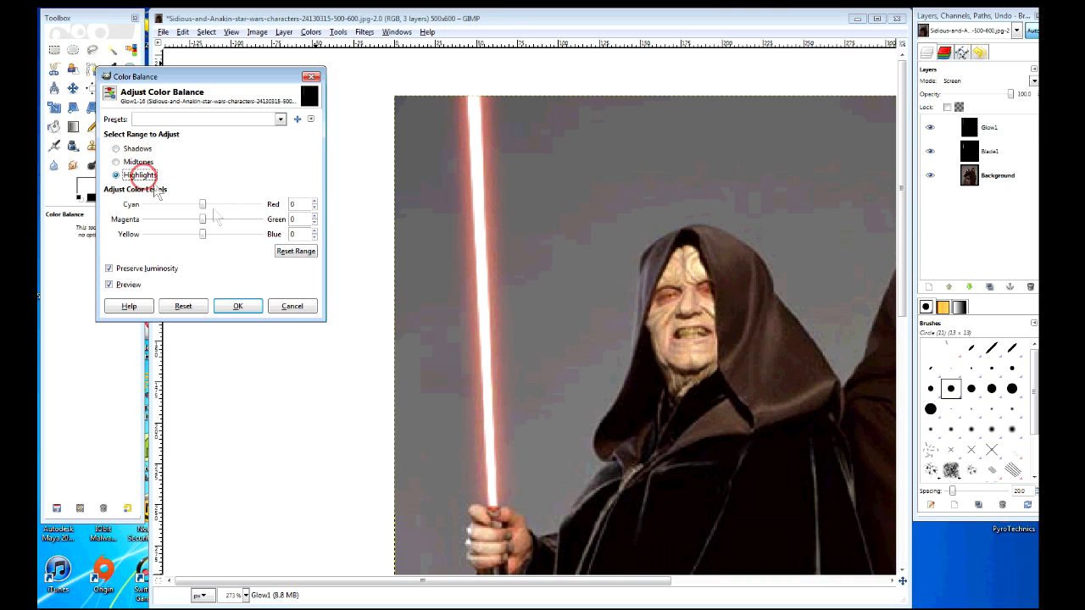
{"action": "left_click_drag", "start_coordinate": [202, 234], "coordinate": [197, 234]}
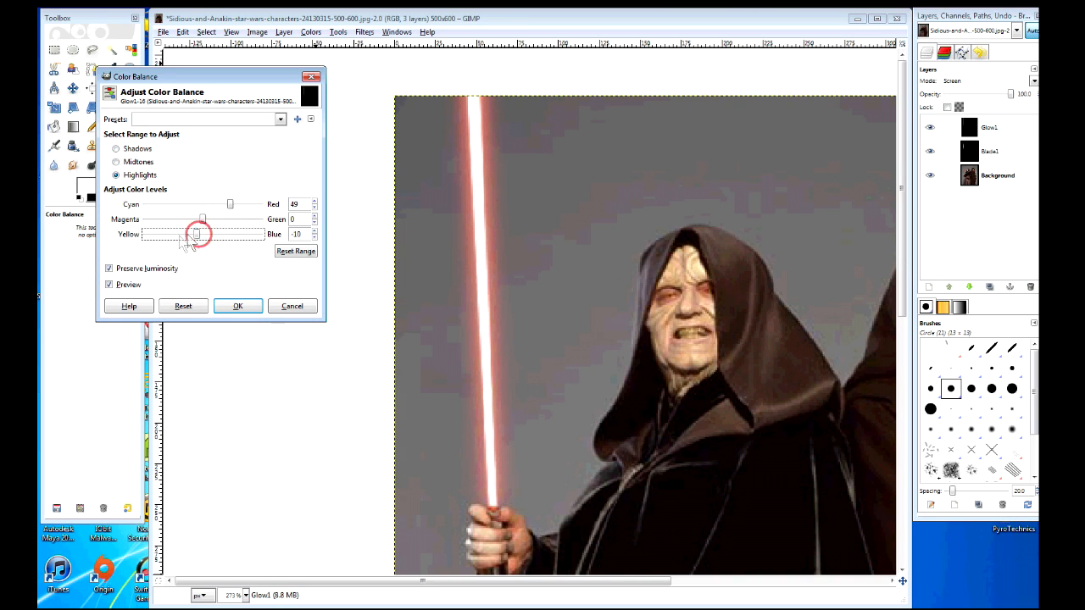
{"action": "left_click_drag", "start_coordinate": [200, 234], "coordinate": [190, 229]}
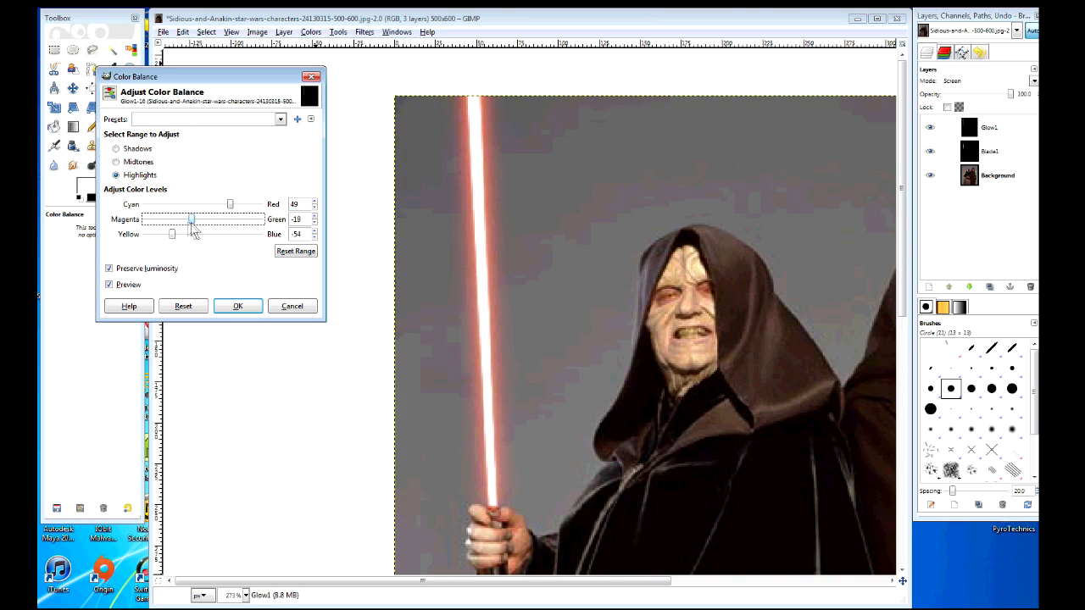
{"action": "left_click_drag", "start_coordinate": [190, 219], "coordinate": [190, 219]}
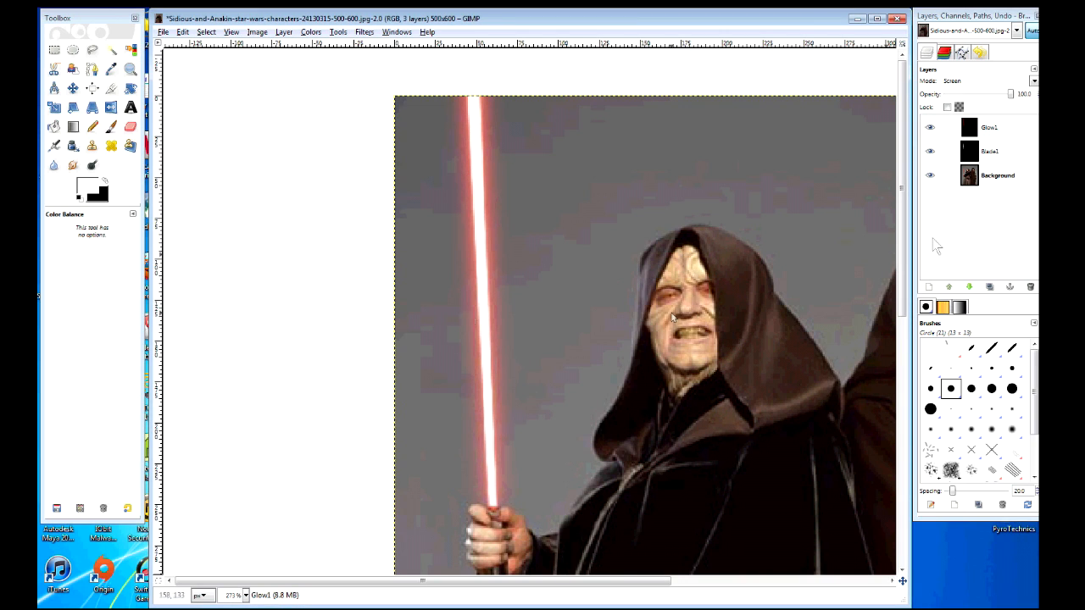
- Duplicate the Glow1 layer and rename the copy Glow2
{"action": "left_click", "coordinate": [931, 128]}
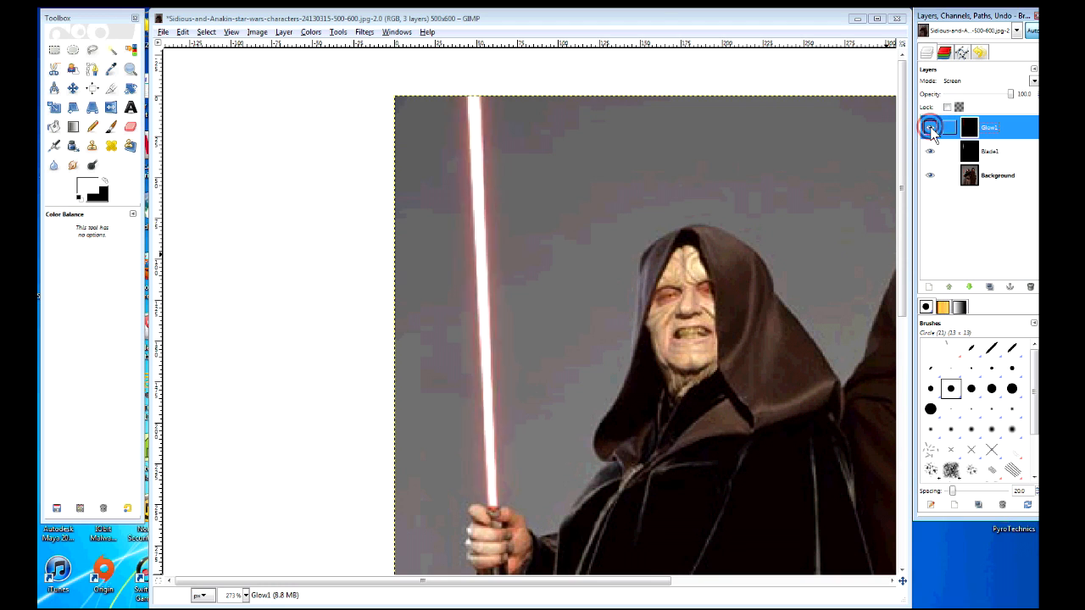
{"action": "right_click", "coordinate": [991, 127]}
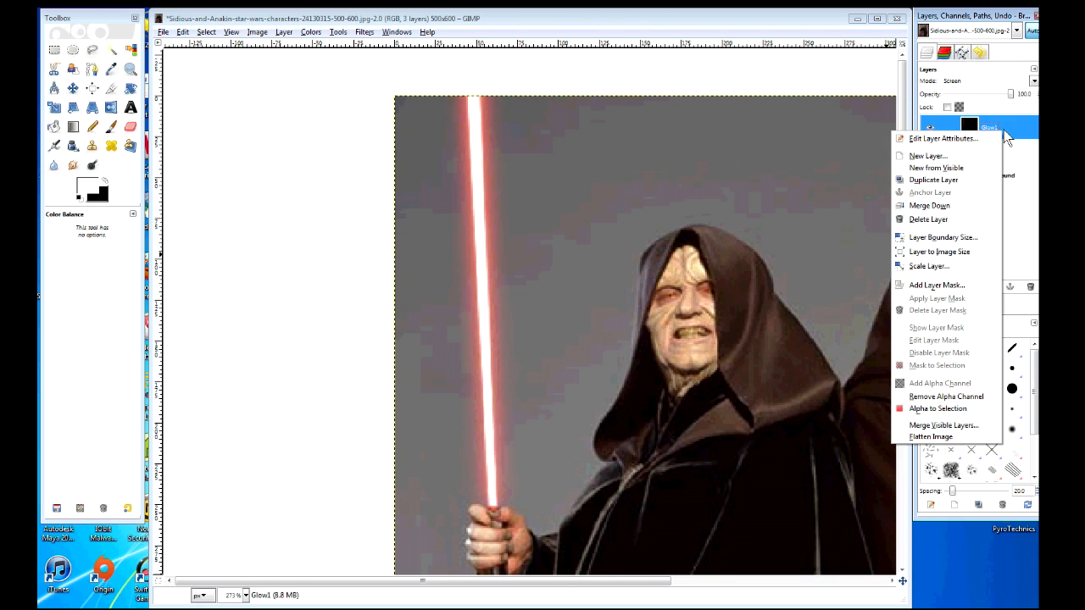
{"action": "mouse_move", "coordinate": [922, 183]}
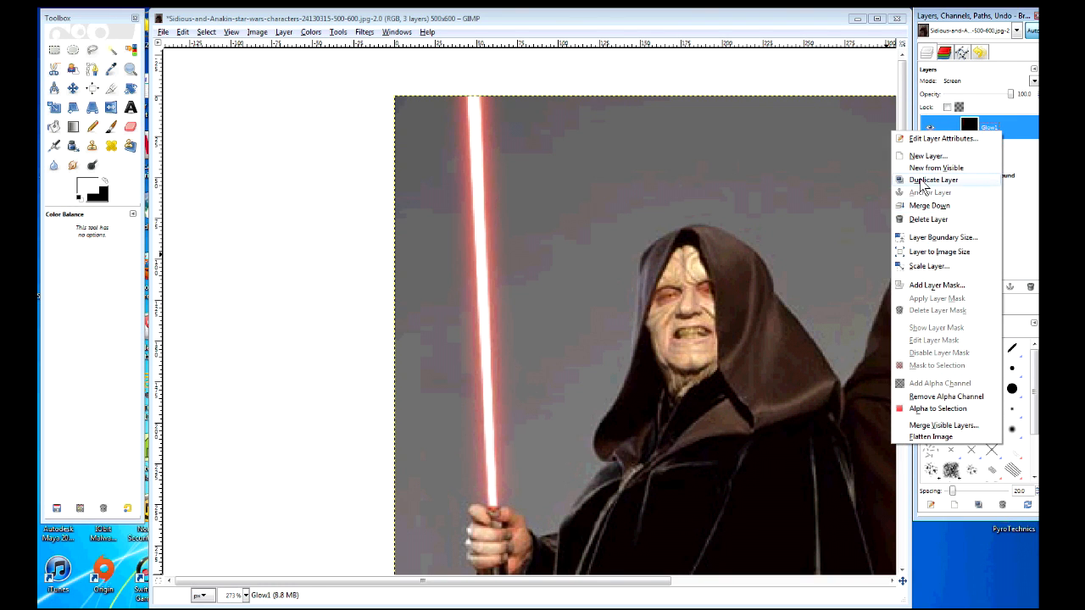
{"action": "left_click", "coordinate": [932, 180]}
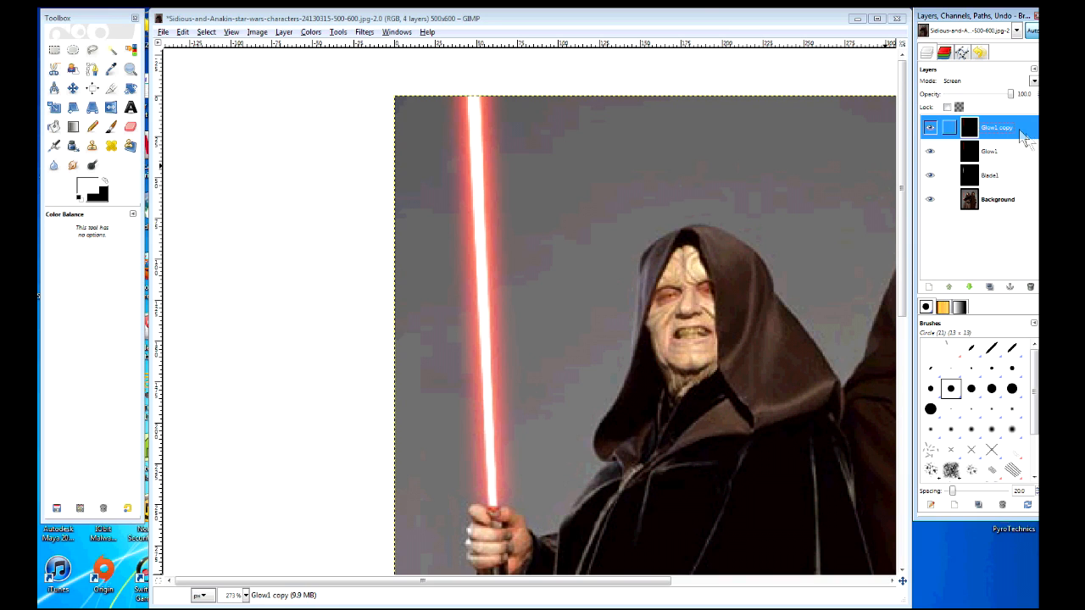
{"action": "double_click", "coordinate": [997, 127]}
{"action": "type", "text": "Glow"}
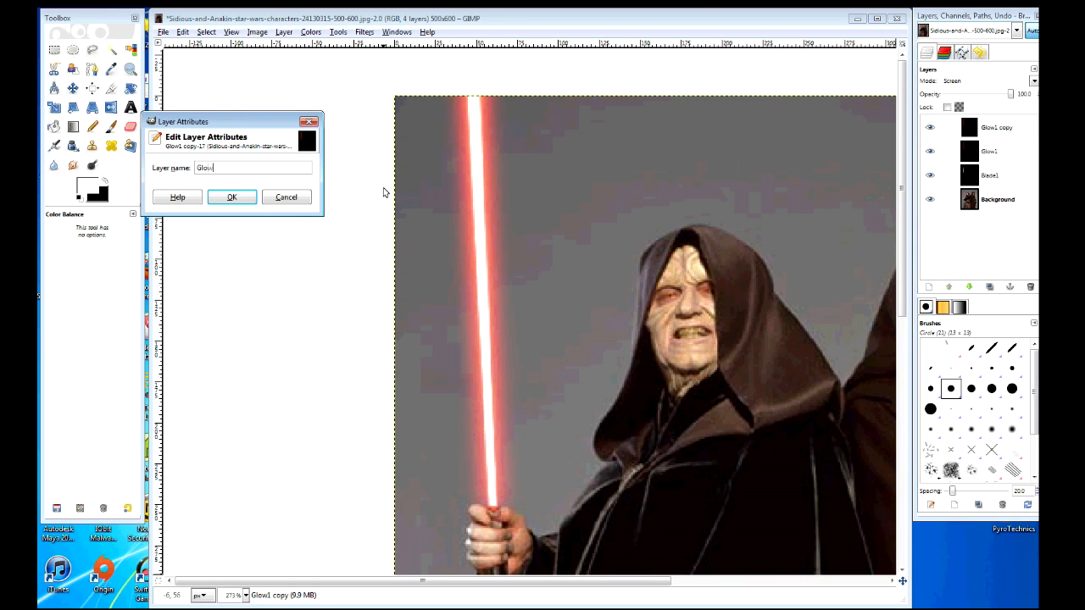
{"action": "left_click", "coordinate": [231, 196]}
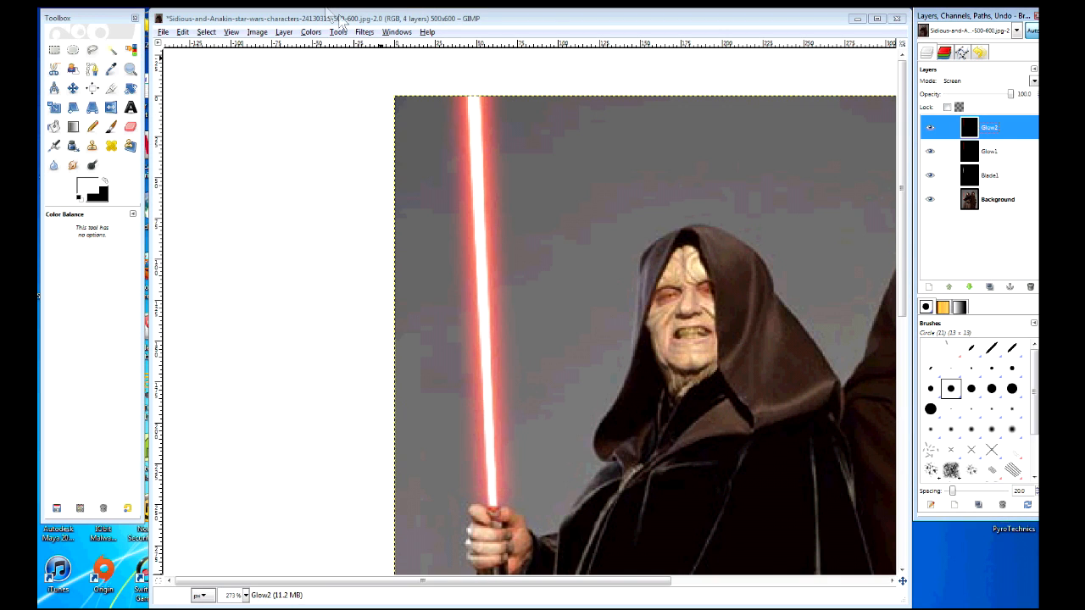
- Apply a 40 px Gaussian blur to Glow2 to widen the red halo
{"action": "left_click", "coordinate": [363, 30]}
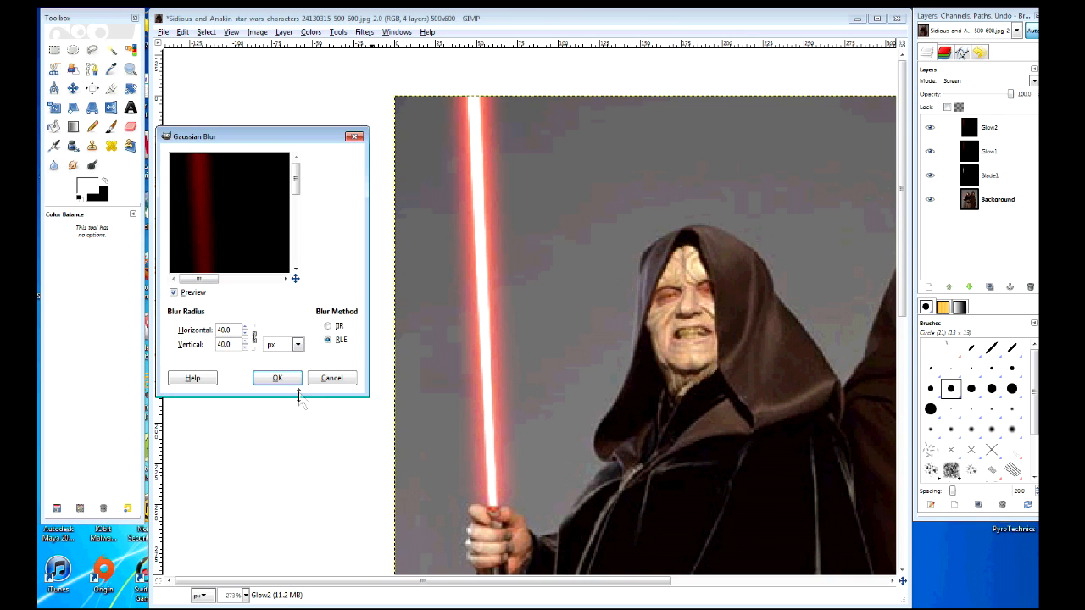
{"action": "left_click", "coordinate": [278, 378]}
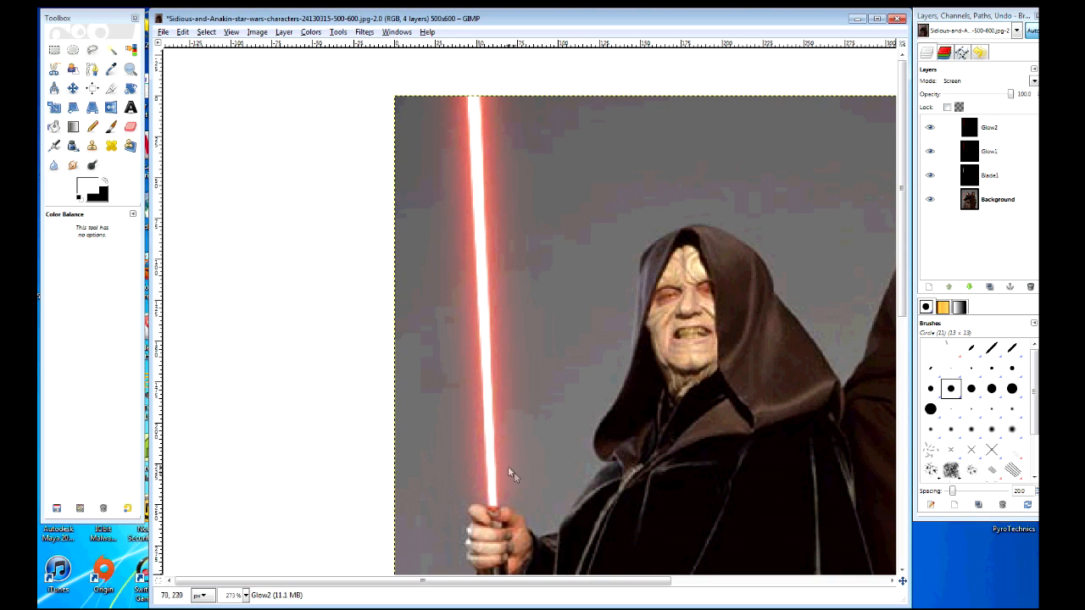
{"action": "mouse_move", "coordinate": [411, 392]}
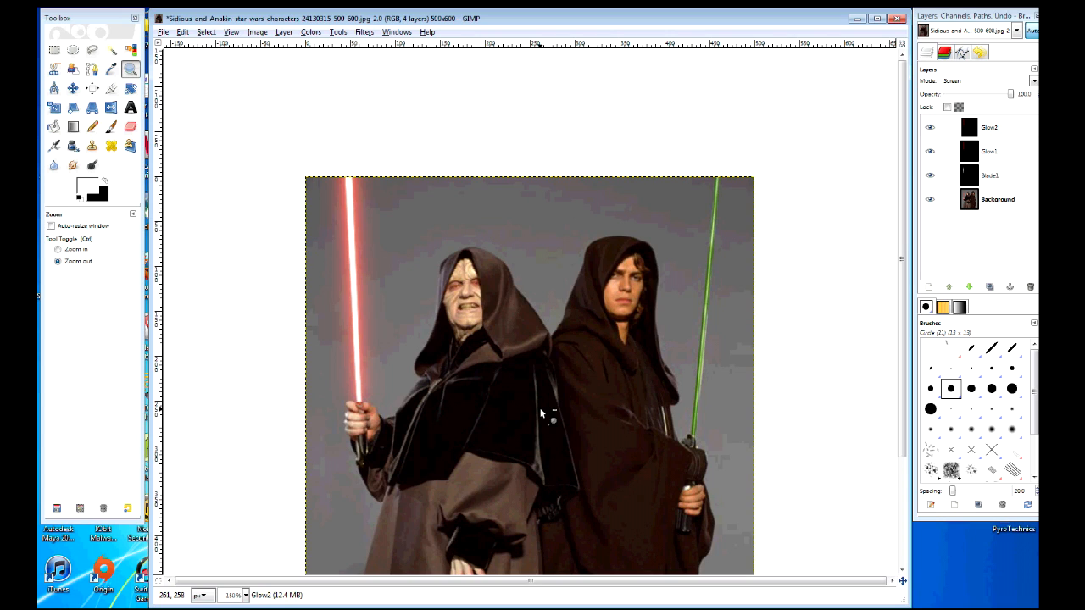
- Merge the red glow layers down into the photo
{"action": "left_click", "coordinate": [931, 151]}
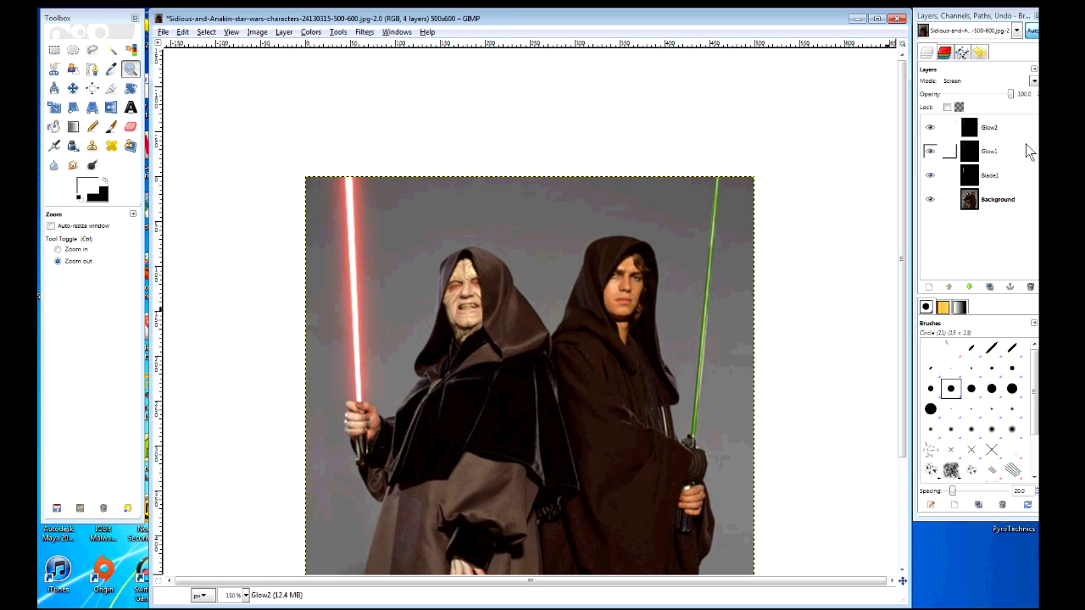
{"action": "mouse_move", "coordinate": [709, 123]}
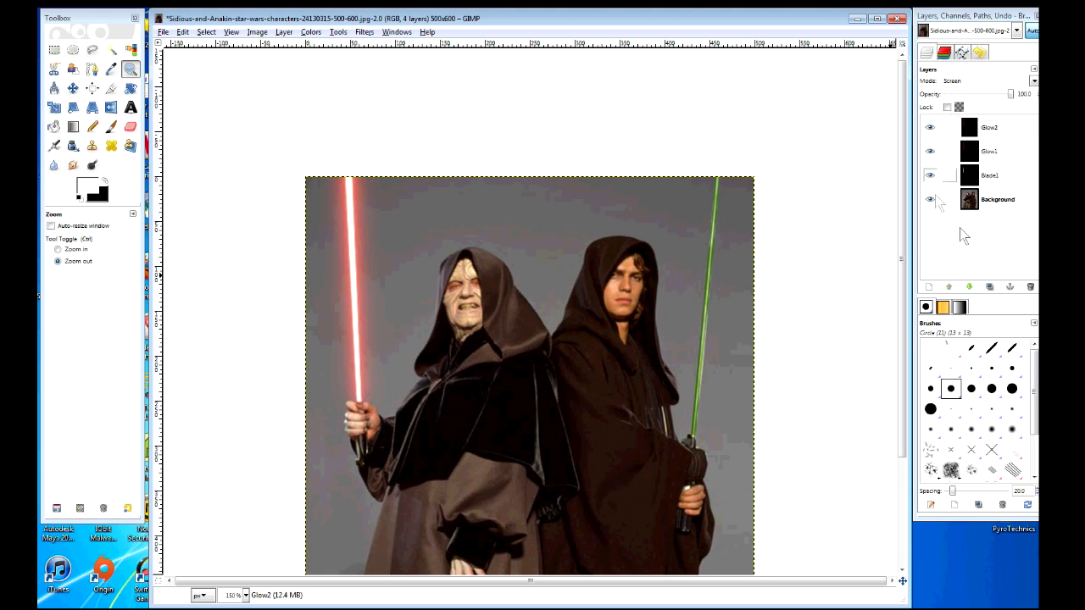
{"action": "right_click", "coordinate": [991, 126]}
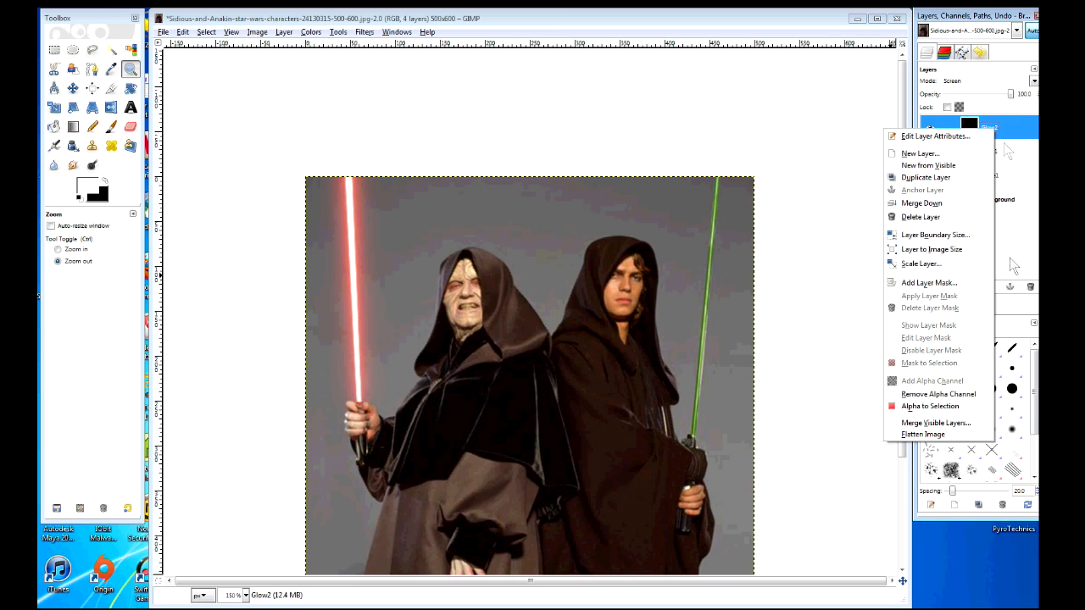
{"action": "left_click", "coordinate": [923, 434]}
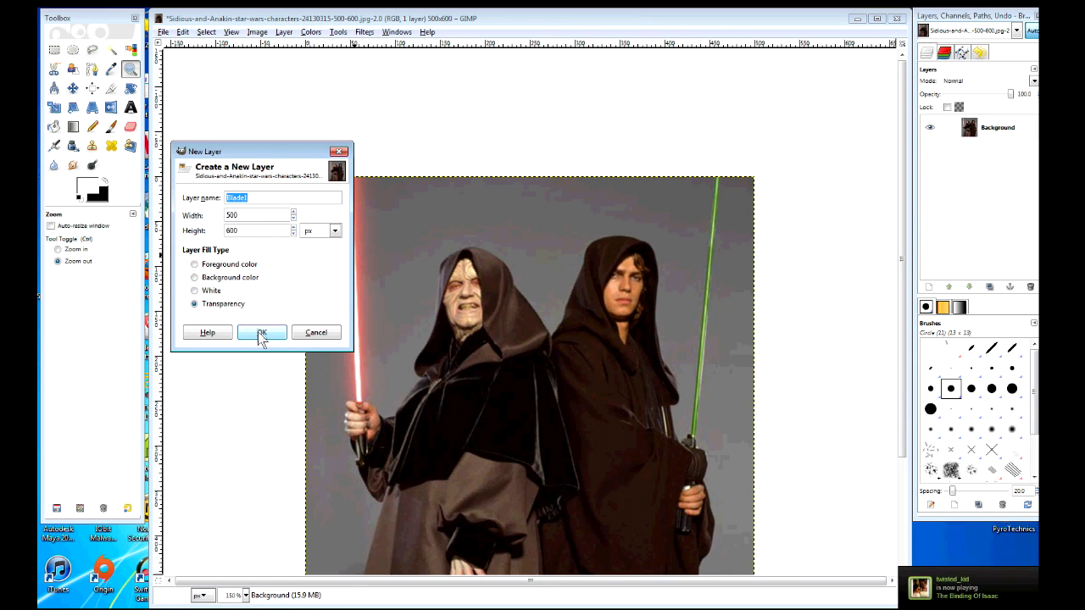
- Create a Blade2 layer, bucket-fill it black and set its mode to Screen
{"action": "left_click", "coordinate": [261, 333]}
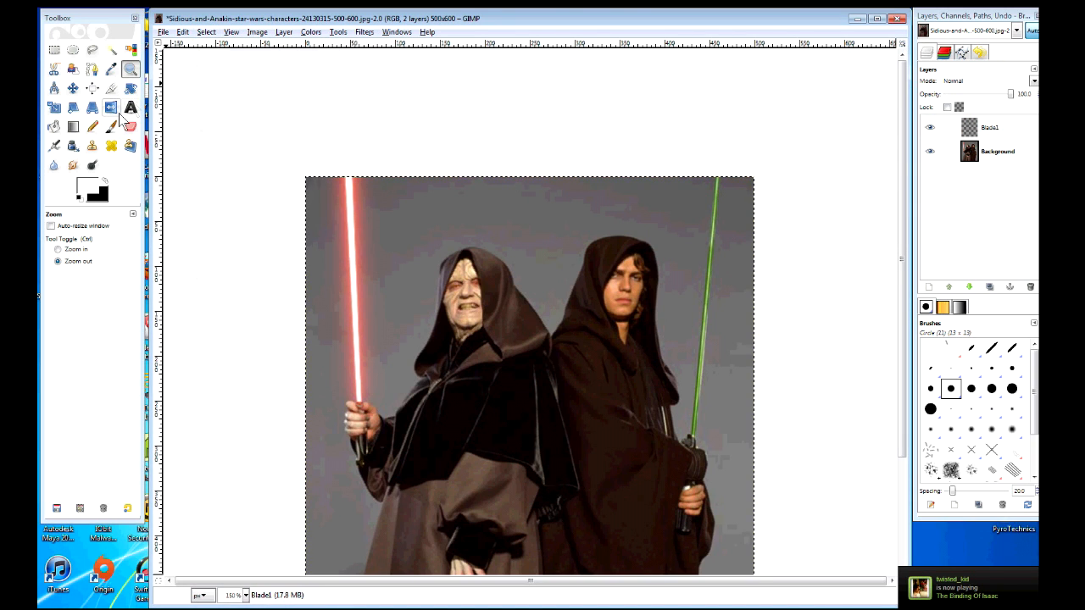
{"action": "left_click", "coordinate": [54, 125]}
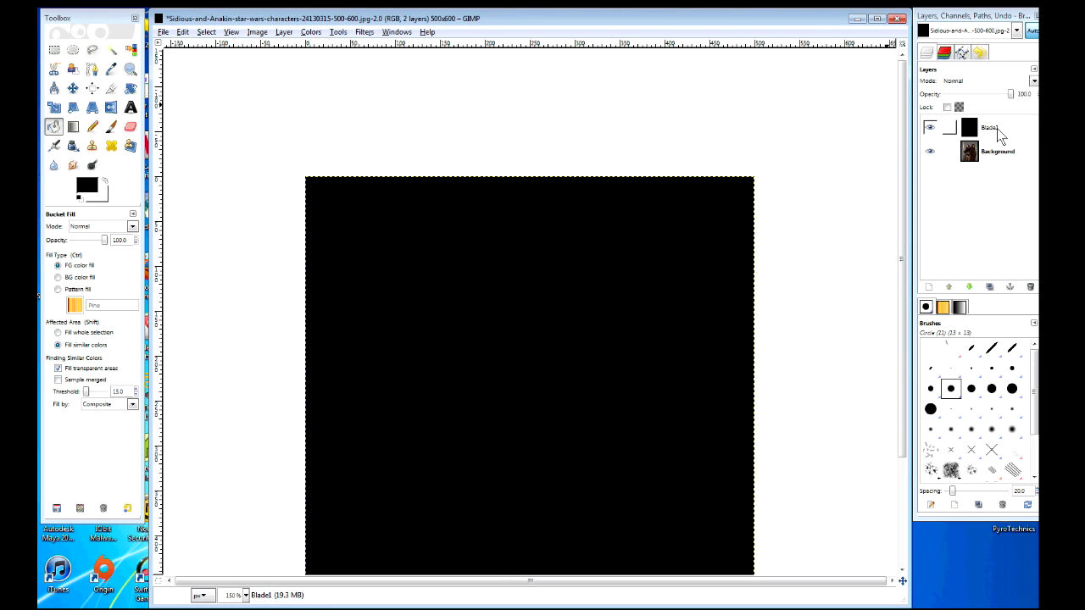
{"action": "left_click", "coordinate": [990, 128]}
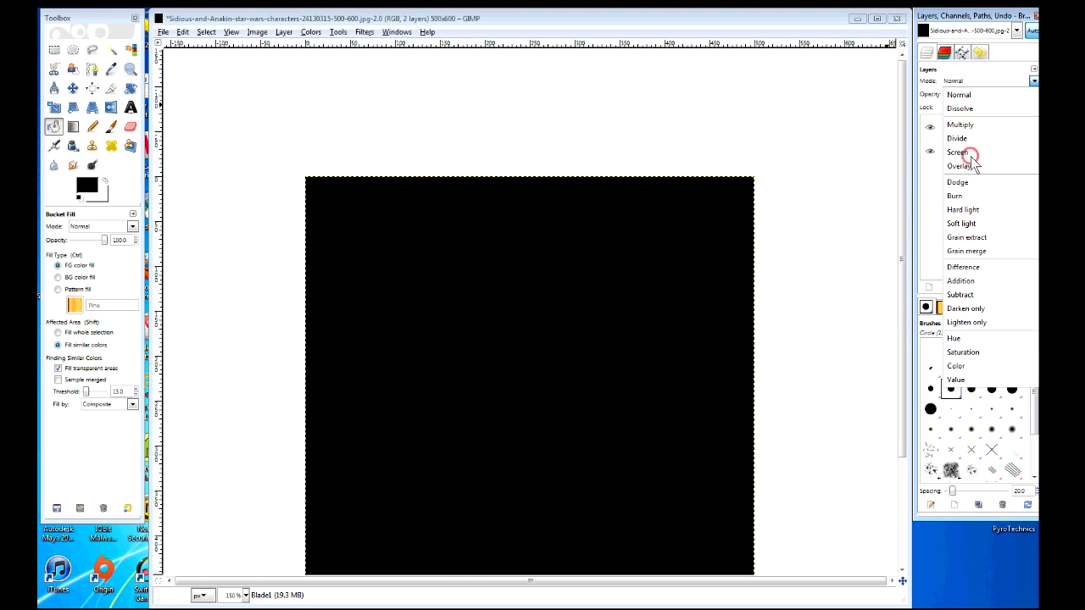
{"action": "left_click", "coordinate": [958, 153]}
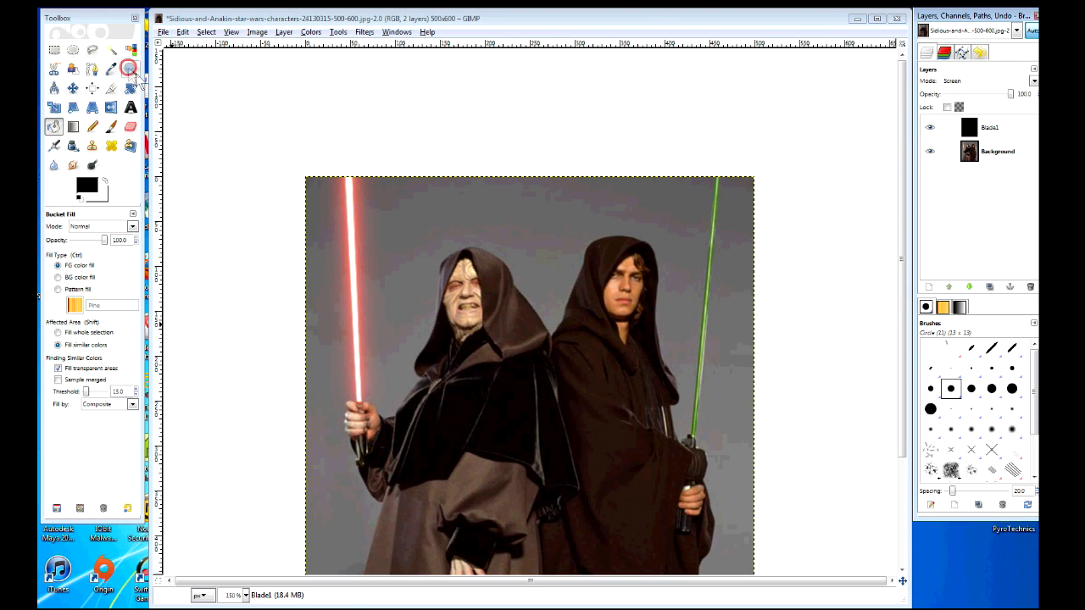
- Free-select Anakin's green blade, fill it white and soften it with a small Gaussian blur
{"action": "left_click", "coordinate": [128, 67]}
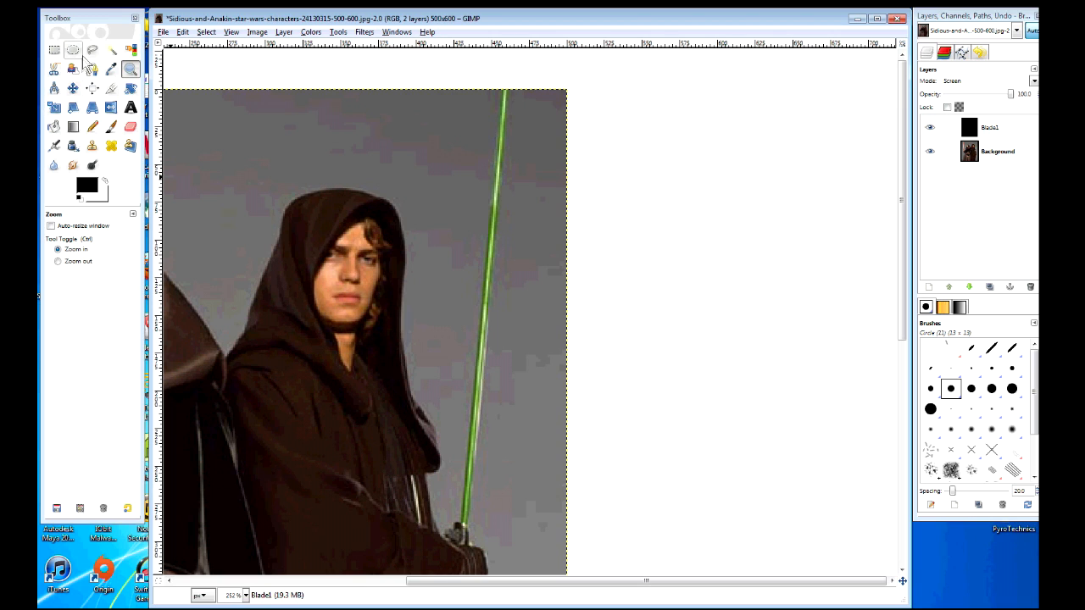
{"action": "left_click", "coordinate": [91, 49]}
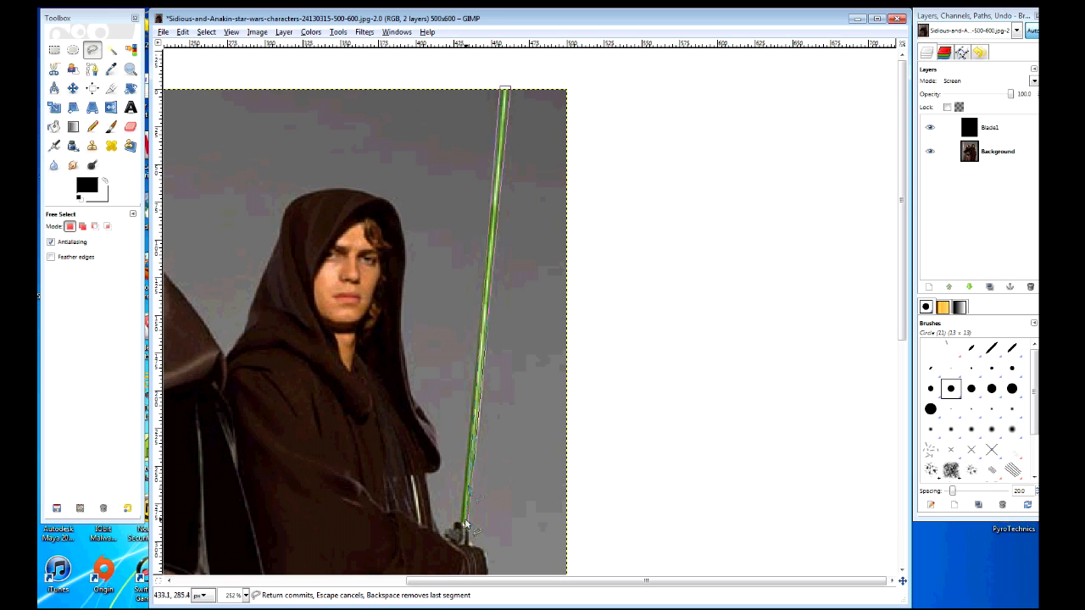
{"action": "left_click", "coordinate": [464, 522]}
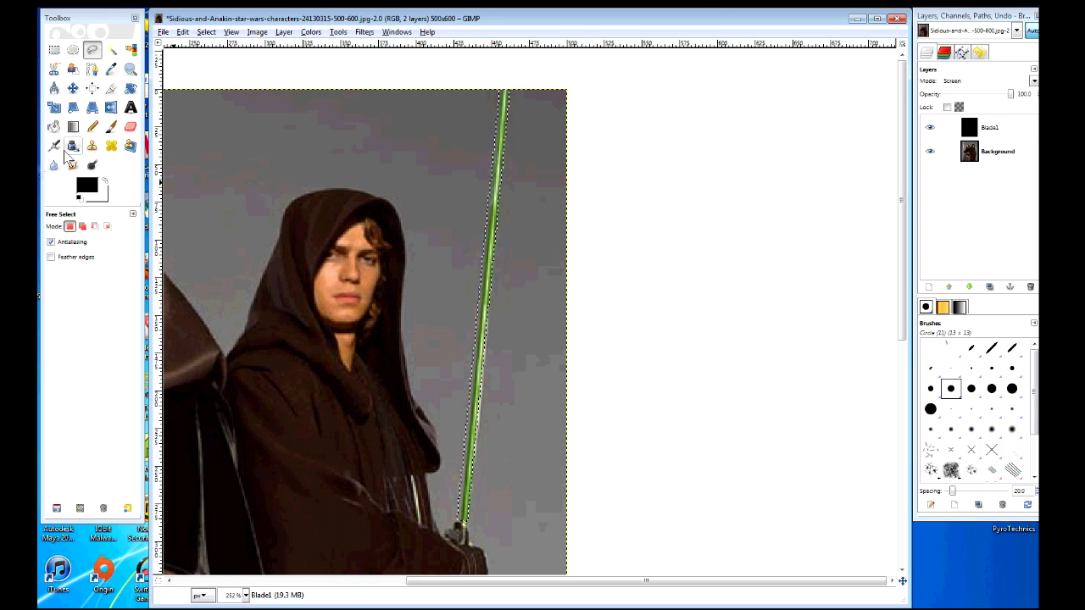
{"action": "left_click", "coordinate": [54, 126]}
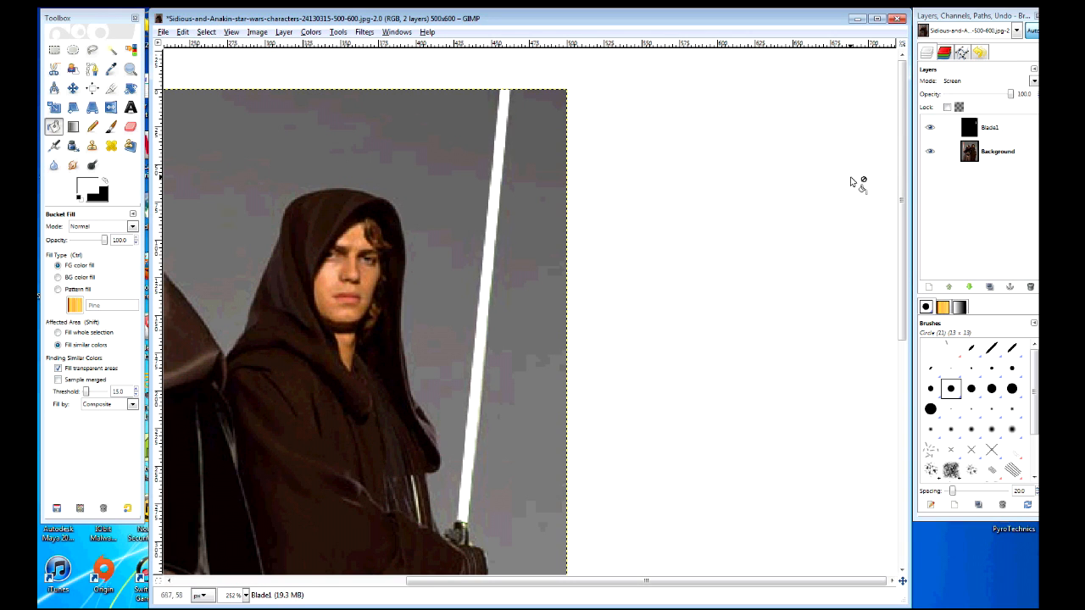
{"action": "left_click", "coordinate": [363, 32]}
{"action": "type", "text": "1"}
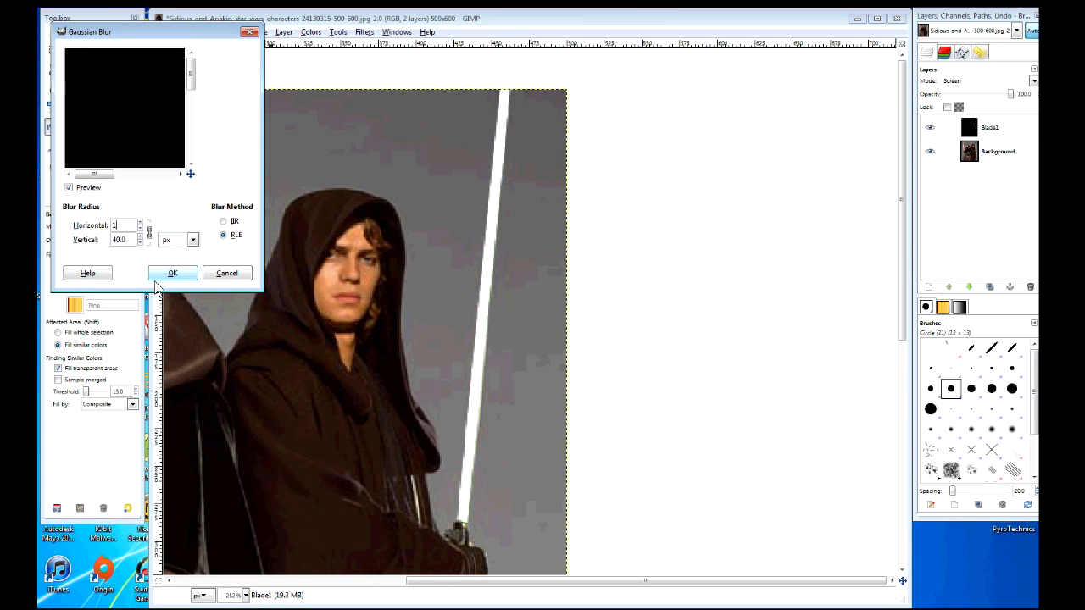
{"action": "left_click", "coordinate": [173, 271]}
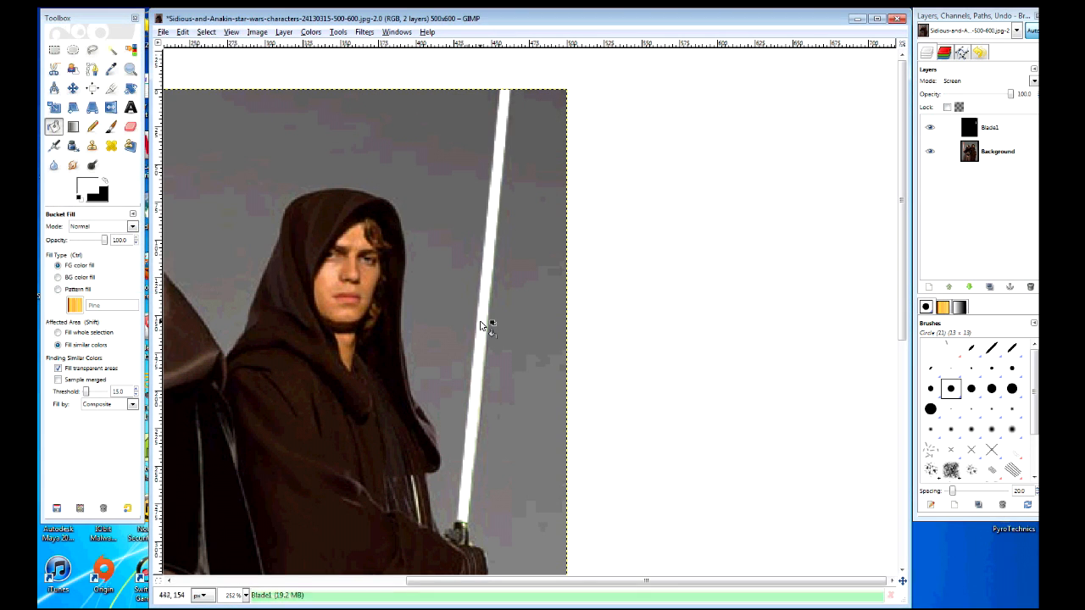
- Duplicate and rename Blade2, then blur the copy with a larger radius for a white halo
{"action": "right_click", "coordinate": [990, 127]}
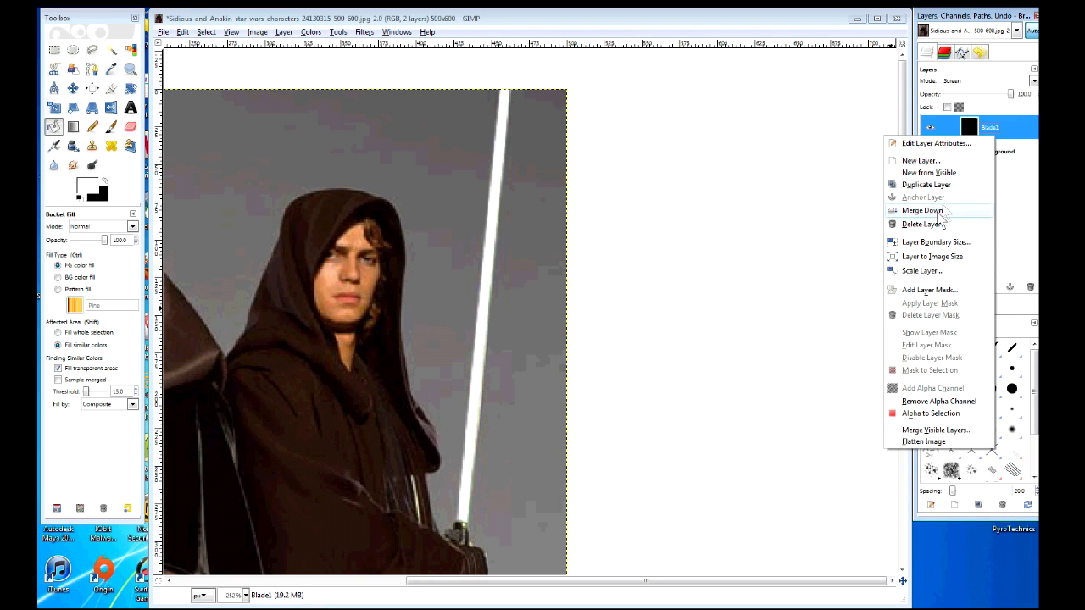
{"action": "left_click", "coordinate": [926, 185]}
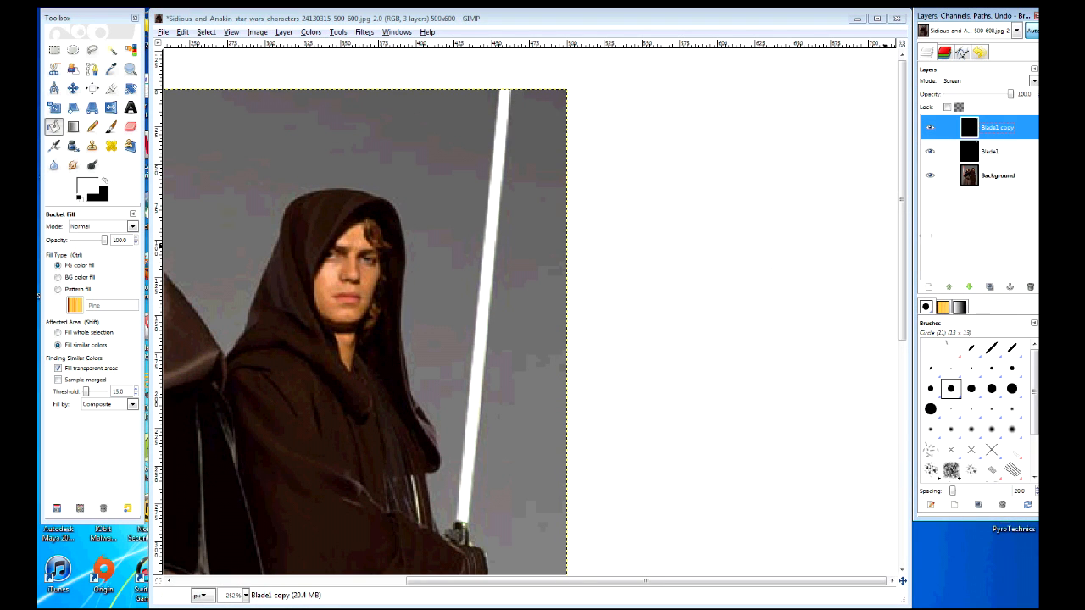
{"action": "double_click", "coordinate": [997, 128]}
{"action": "type", "text": "Glow1"}
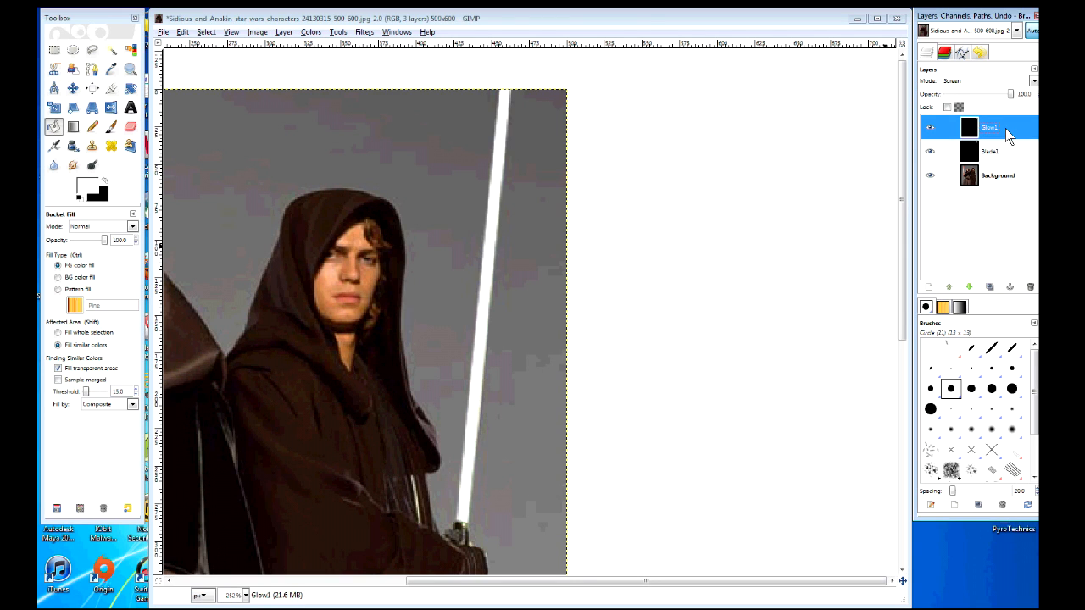
{"action": "left_click", "coordinate": [365, 30]}
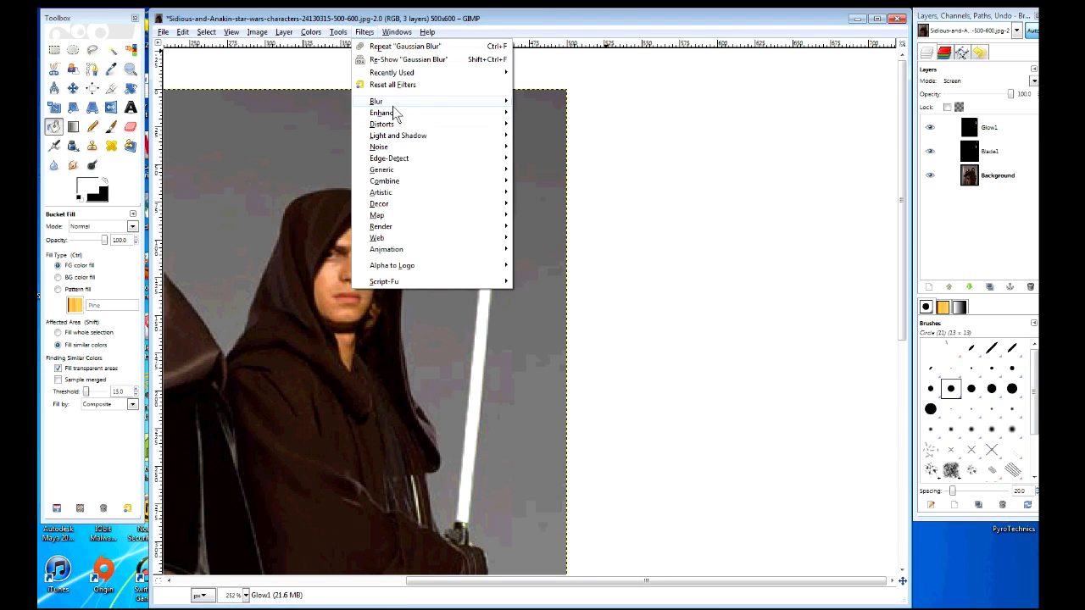
{"action": "left_click", "coordinate": [376, 101]}
{"action": "type", "text": "20"}
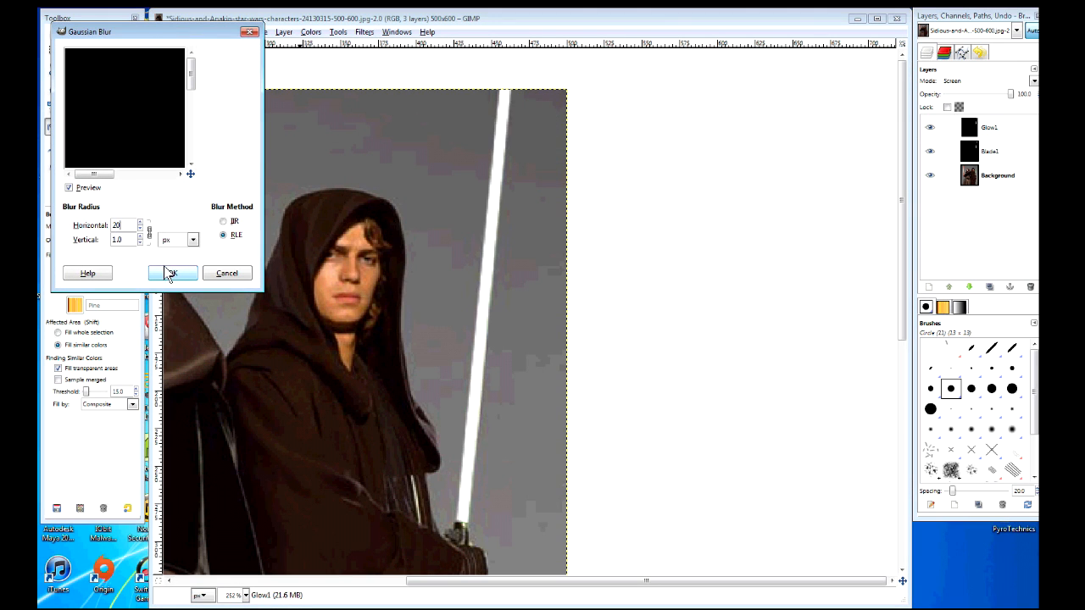
{"action": "left_click", "coordinate": [173, 272]}
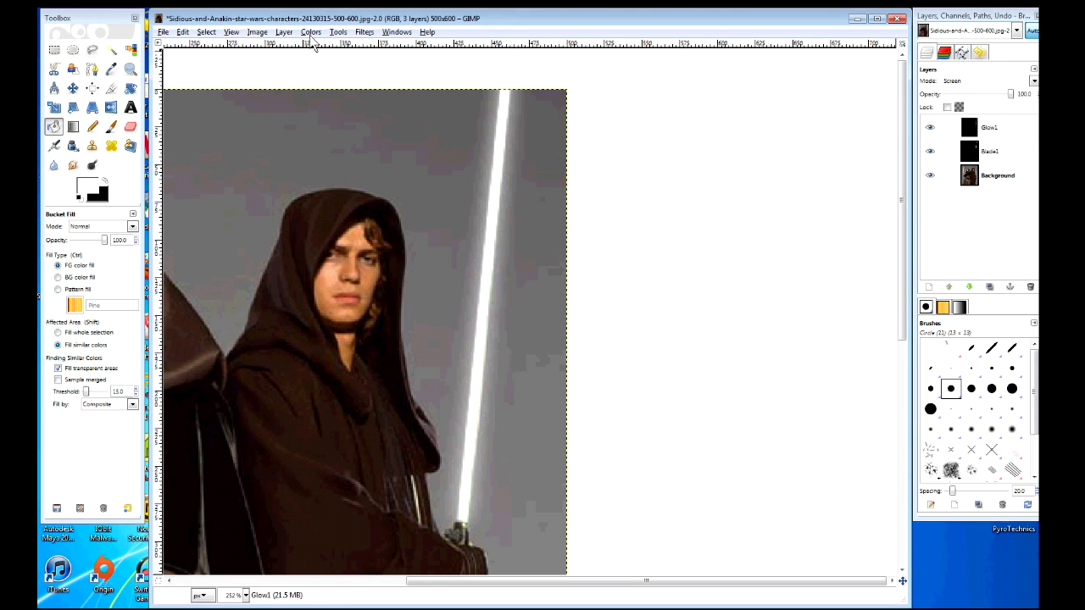
- In Color Balance, shift the glow's shadow tones toward blue and cyan, away from red
{"action": "left_click", "coordinate": [311, 30]}
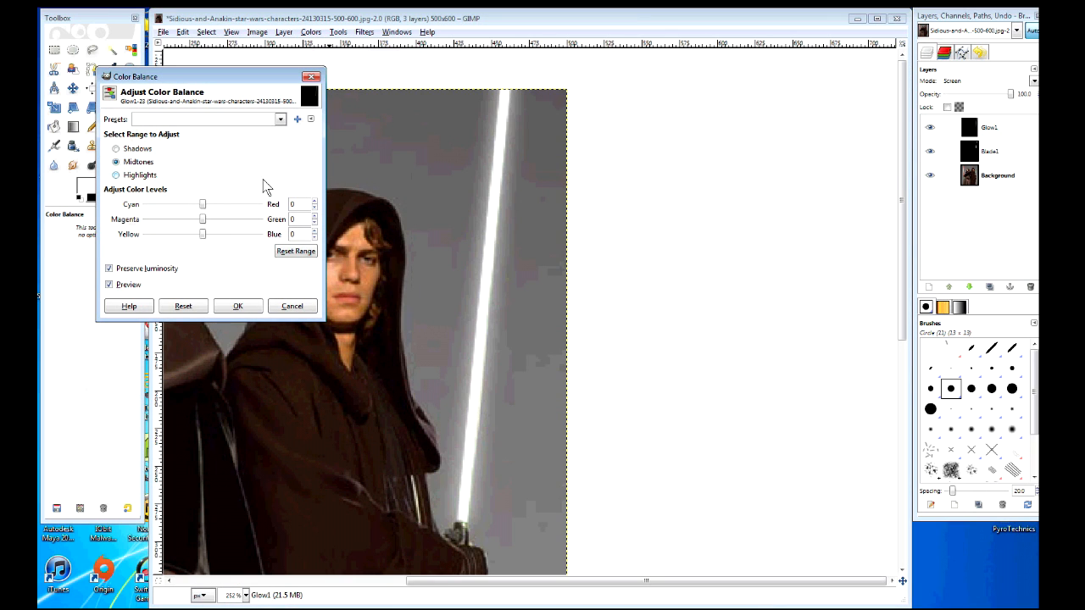
{"action": "left_click", "coordinate": [115, 149]}
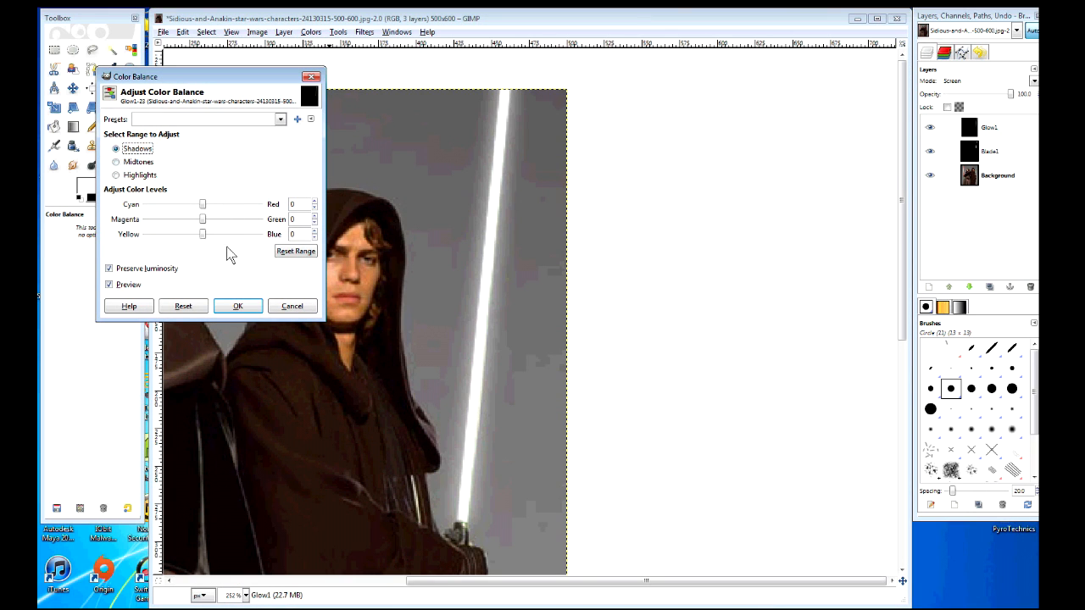
{"action": "left_click_drag", "start_coordinate": [201, 234], "coordinate": [239, 234]}
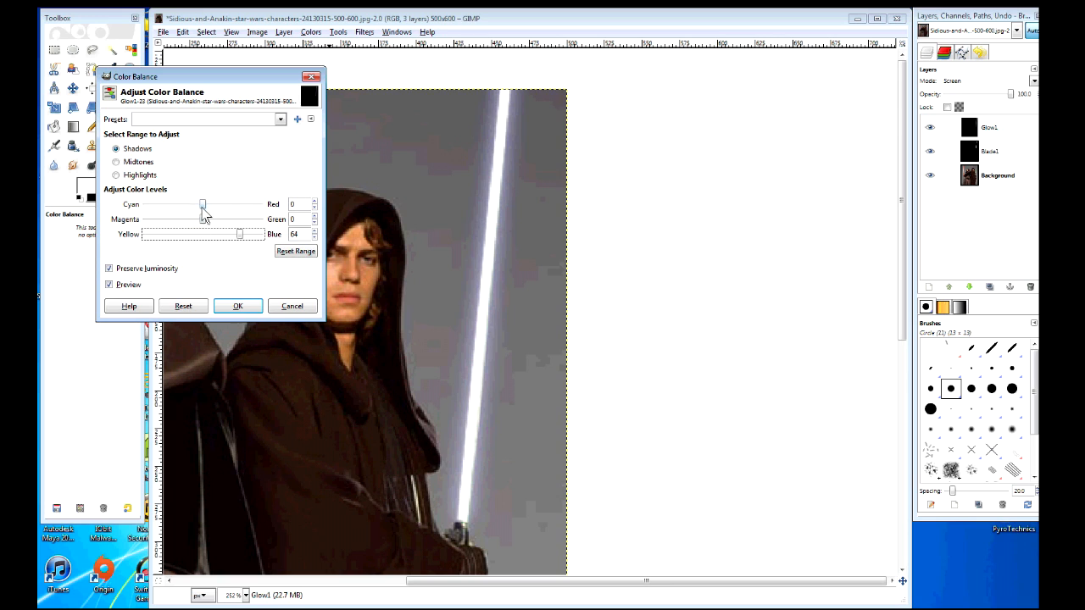
{"action": "left_click_drag", "start_coordinate": [202, 203], "coordinate": [173, 203]}
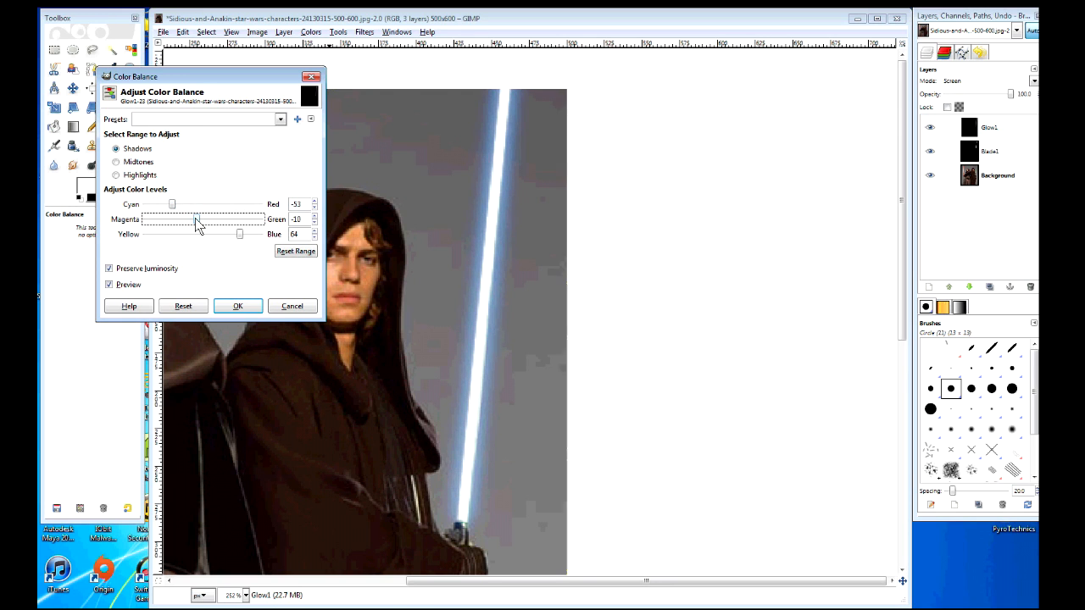
{"action": "left_click_drag", "start_coordinate": [185, 221], "coordinate": [203, 220]}
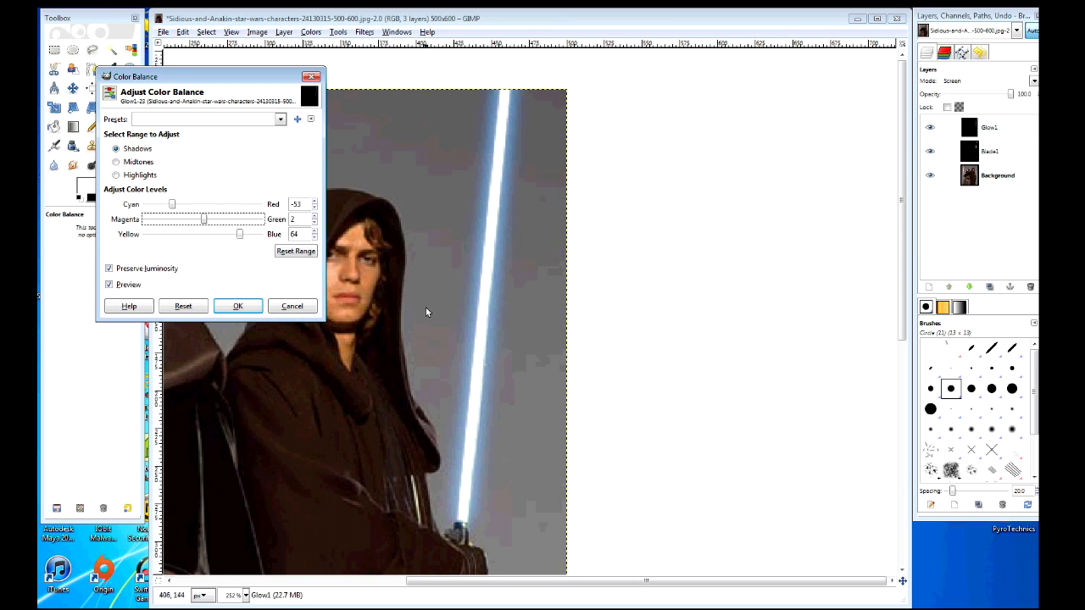
{"action": "mouse_move", "coordinate": [484, 254]}
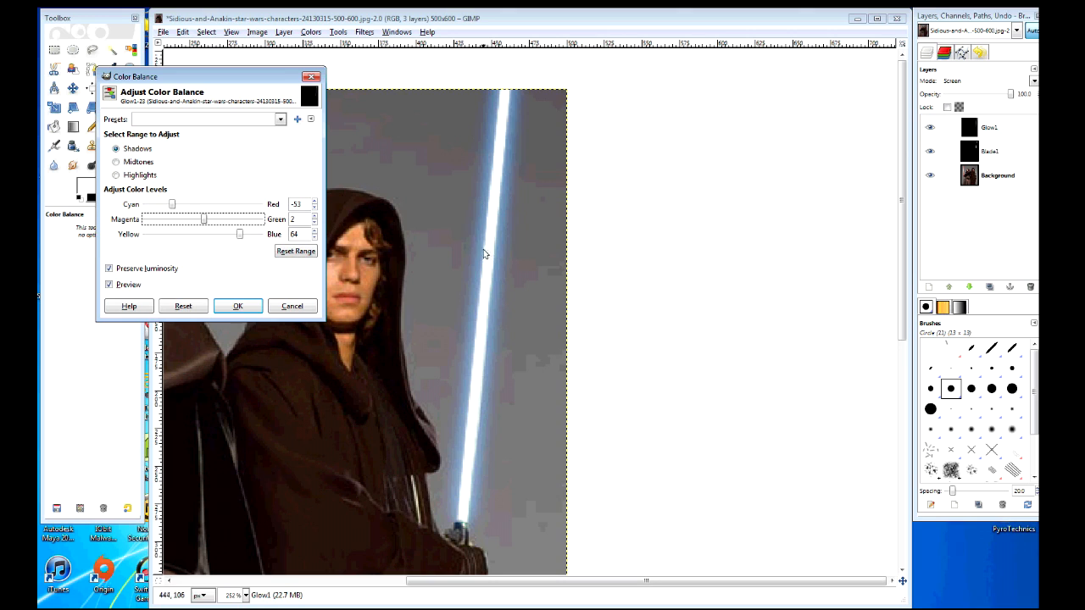
{"action": "mouse_move", "coordinate": [468, 181]}
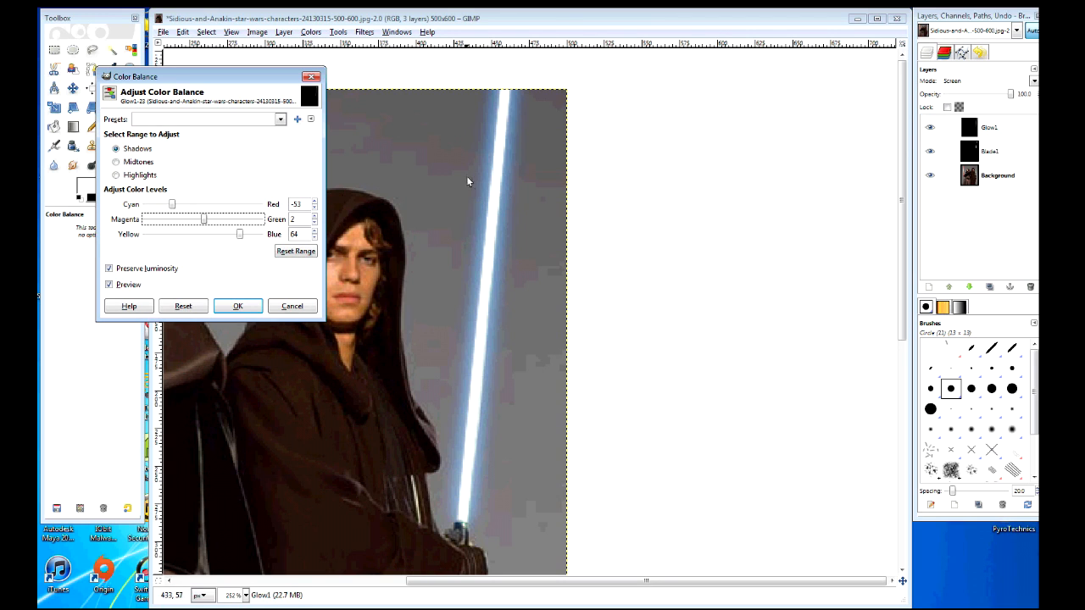
{"action": "mouse_move", "coordinate": [197, 236]}
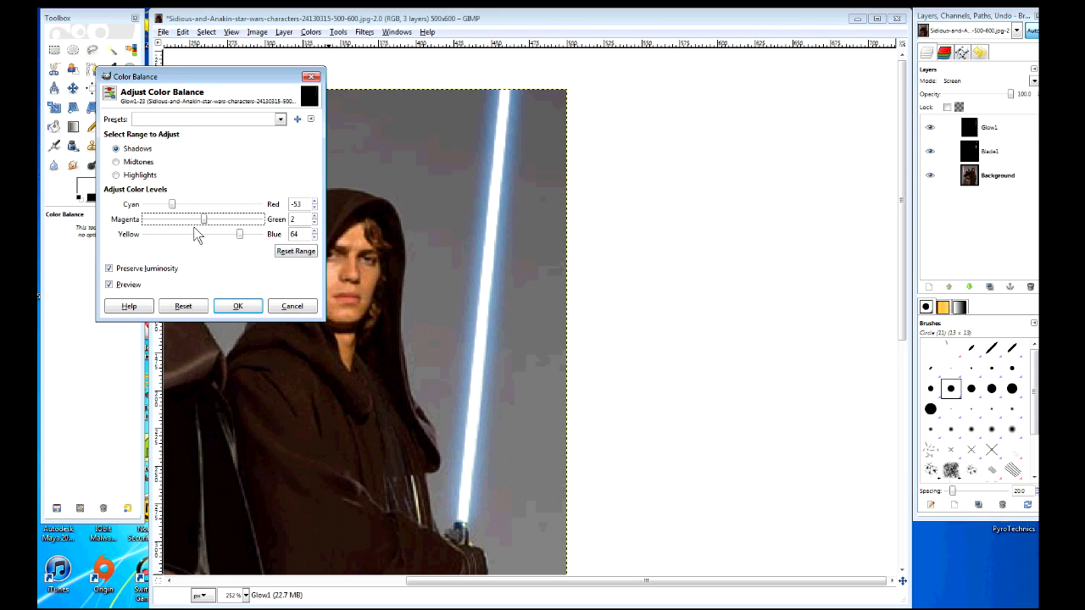
{"action": "mouse_move", "coordinate": [343, 203]}
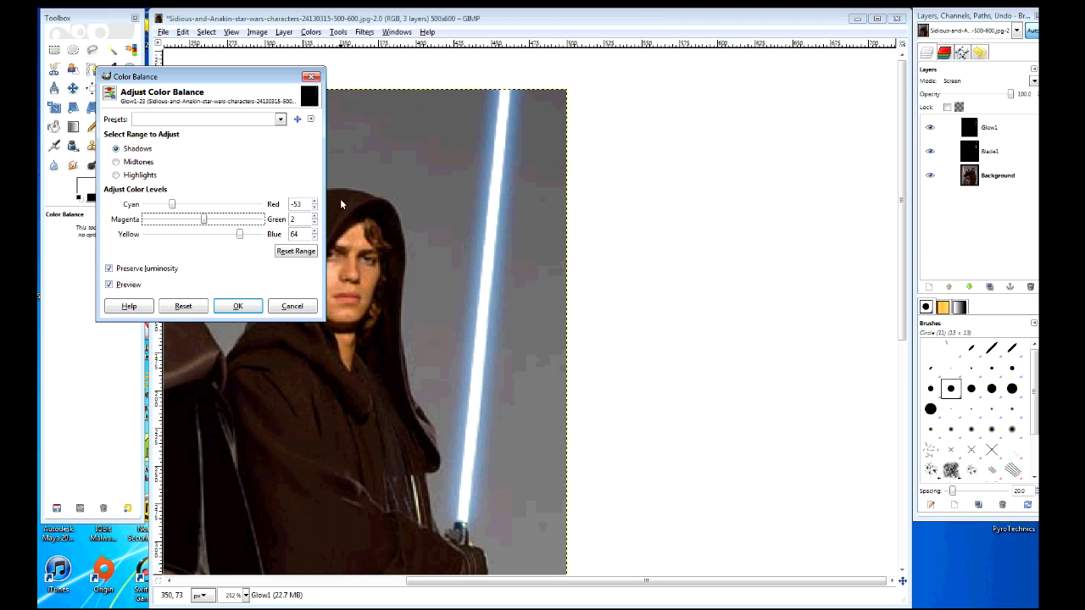
{"action": "left_click_drag", "start_coordinate": [204, 219], "coordinate": [189, 219]}
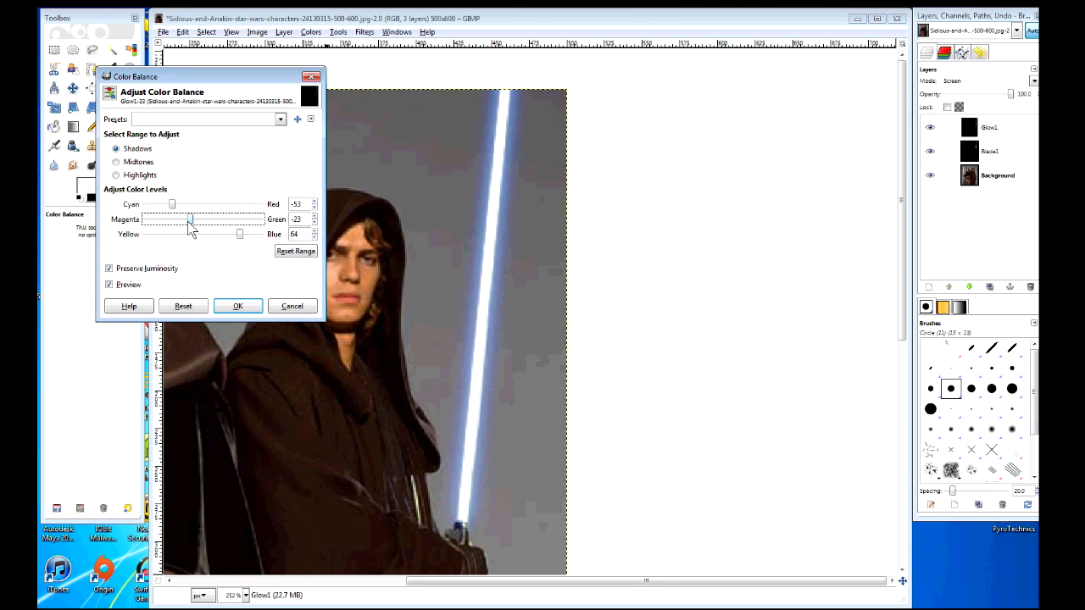
{"action": "left_click_drag", "start_coordinate": [190, 219], "coordinate": [186, 219]}
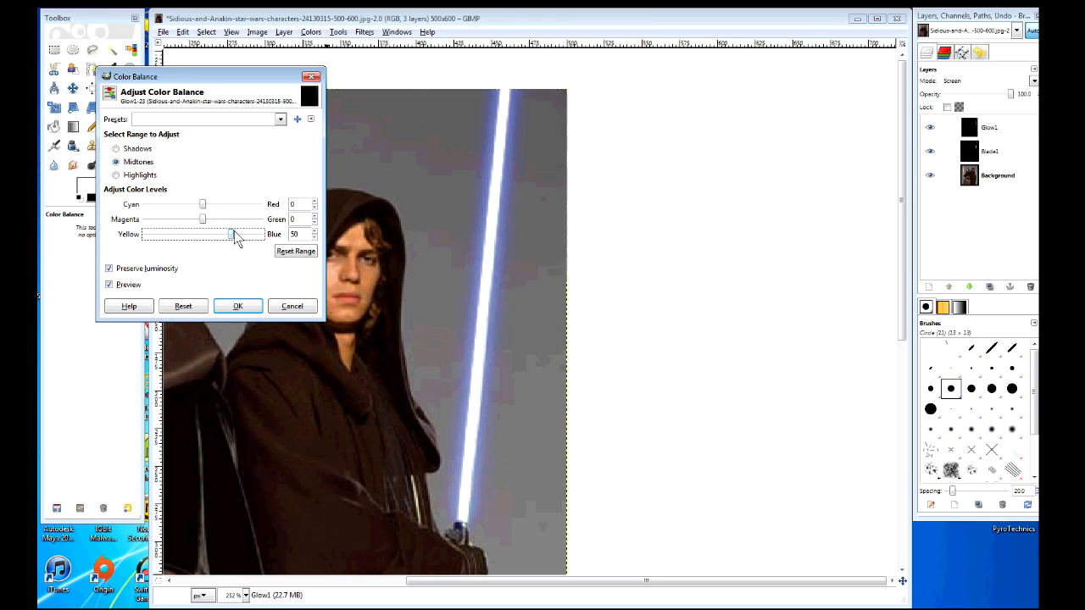
- Tint the midtones and highlights toward blue as well and apply the colour balance
{"action": "left_click_drag", "start_coordinate": [202, 203], "coordinate": [173, 203]}
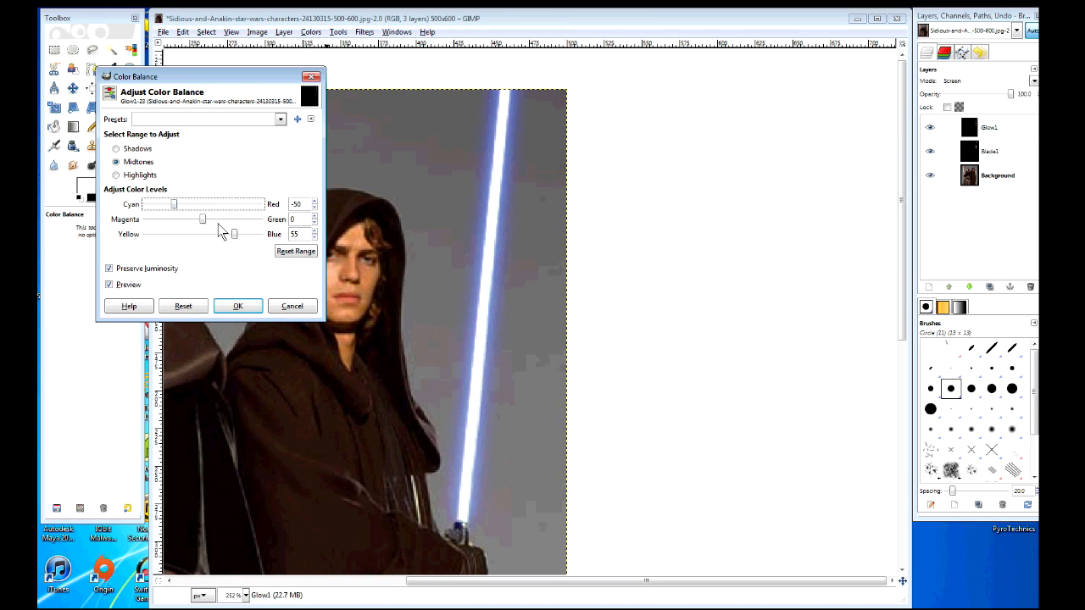
{"action": "left_click_drag", "start_coordinate": [201, 219], "coordinate": [190, 219]}
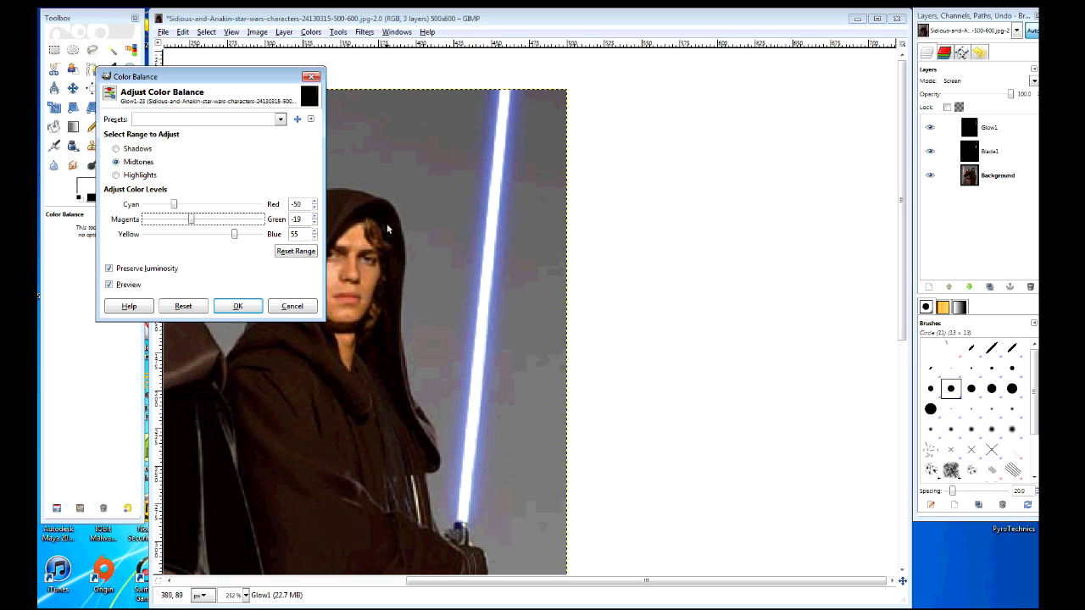
{"action": "left_click", "coordinate": [115, 174]}
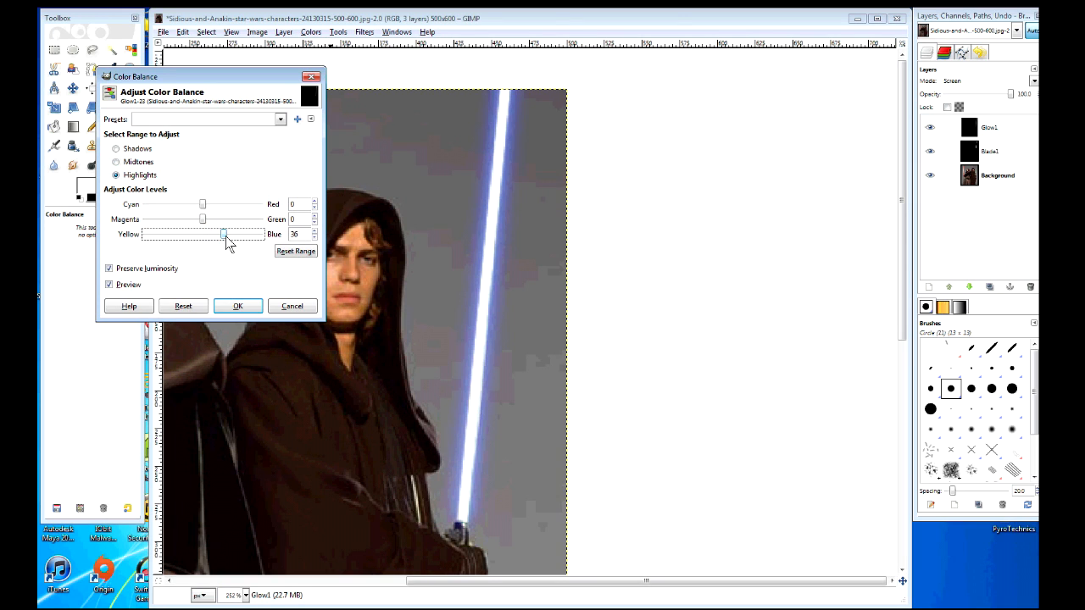
{"action": "left_click_drag", "start_coordinate": [224, 203], "coordinate": [188, 203]}
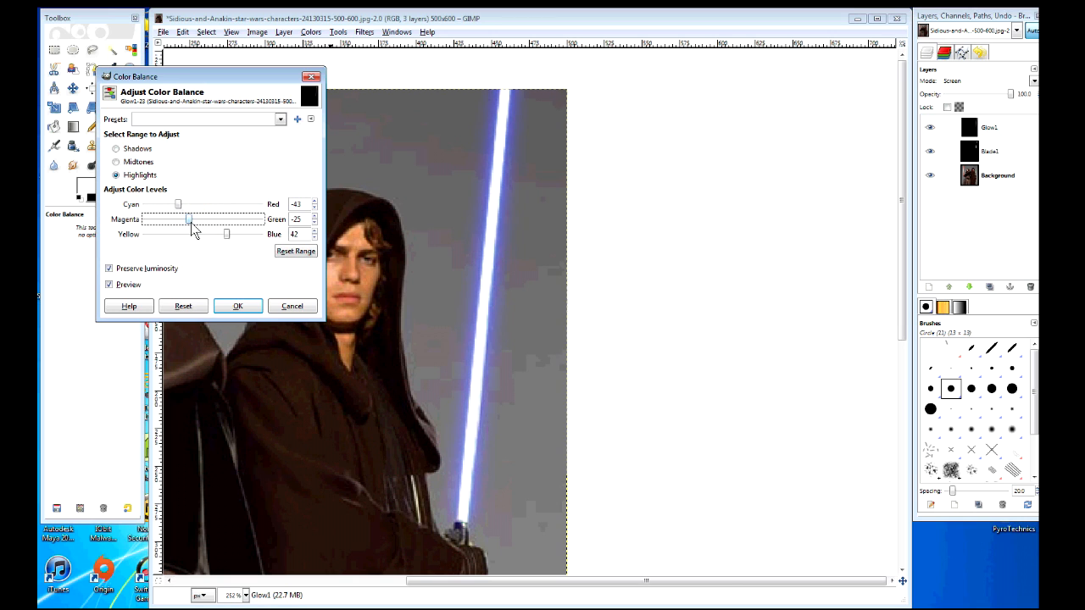
{"action": "left_click", "coordinate": [237, 305]}
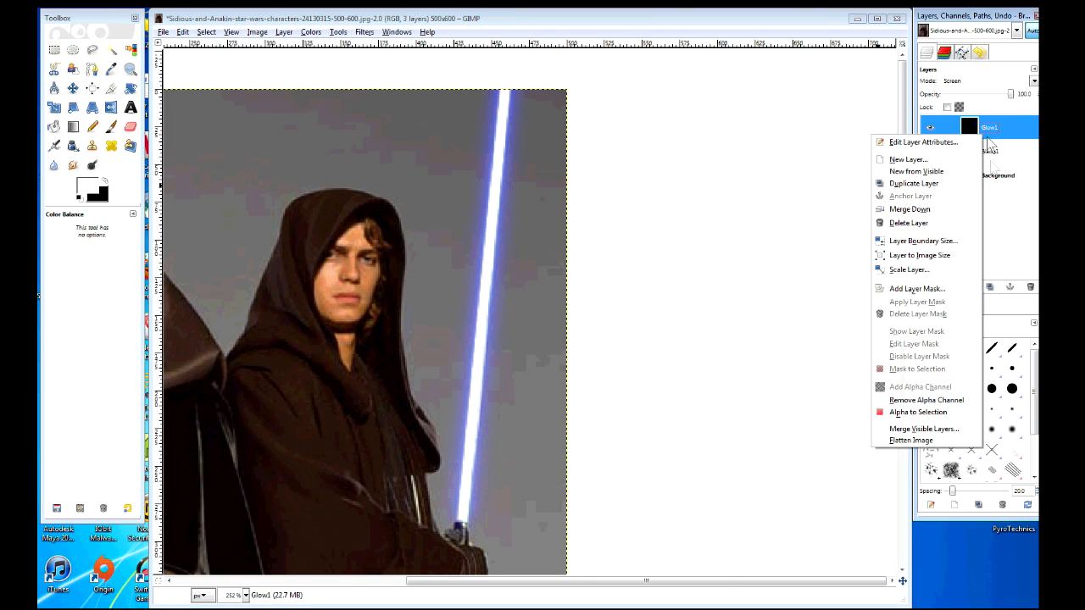
- Duplicate the blue glow layer and soften the copy with a Gaussian blur of radius 4
{"action": "left_click", "coordinate": [914, 183]}
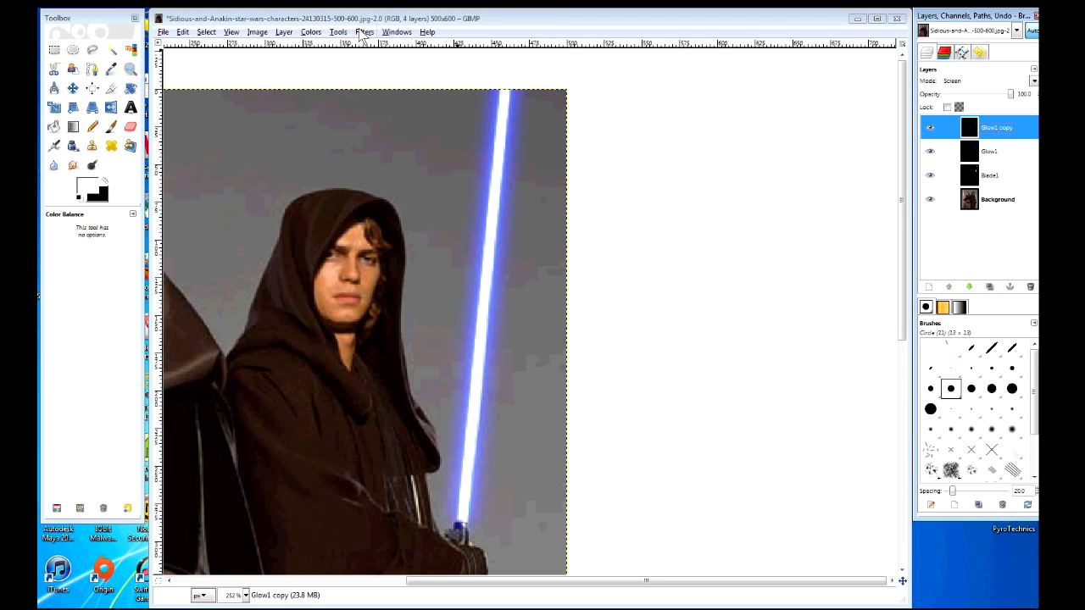
{"action": "left_click", "coordinate": [364, 30]}
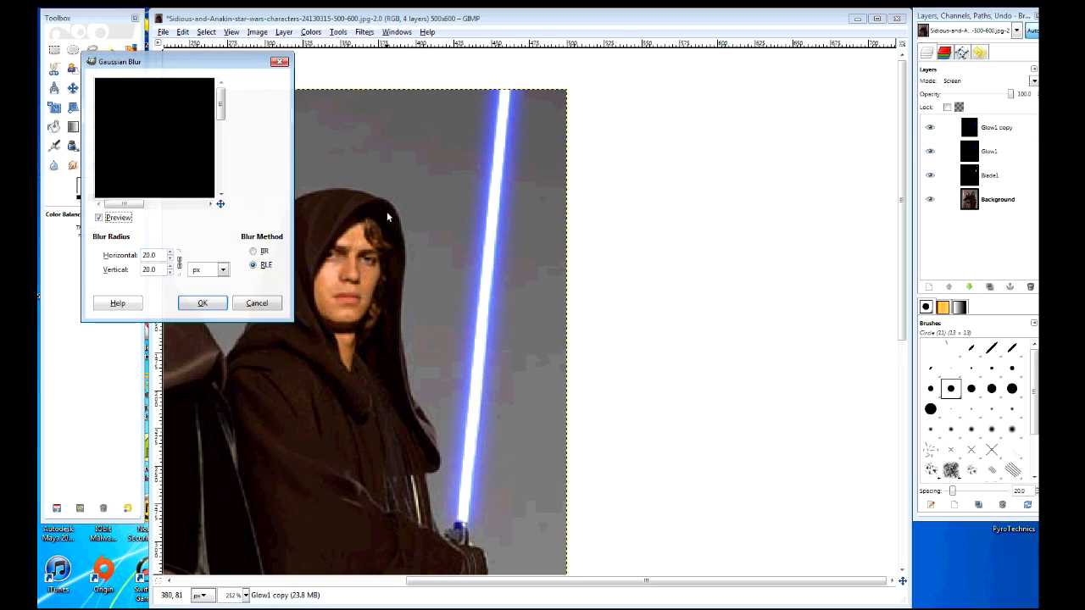
{"action": "type", "text": "4"}
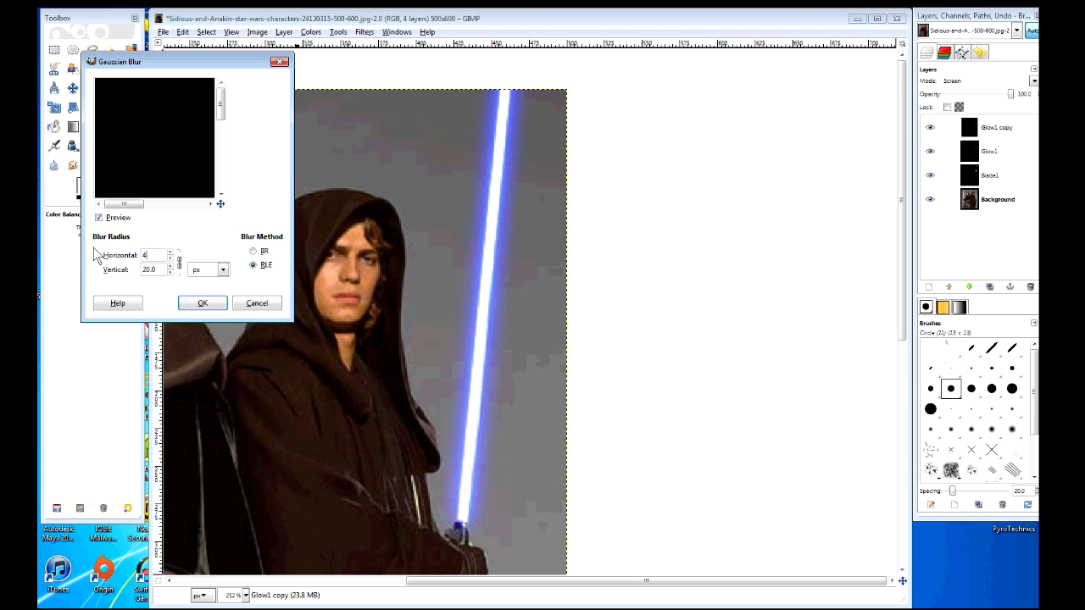
{"action": "left_click", "coordinate": [201, 302]}
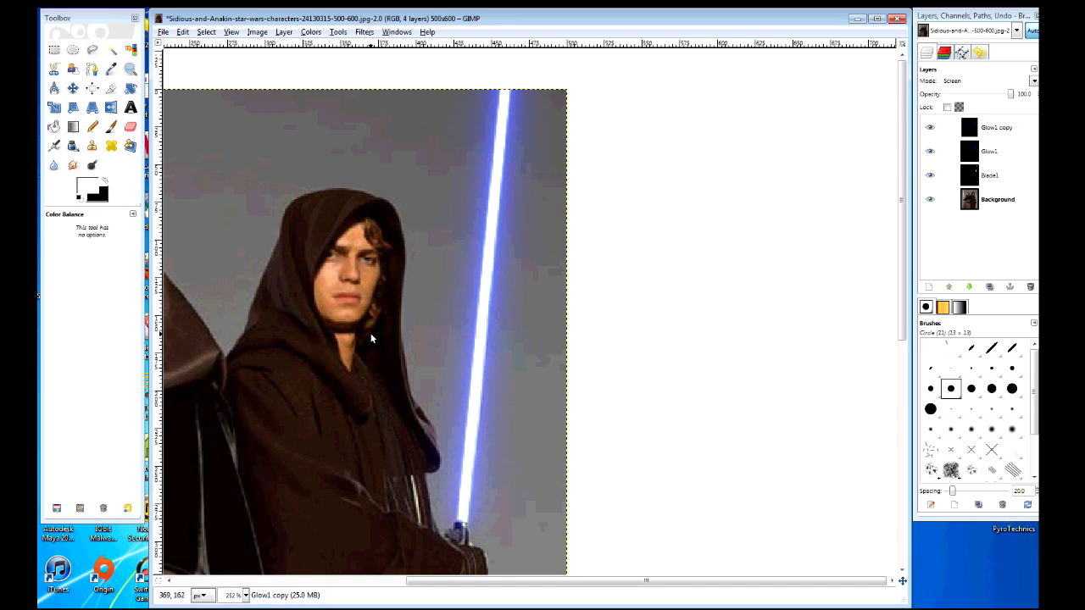
{"action": "mouse_move", "coordinate": [755, 317]}
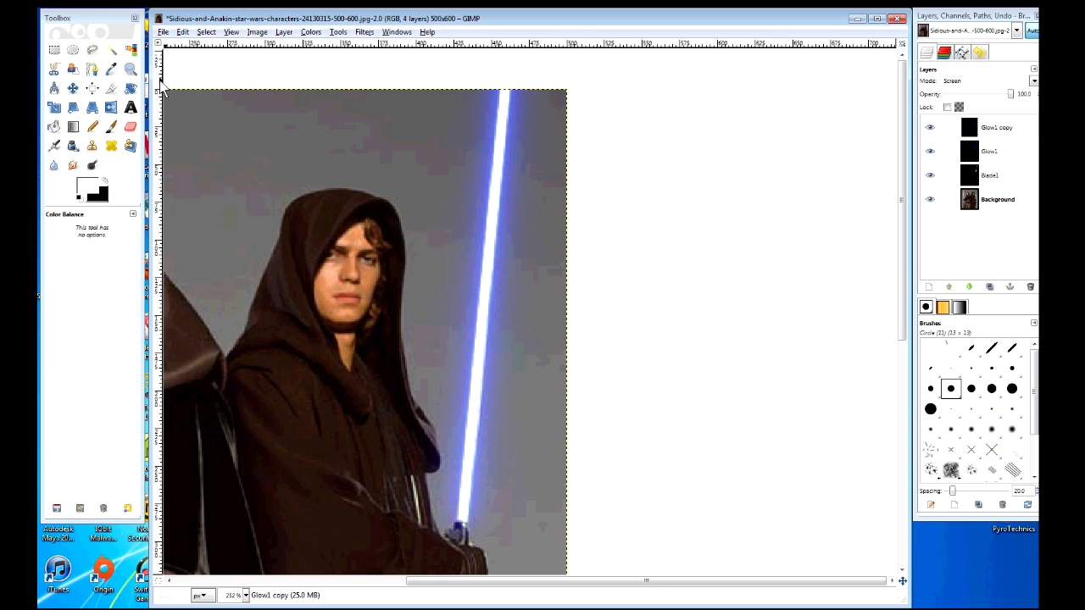
- Flatten the image to one layer and start saving it to the Desktop
{"action": "left_click", "coordinate": [131, 70]}
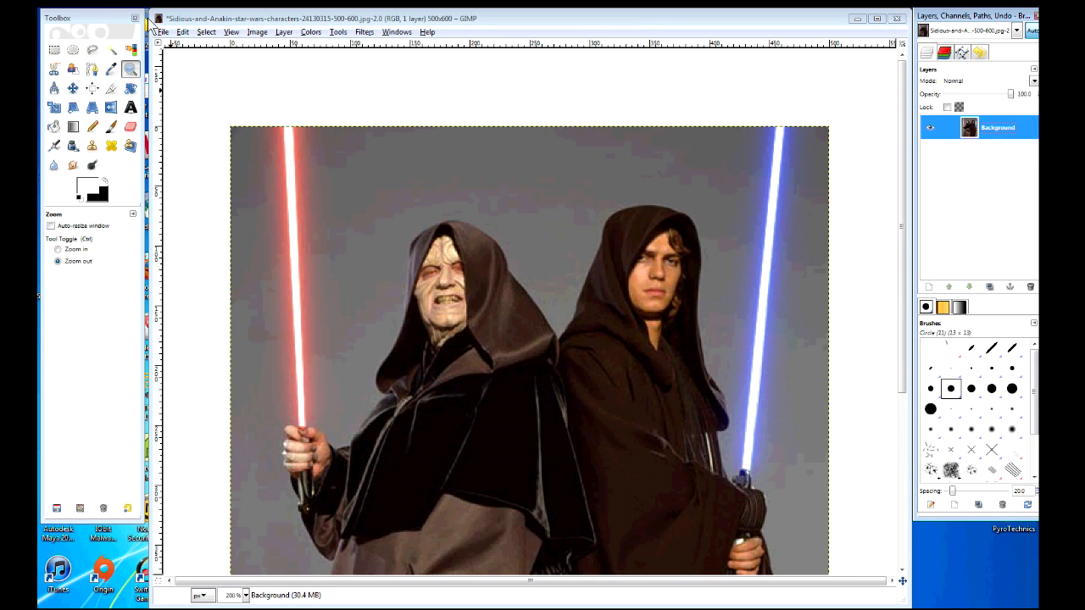
{"action": "left_click", "coordinate": [163, 30]}
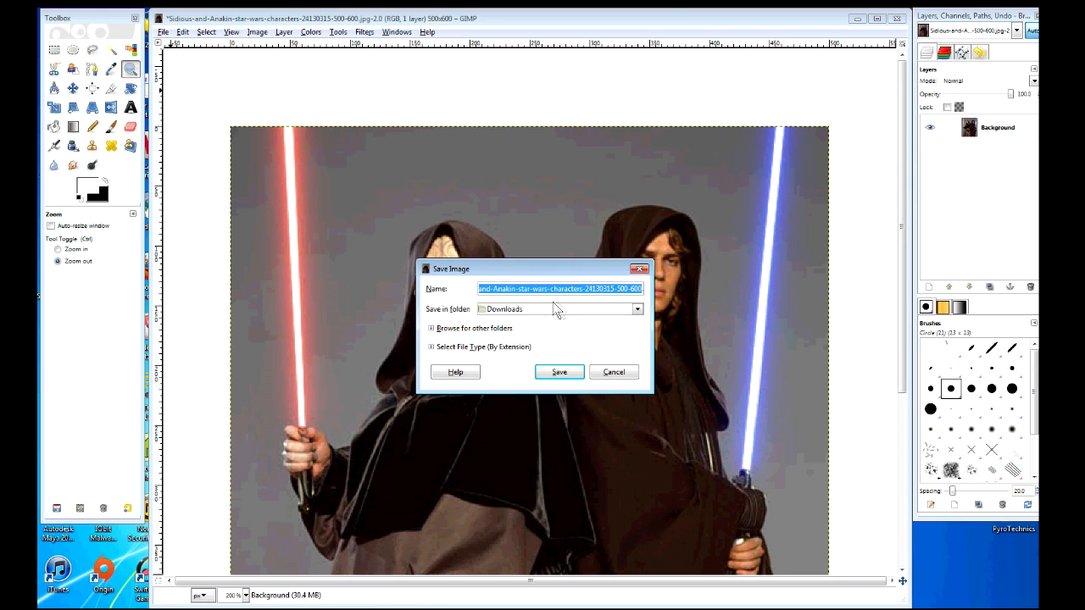
{"action": "mouse_move", "coordinate": [638, 310]}
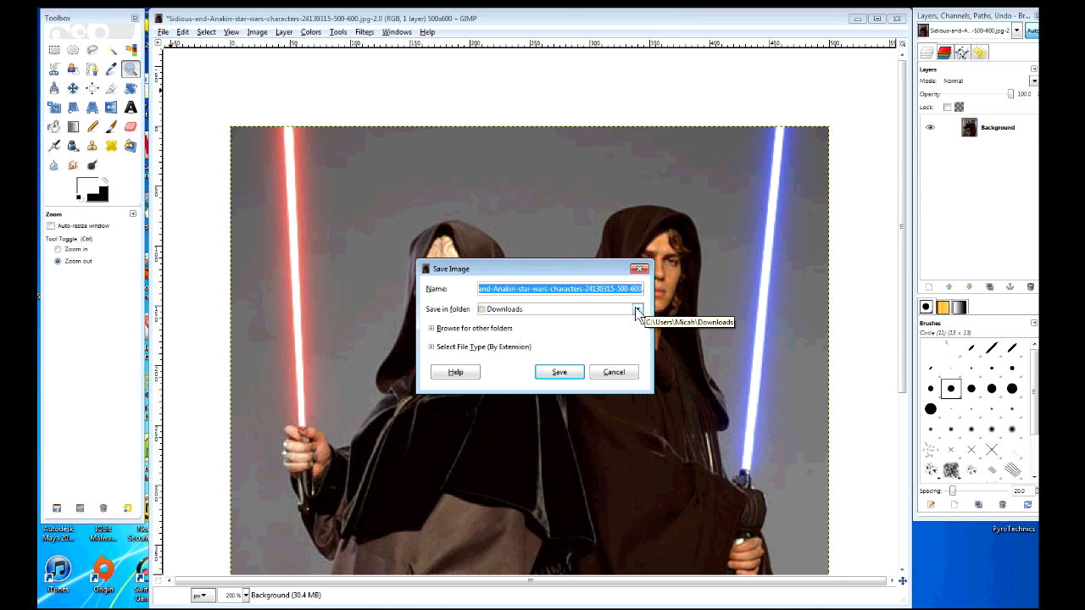
{"action": "left_click", "coordinate": [638, 308]}
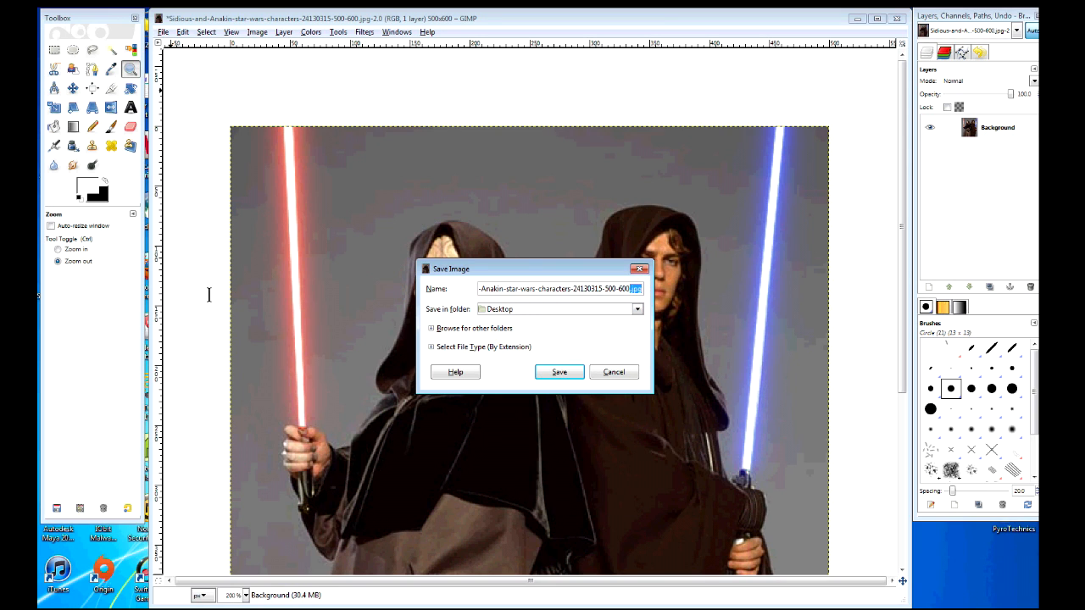
- Save the picture as 'Sidious.jpg' in JPEG format, accepting the quality settings
{"action": "triple_click", "coordinate": [560, 289]}
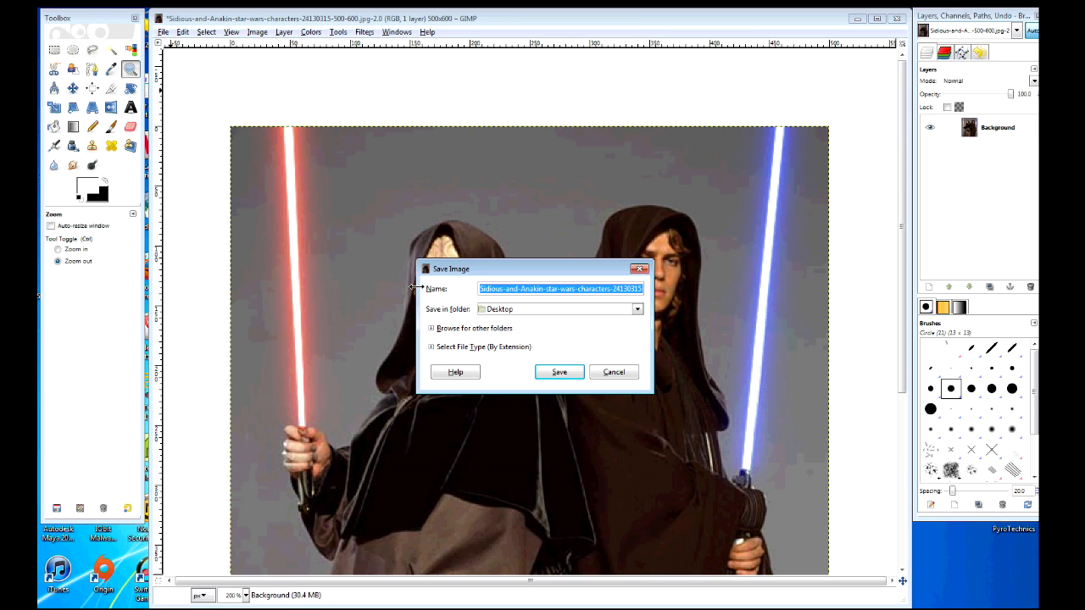
{"action": "type", "text": "Sidious.jpg"}
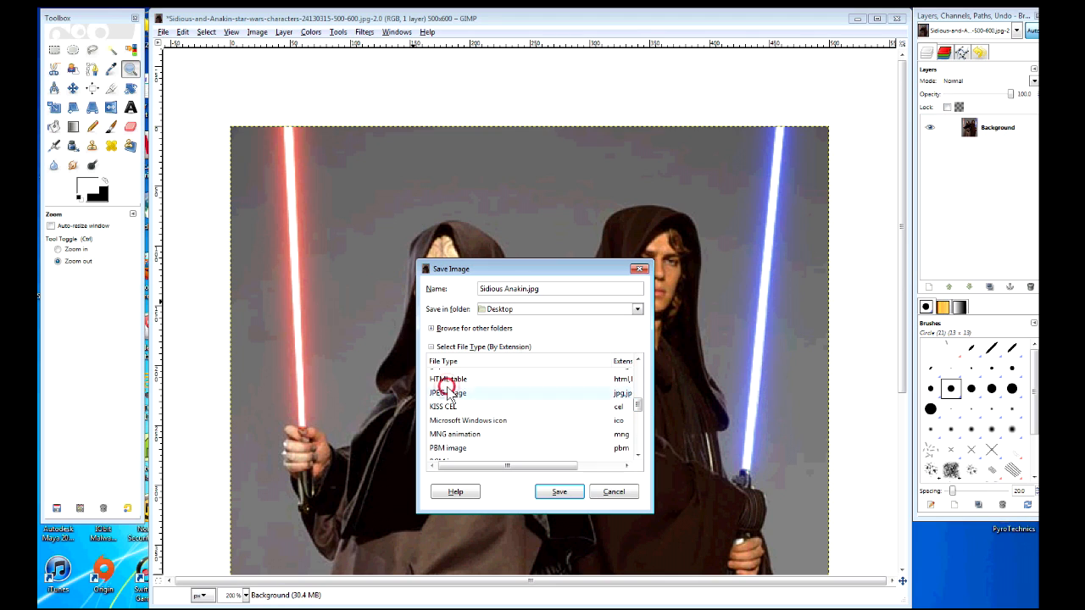
{"action": "left_click", "coordinate": [448, 393]}
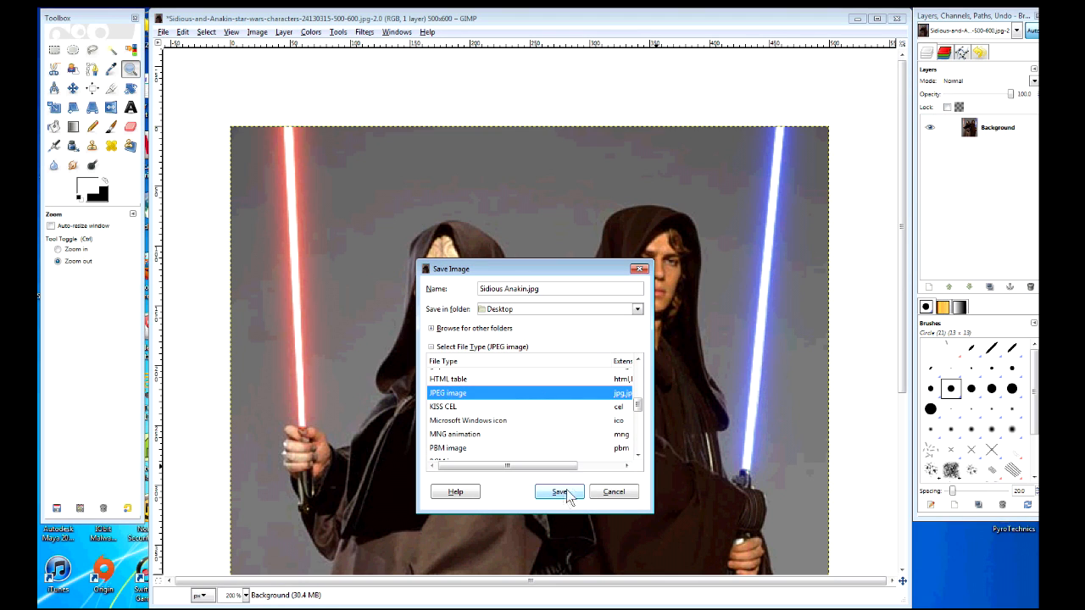
{"action": "left_click", "coordinate": [559, 492]}
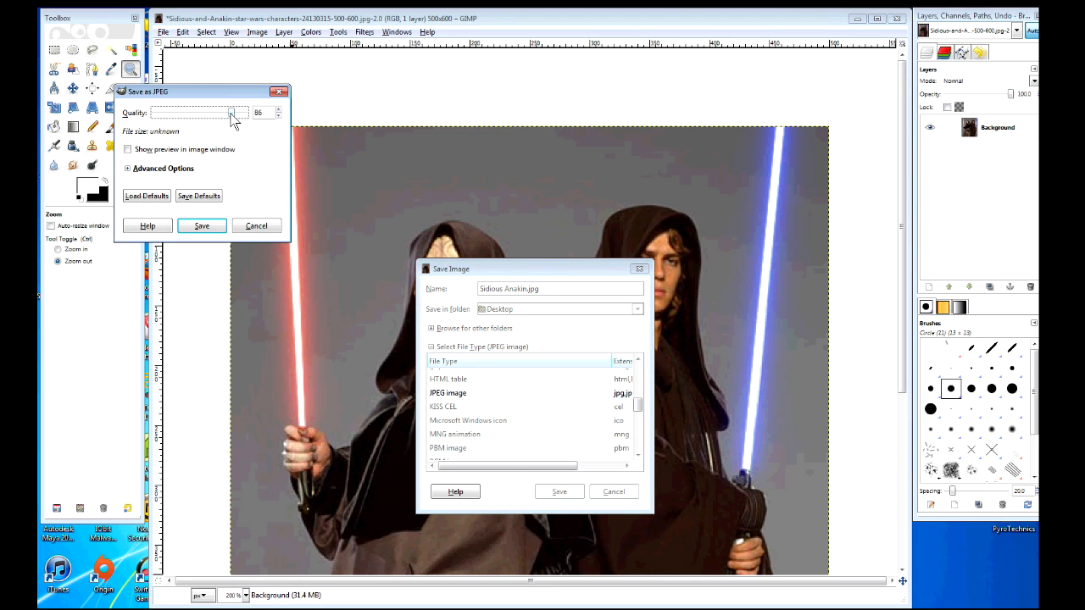
{"action": "left_click", "coordinate": [200, 225]}
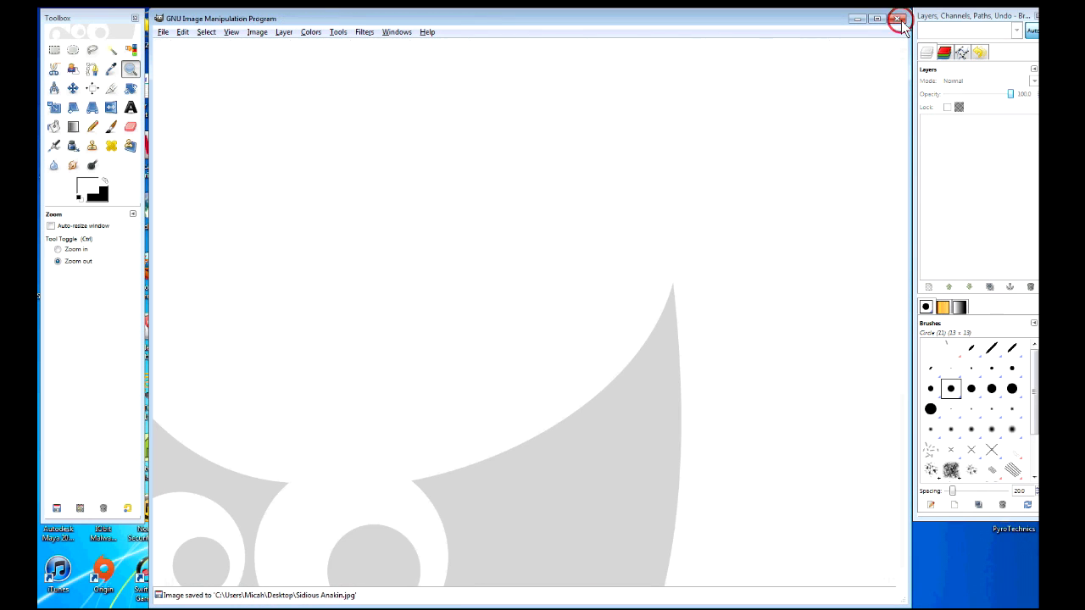
- Reopen the saved Sidious.jpg from the recent files to check the result
{"action": "left_click", "coordinate": [899, 19]}
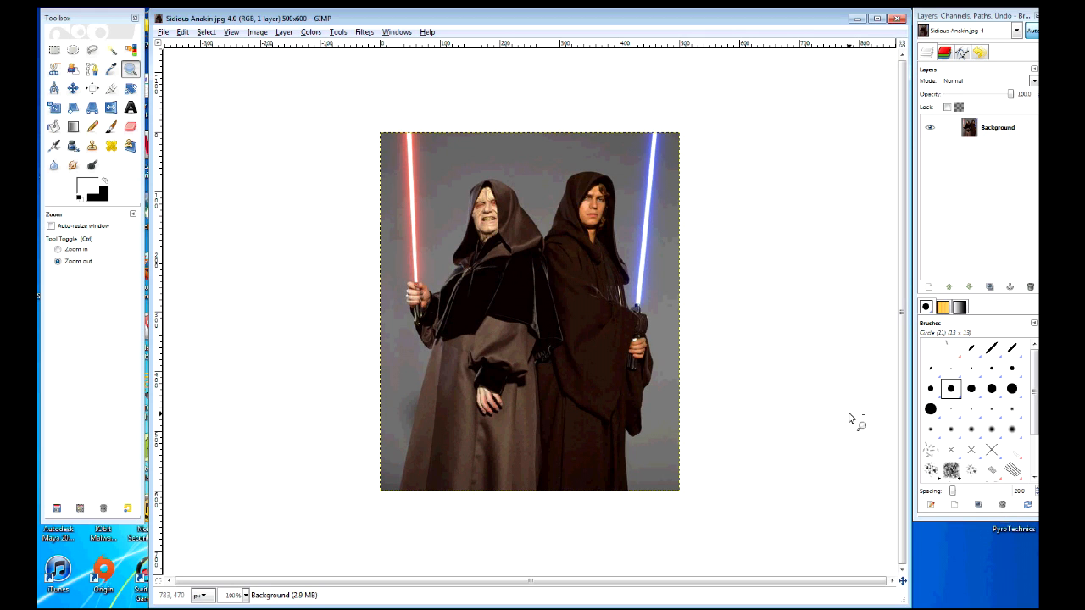
{"action": "mouse_move", "coordinate": [853, 417]}
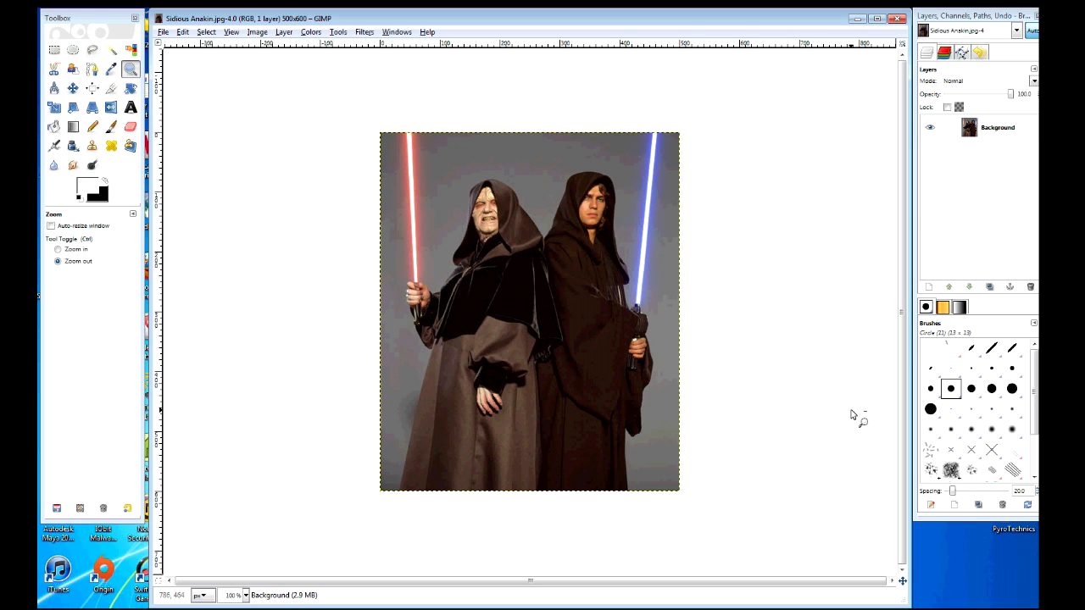